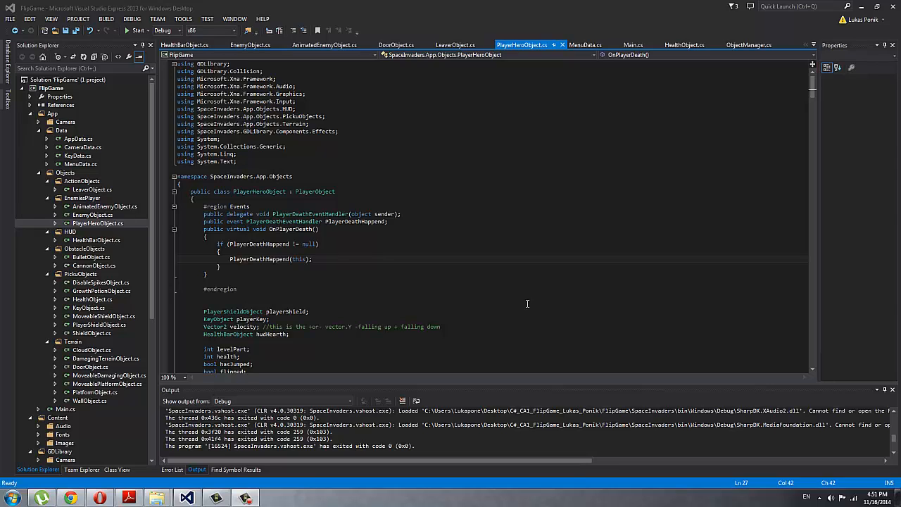
# - Read from OnPlayerDeath and its PlayerDeathHappend call down to the fields and constructor
pyautogui.click(322, 252)
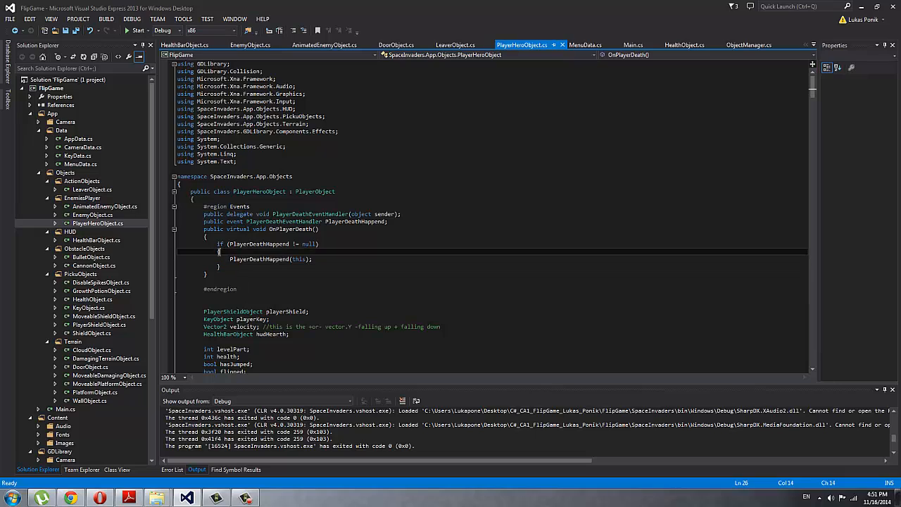
pyautogui.scroll(-3)
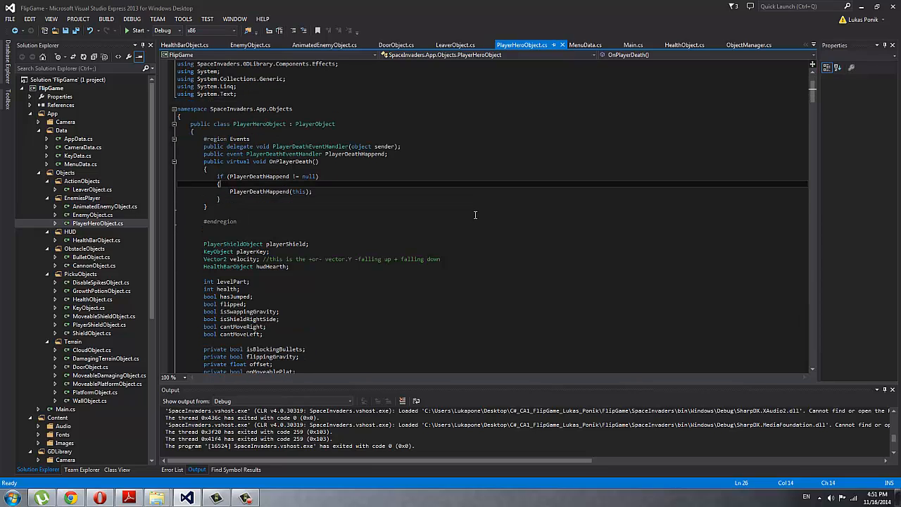
pyautogui.moveTo(132, 244)
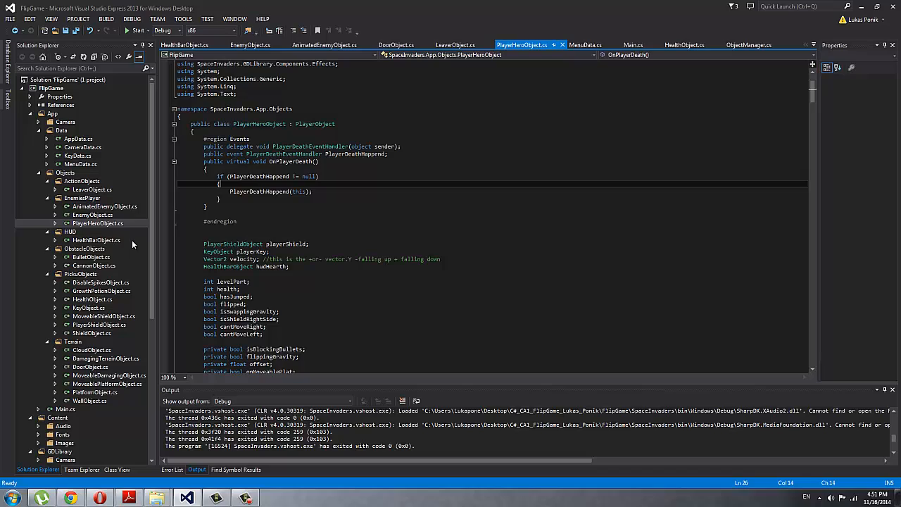
pyautogui.click(378, 192)
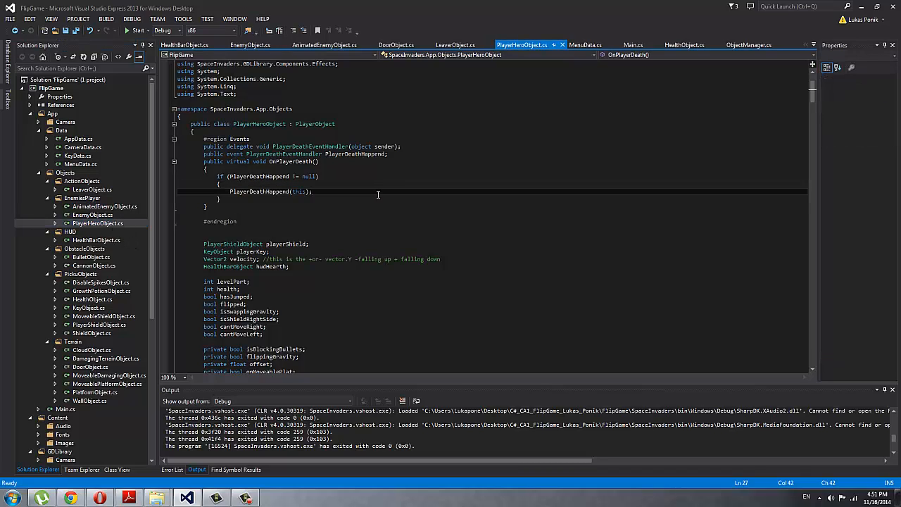
pyautogui.moveTo(422, 210)
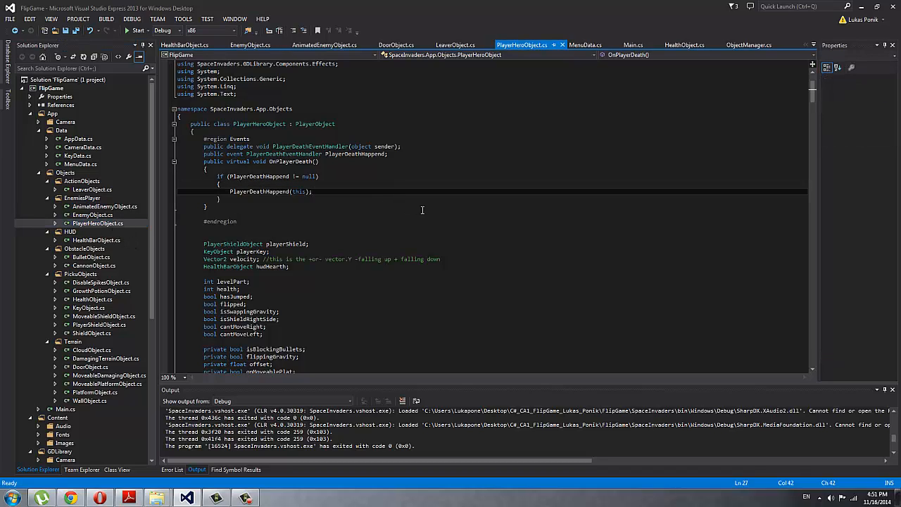
pyautogui.scroll(-3)
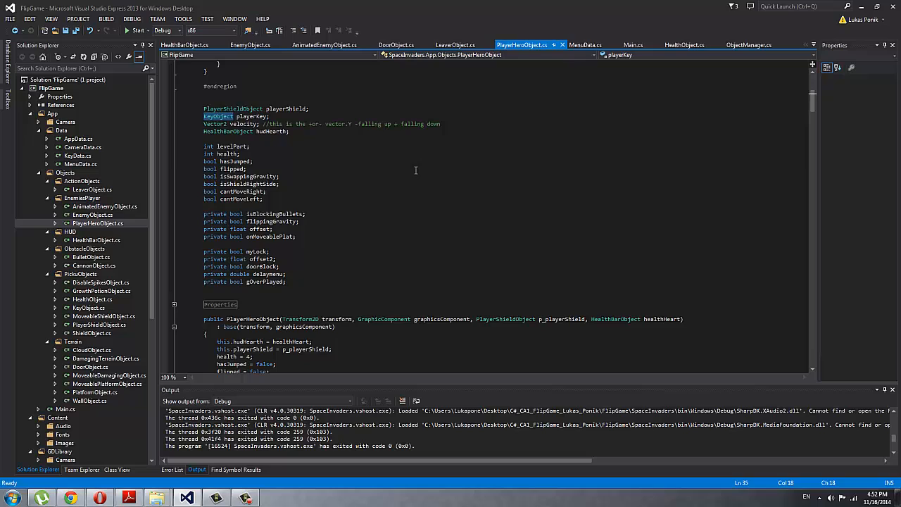
# - Read through the constructor, setDefaultVelocity and stopVelocity on the way to Update
pyautogui.scroll(-3)
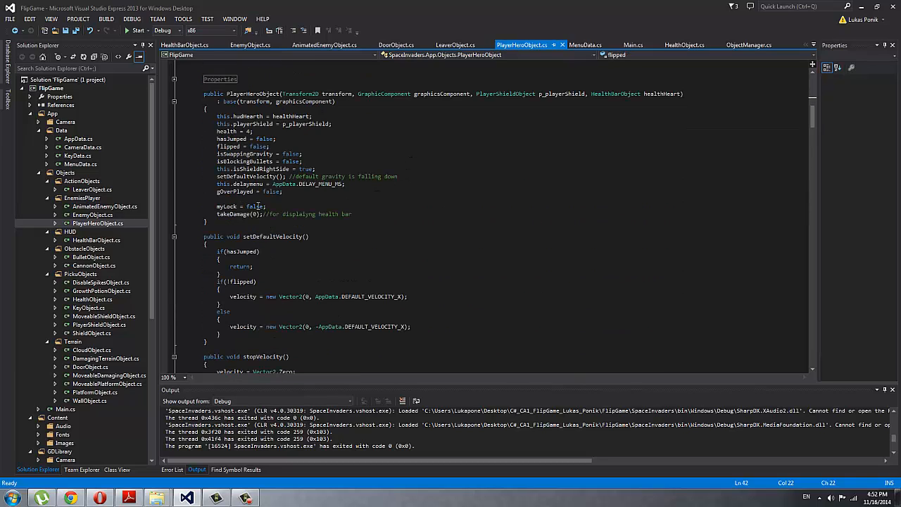
pyautogui.scroll(-3)
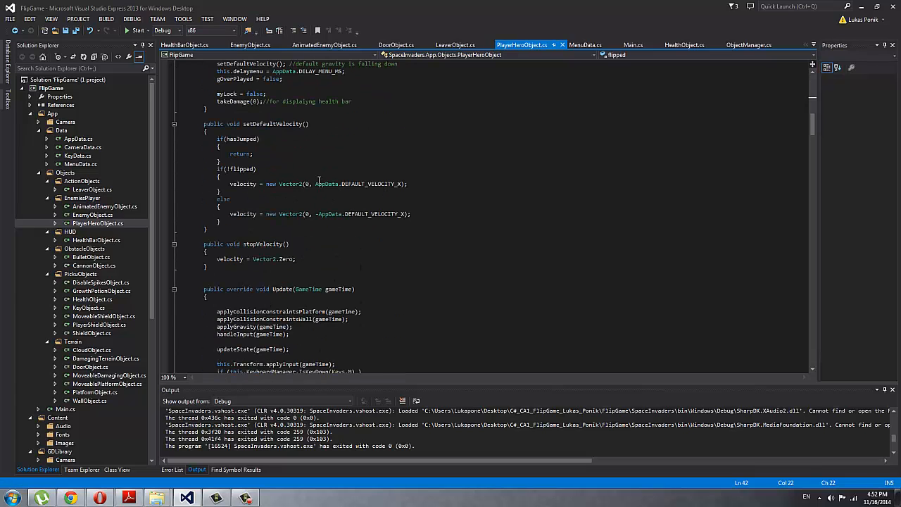
pyautogui.doubleClick(275, 124)
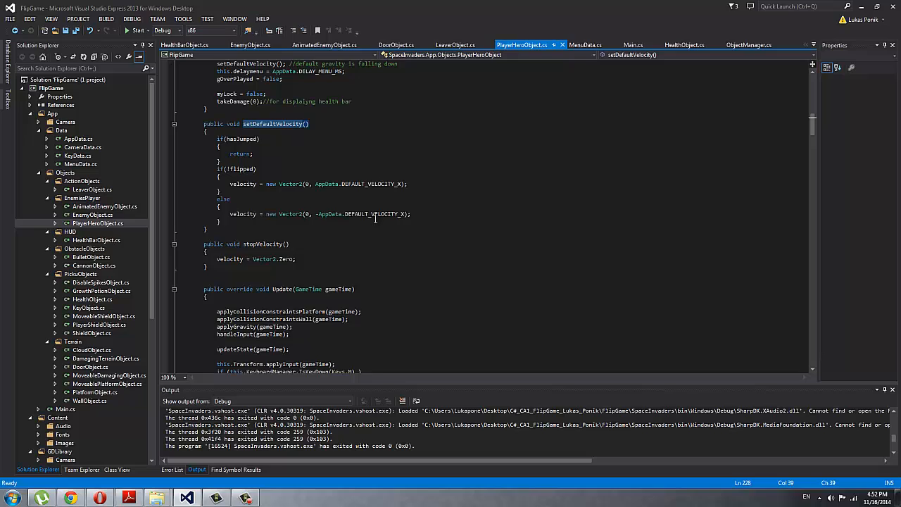
pyautogui.scroll(-3)
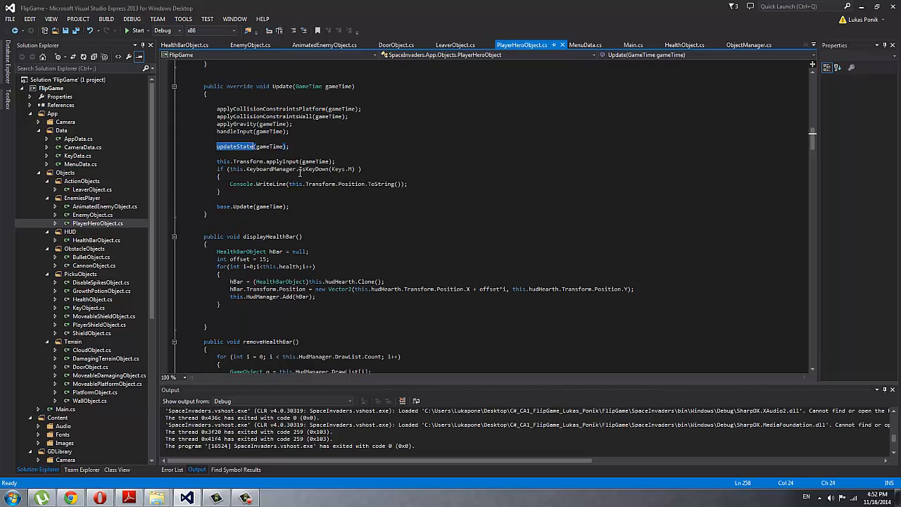
# - Walk through removeHealthBar, takeDamage and updateState, highlighting updateState and the GameOver sound
pyautogui.scroll(-3)
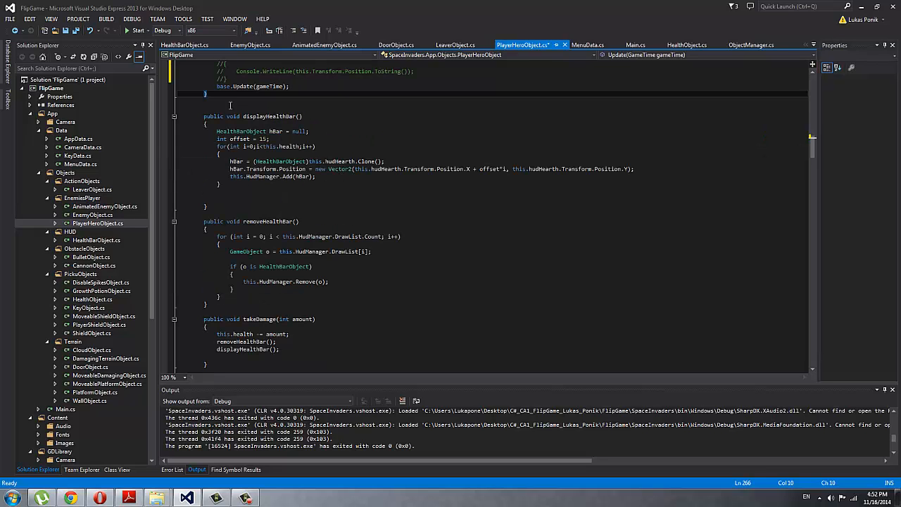
pyautogui.doubleClick(272, 116)
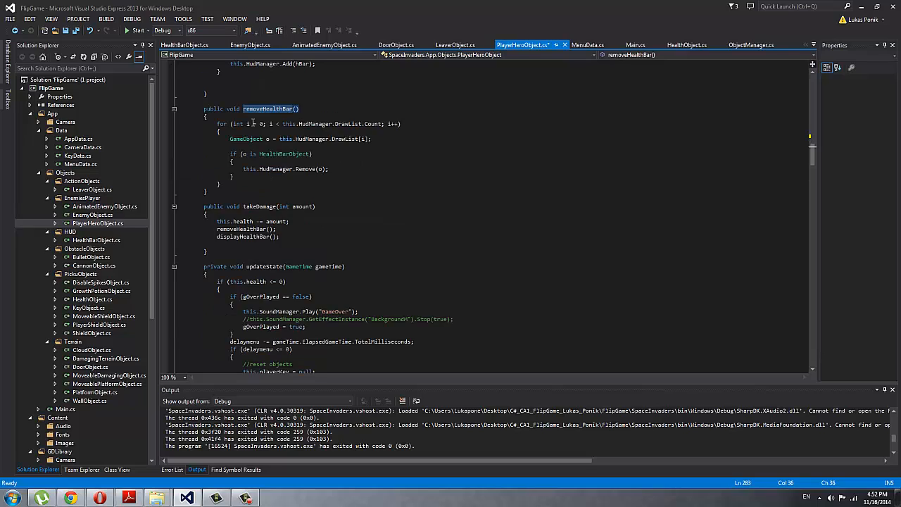
pyautogui.scroll(-3)
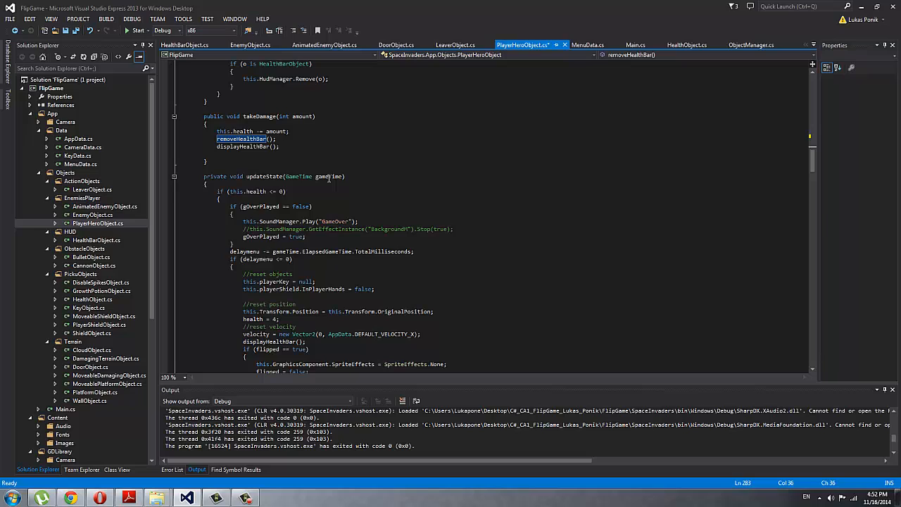
pyautogui.scroll(-3)
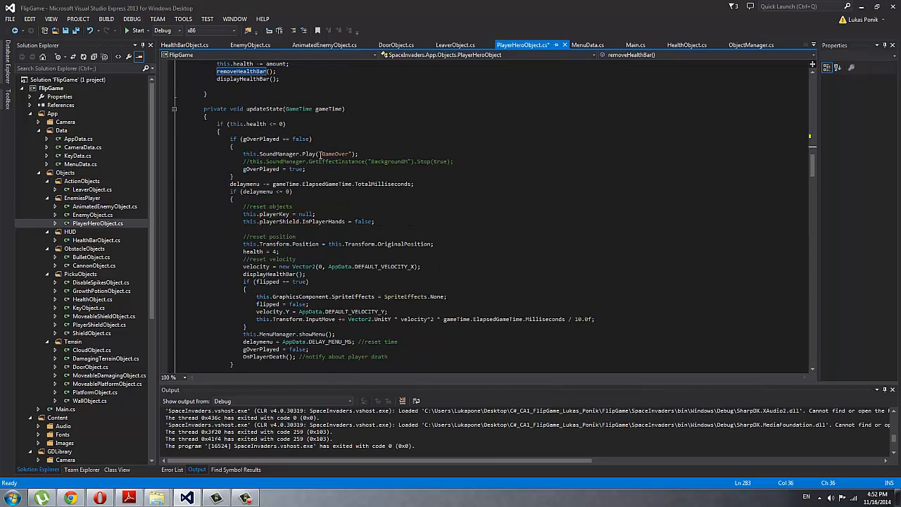
pyautogui.doubleClick(264, 109)
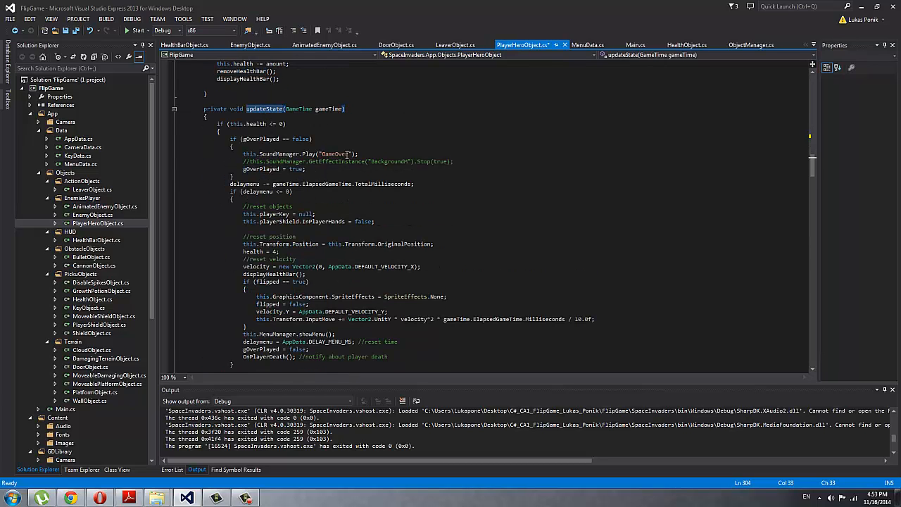
pyautogui.doubleClick(336, 154)
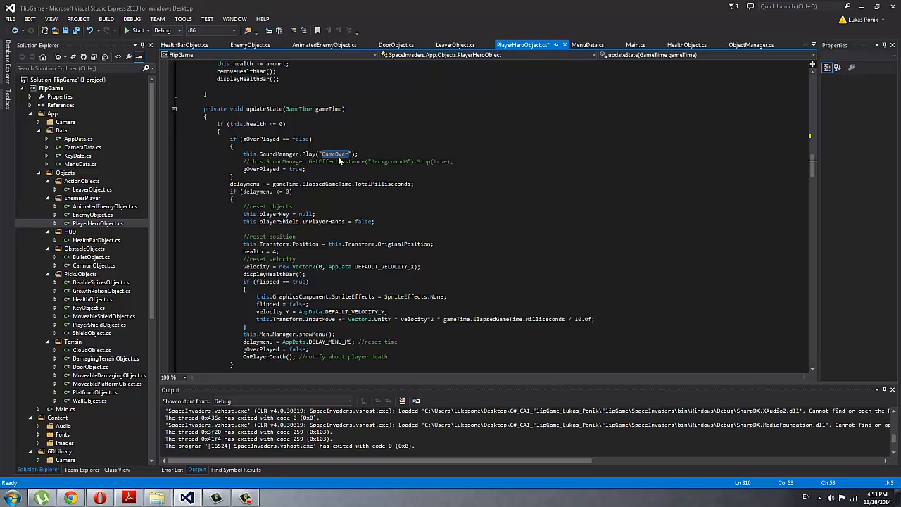
pyautogui.moveTo(301, 196)
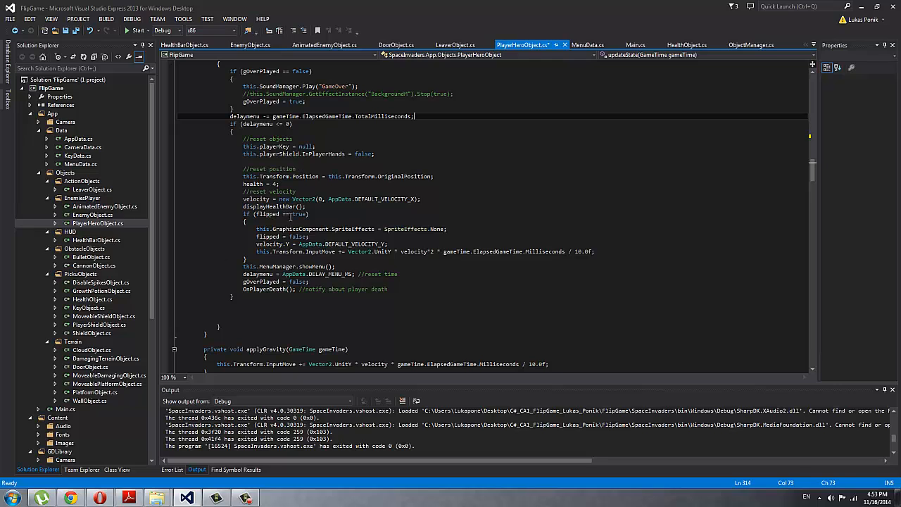
# - Review applyGravity's velocity calculation, then handleInput's move and flipPlayer calls
pyautogui.scroll(-3)
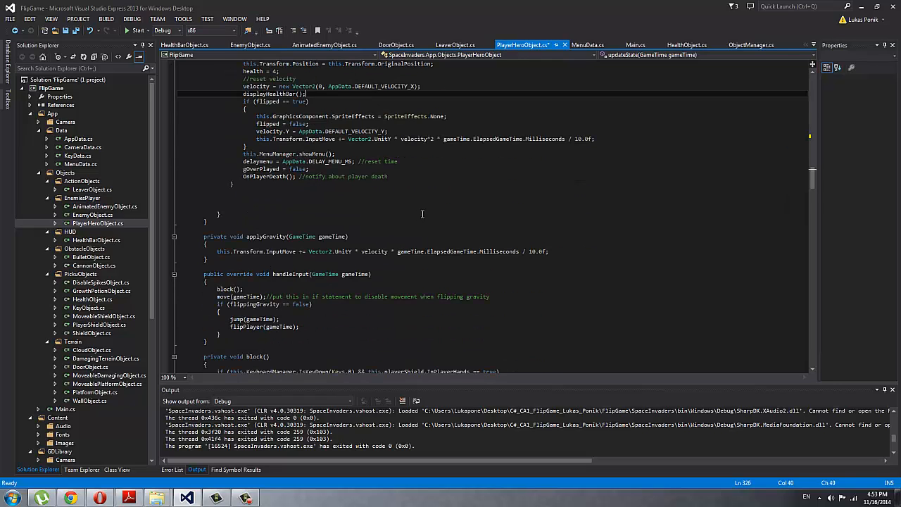
pyautogui.scroll(-3)
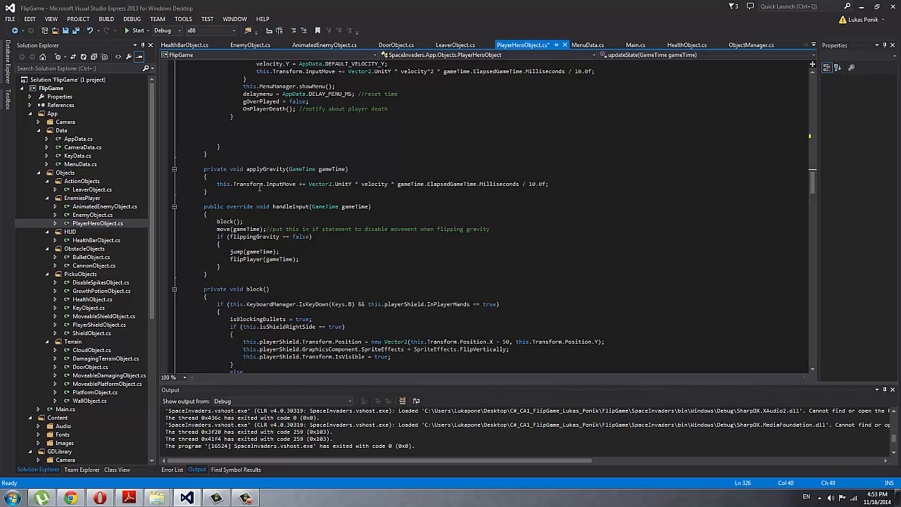
pyautogui.doubleClick(265, 123)
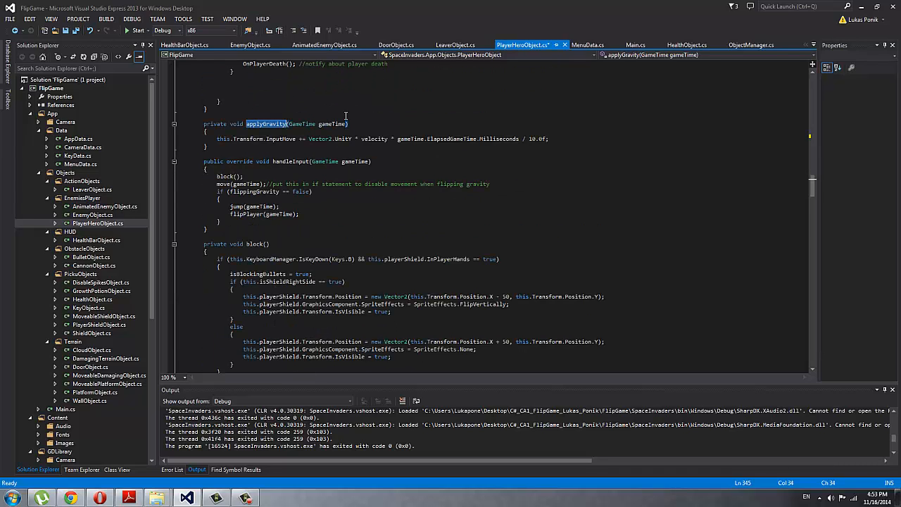
pyautogui.doubleClick(375, 139)
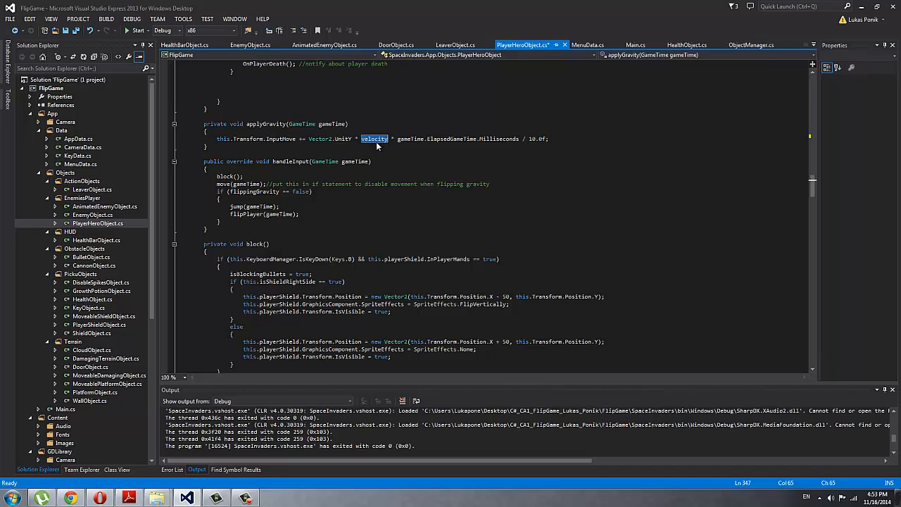
pyautogui.scroll(-3)
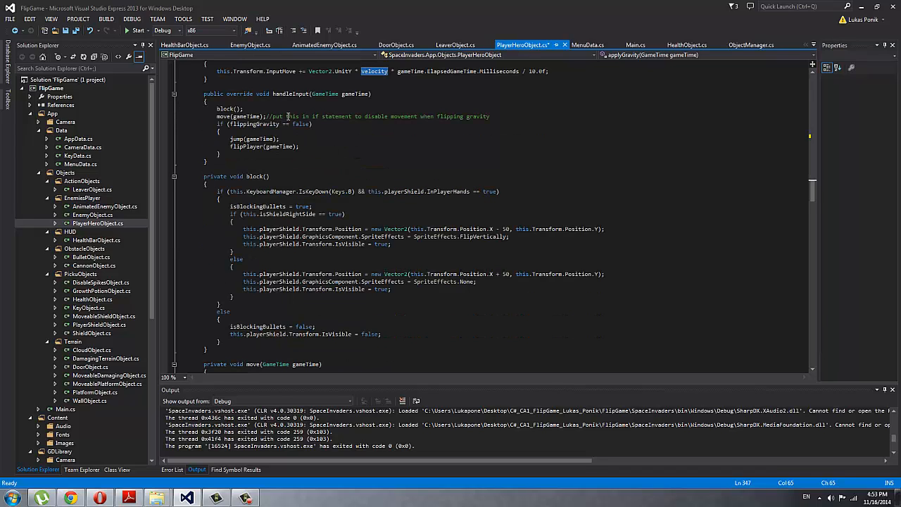
pyautogui.doubleClick(291, 94)
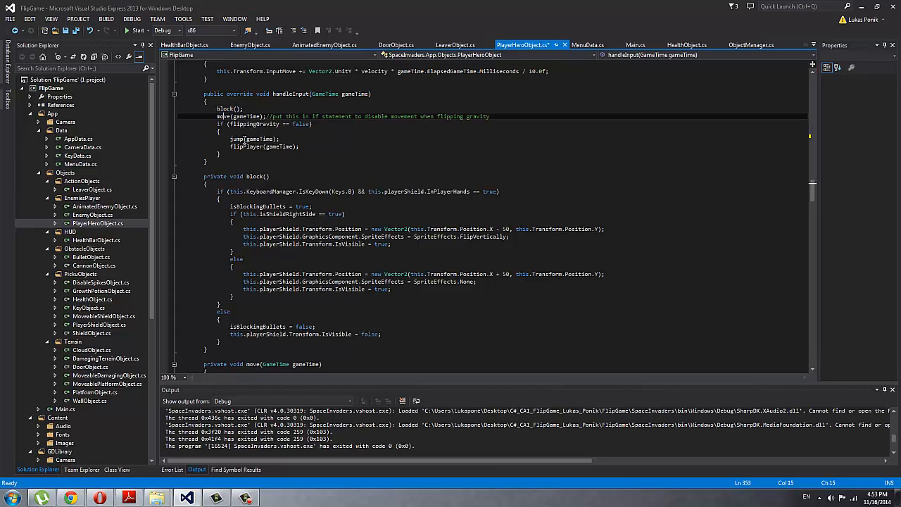
pyautogui.doubleClick(236, 139)
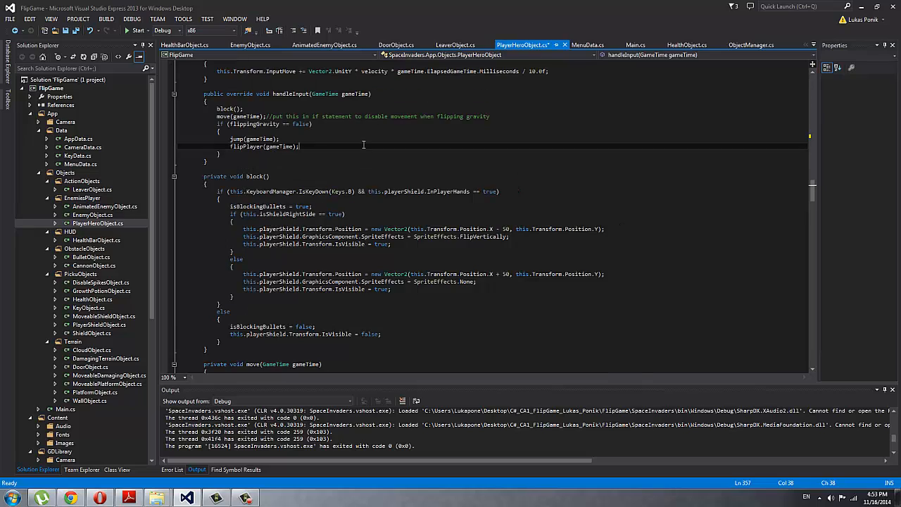
# - Read block's isBlockingBullets shield logic, then move's left/right and moving-platform handling
pyautogui.scroll(-3)
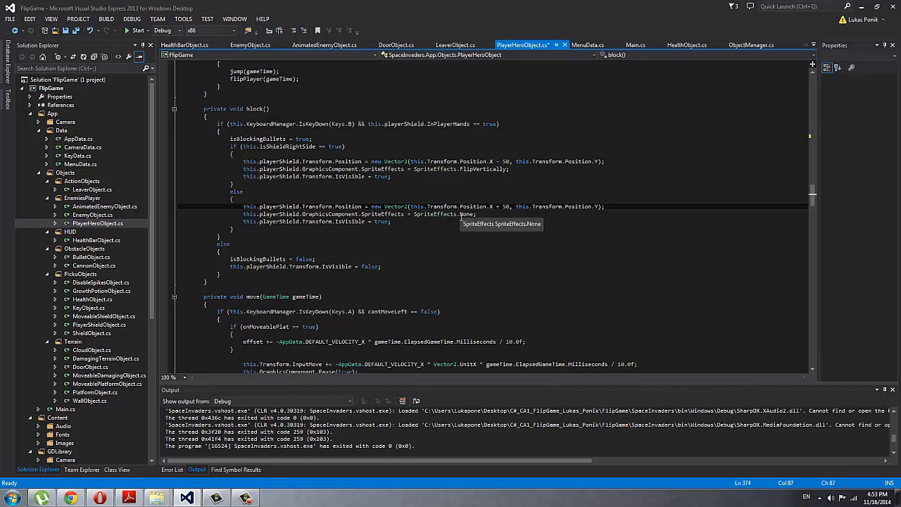
pyautogui.scroll(-3)
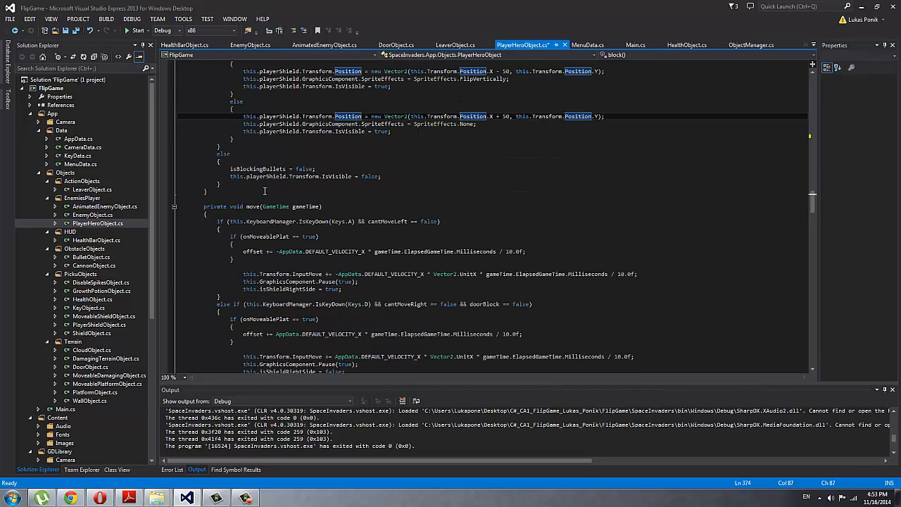
pyautogui.doubleClick(257, 168)
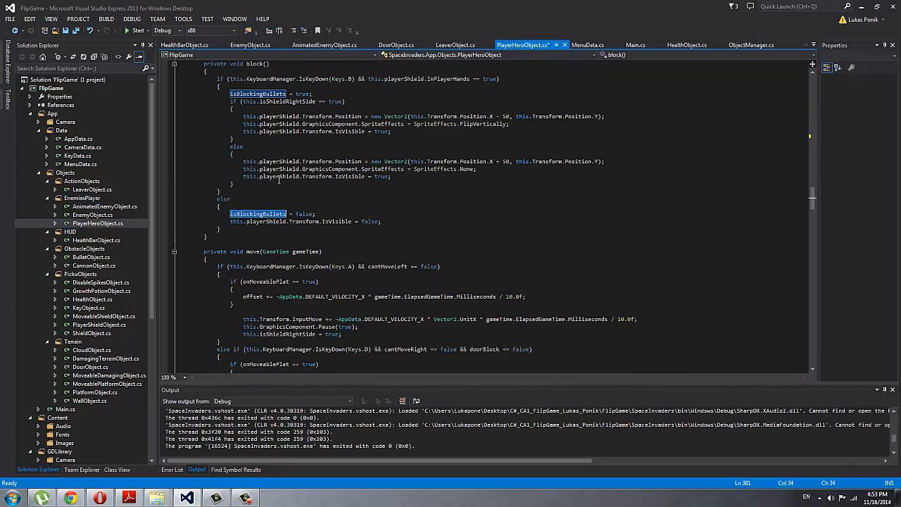
pyautogui.scroll(-3)
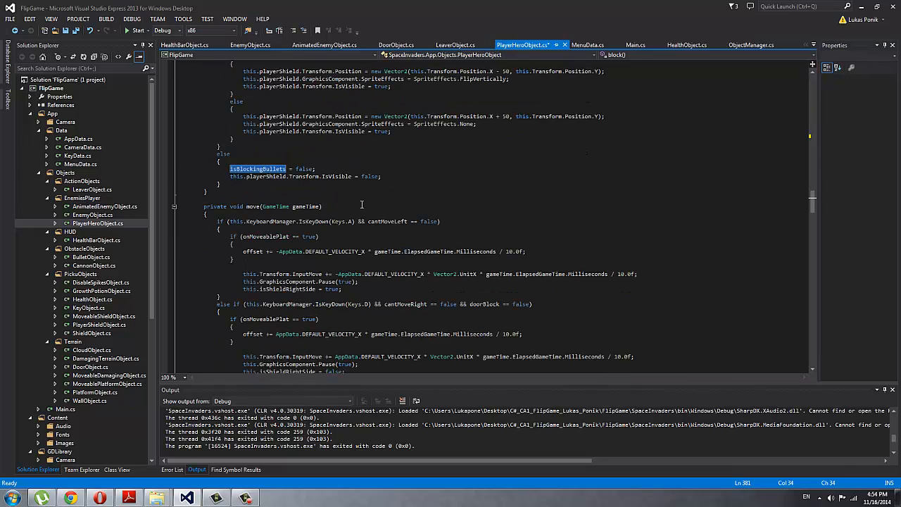
pyautogui.scroll(-3)
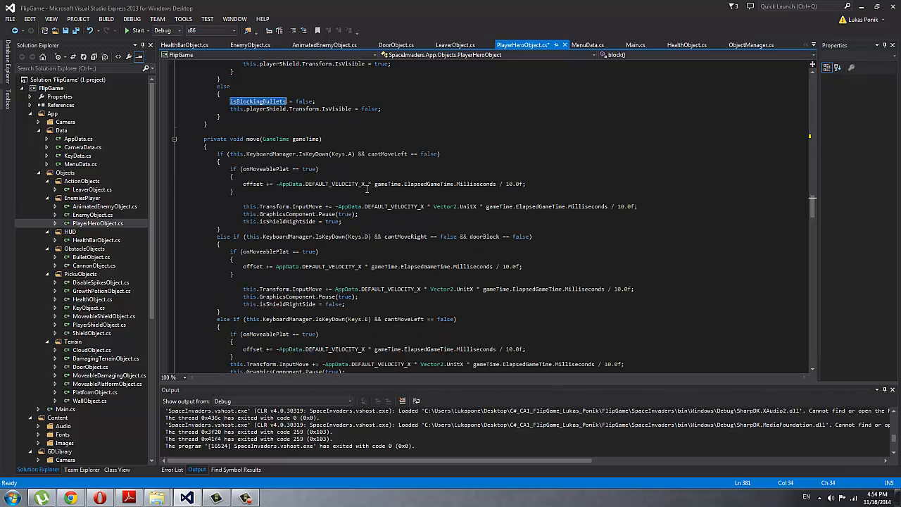
pyautogui.scroll(-3)
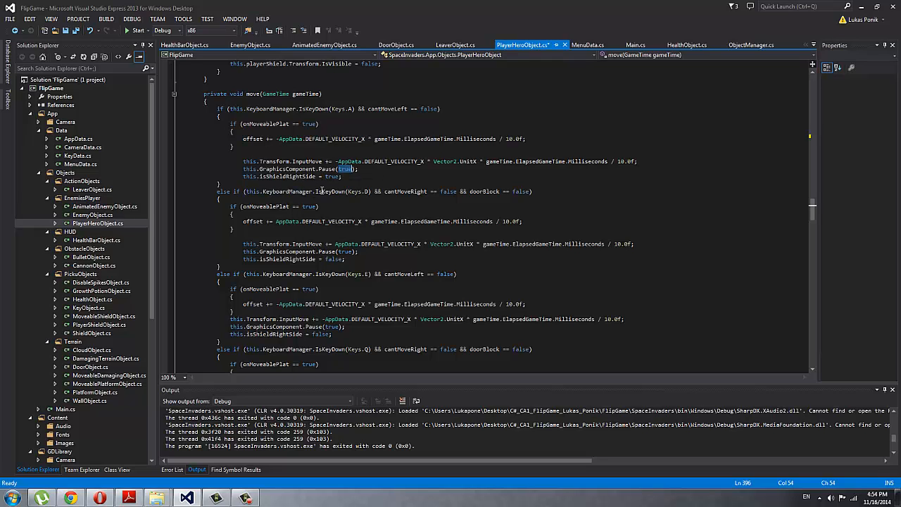
# - Read jump's normal branch, pointing out the 0.15f gravity increment, then the flipped-gravity else branch
pyautogui.scroll(-3)
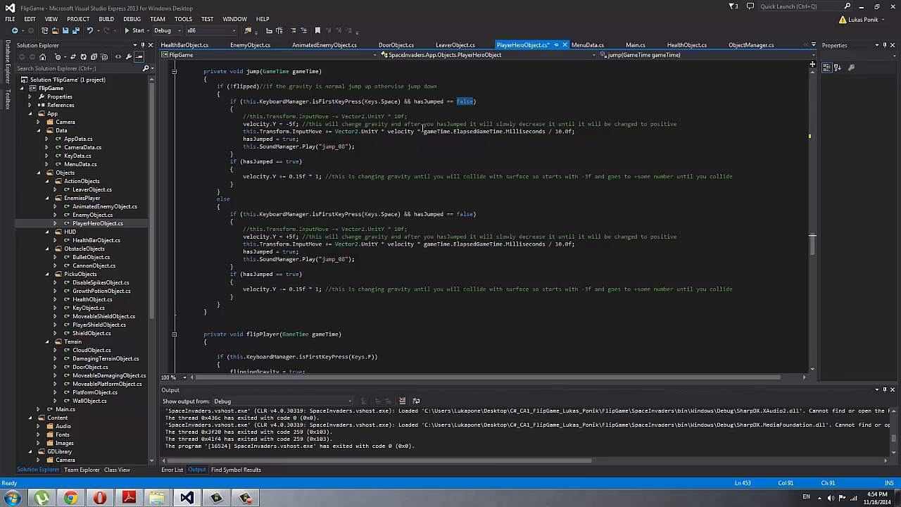
pyautogui.moveTo(401, 132)
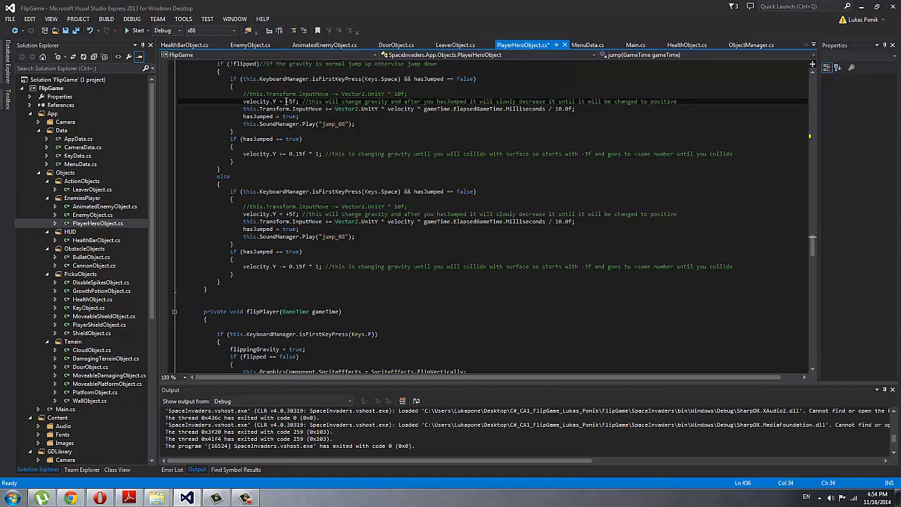
pyautogui.moveTo(292, 116)
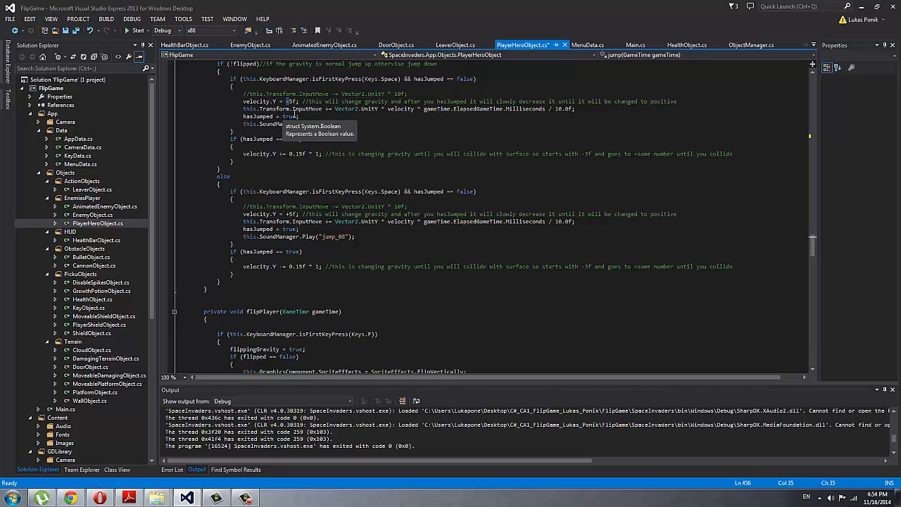
pyautogui.click(299, 153)
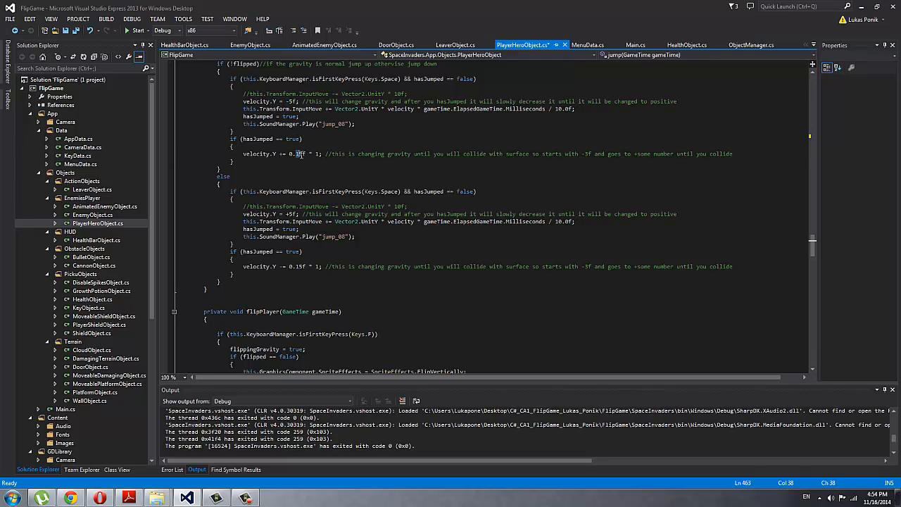
pyautogui.scroll(-3)
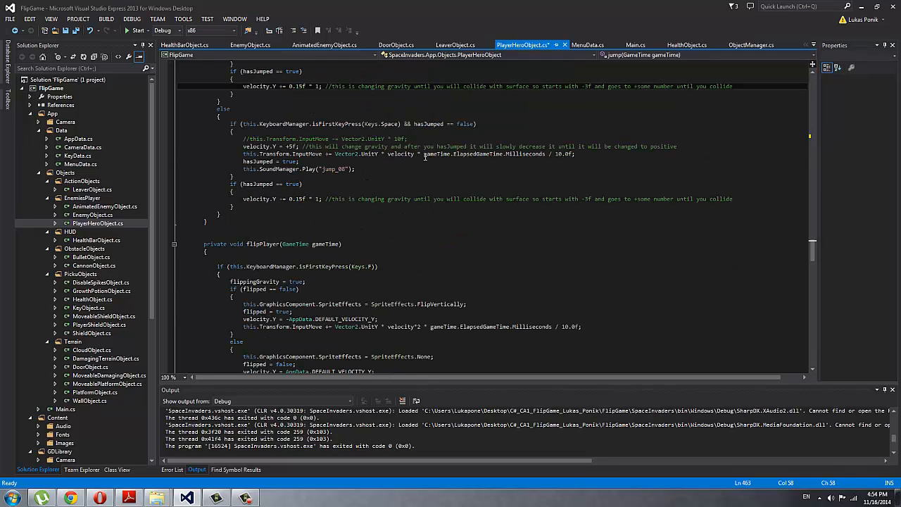
pyautogui.scroll(3)
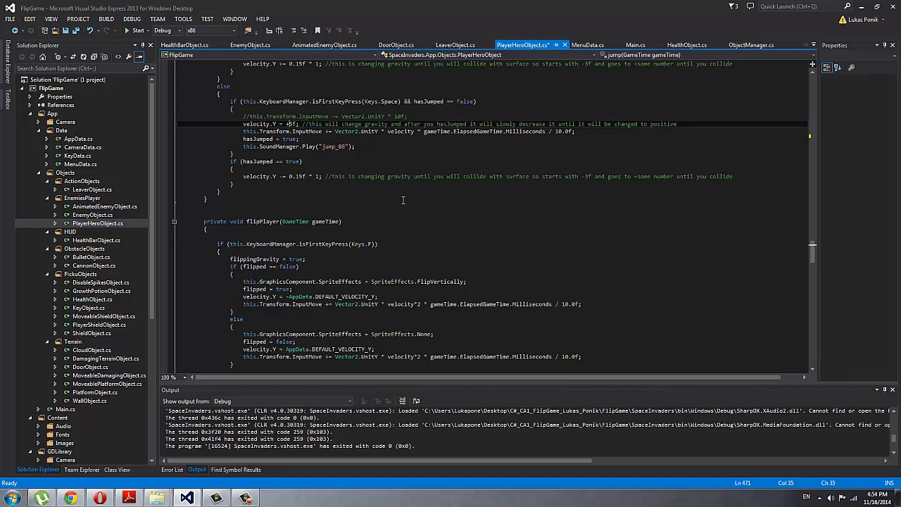
pyautogui.moveTo(324, 189)
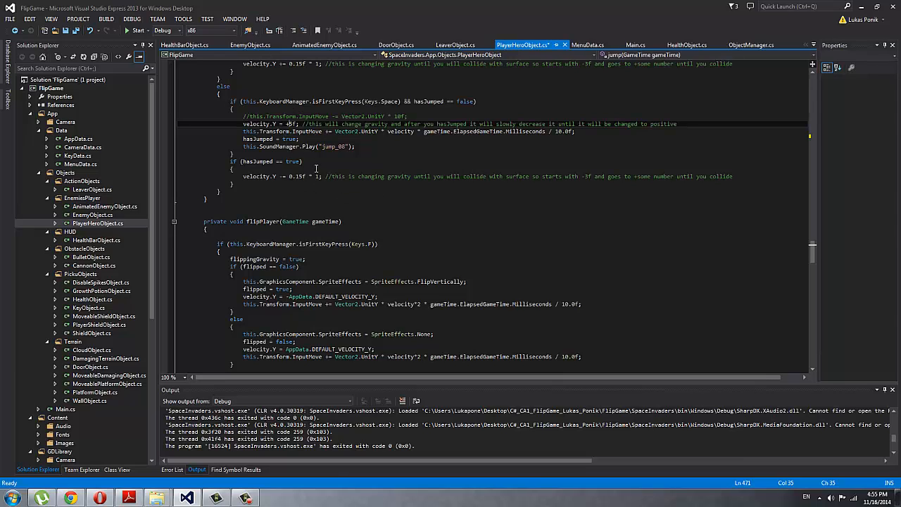
# - Highlight the flipped flag and SpriteEffects in flipPlayer's vertical flip and unflip branches
pyautogui.scroll(-3)
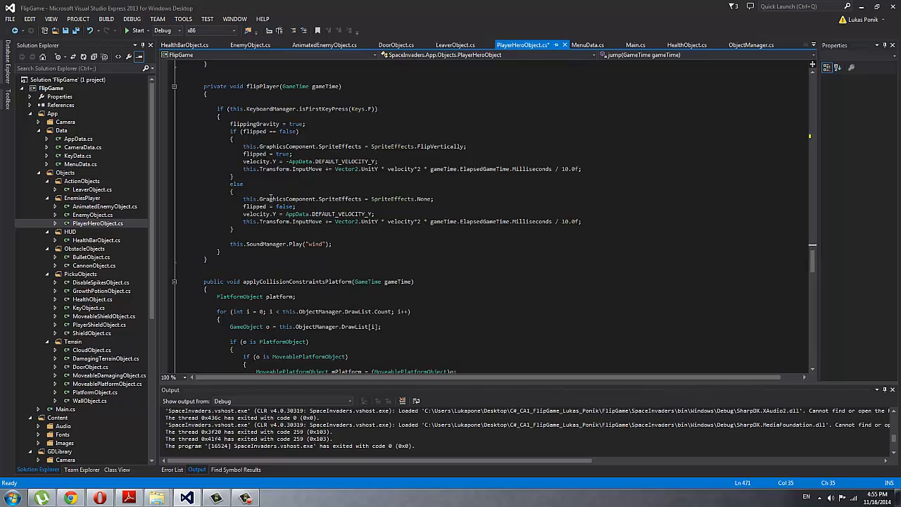
pyautogui.doubleClick(256, 162)
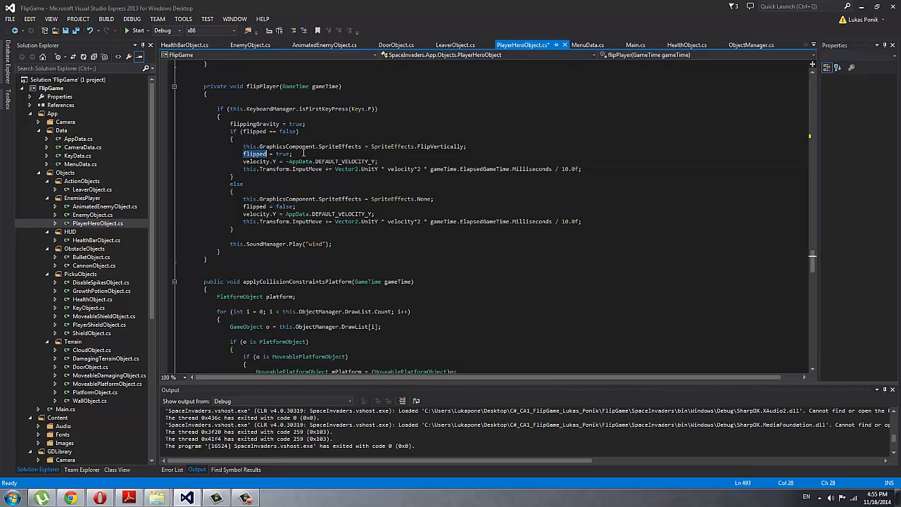
pyautogui.doubleClick(253, 154)
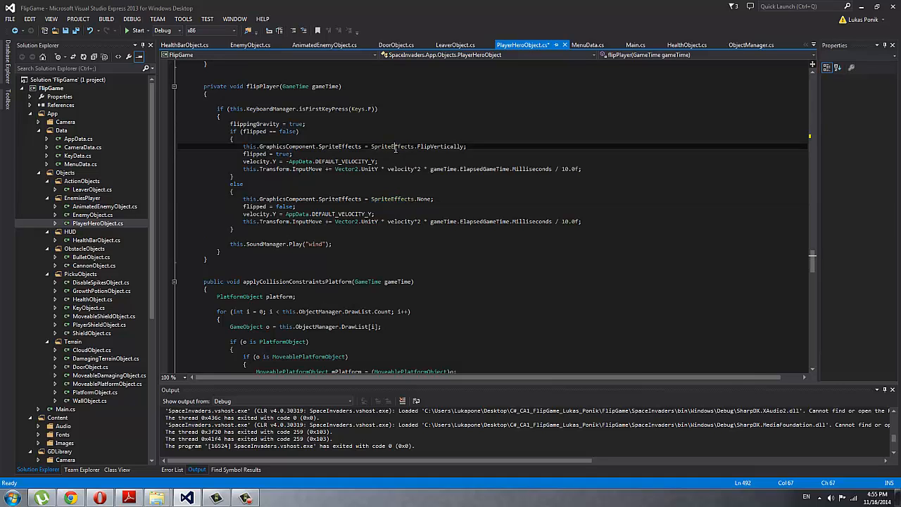
pyautogui.doubleClick(392, 198)
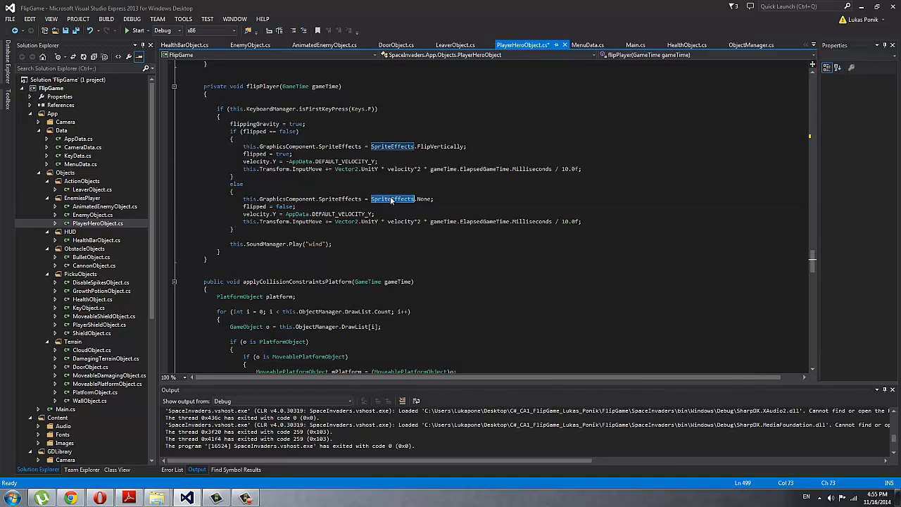
pyautogui.scroll(-3)
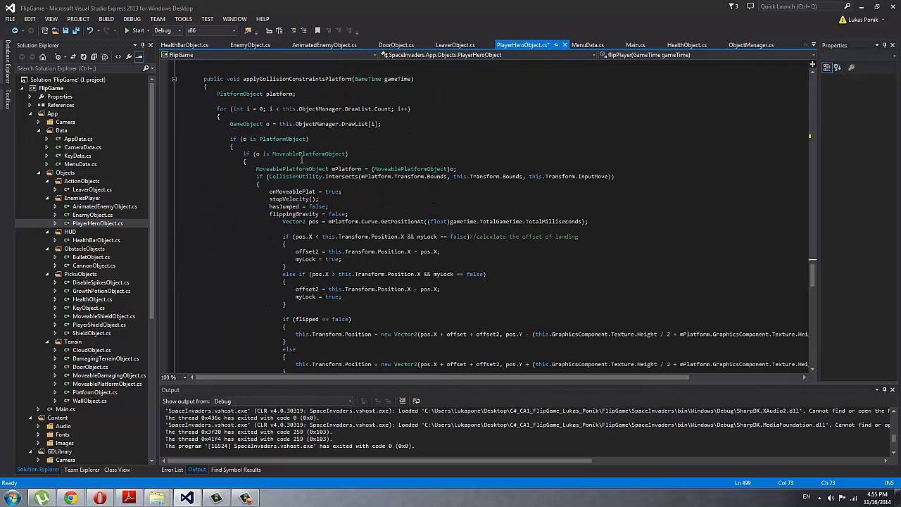
# - Highlight the moving-platform cast and the offset2 and offset uses in the position update
pyautogui.doubleClick(292, 169)
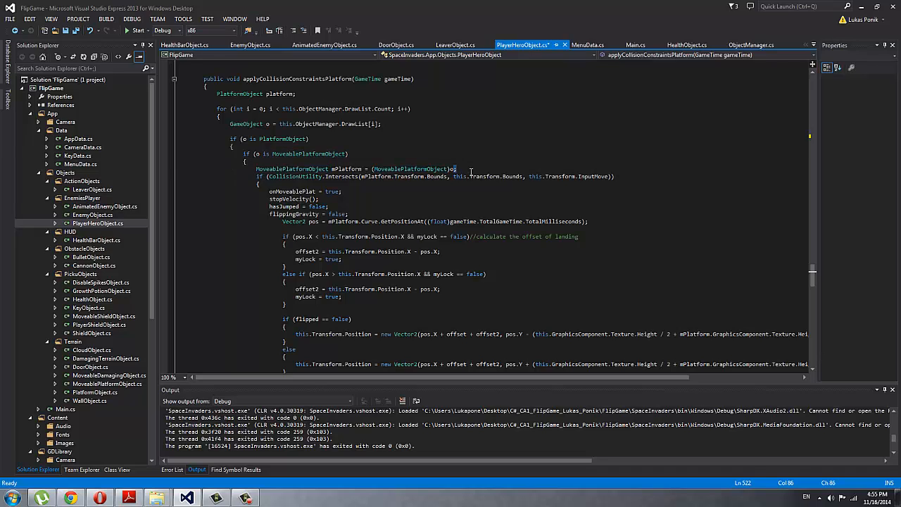
pyautogui.scroll(-3)
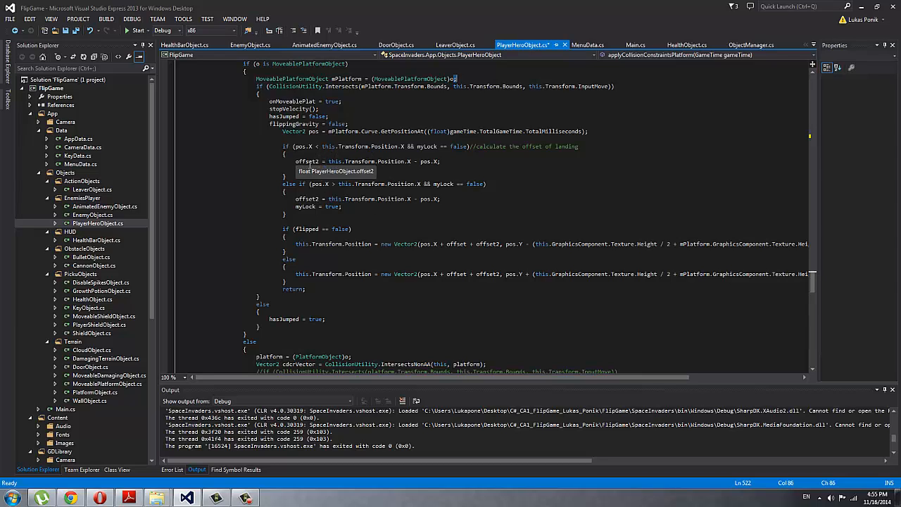
pyautogui.doubleClick(306, 161)
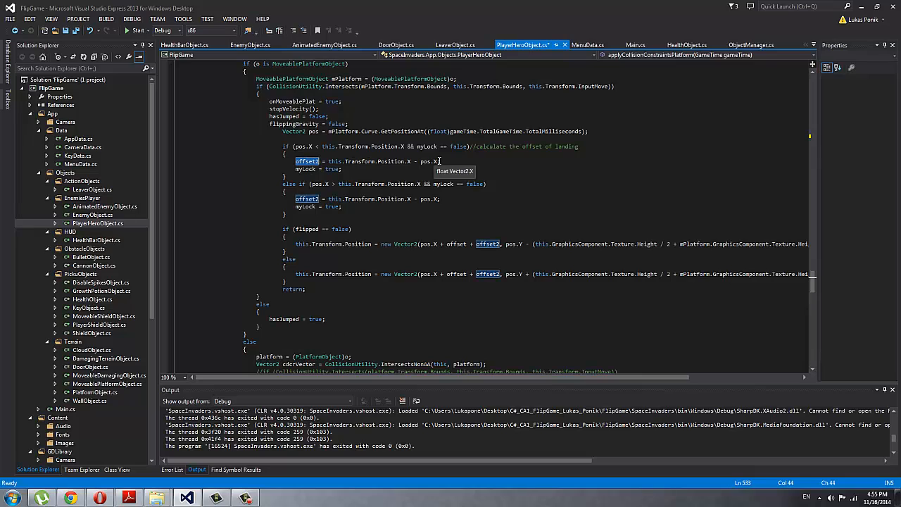
pyautogui.moveTo(384, 157)
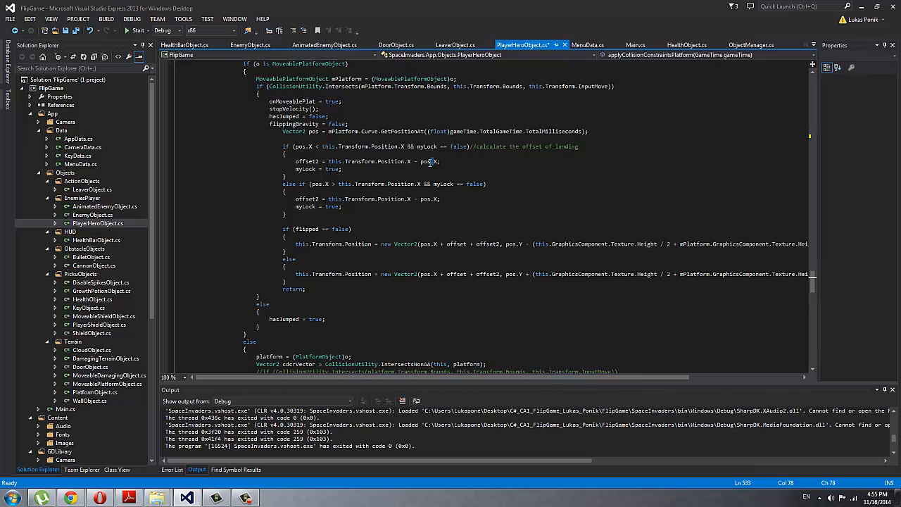
pyautogui.doubleClick(308, 161)
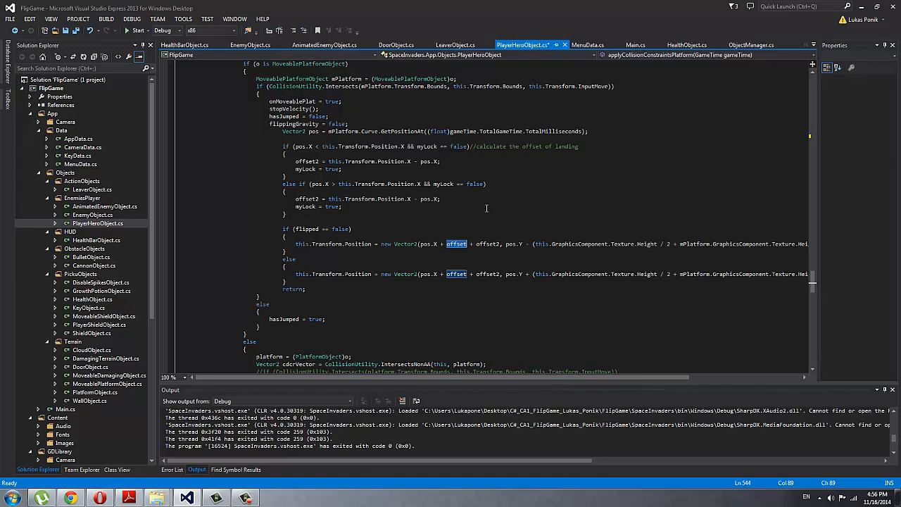
pyautogui.moveTo(272, 215)
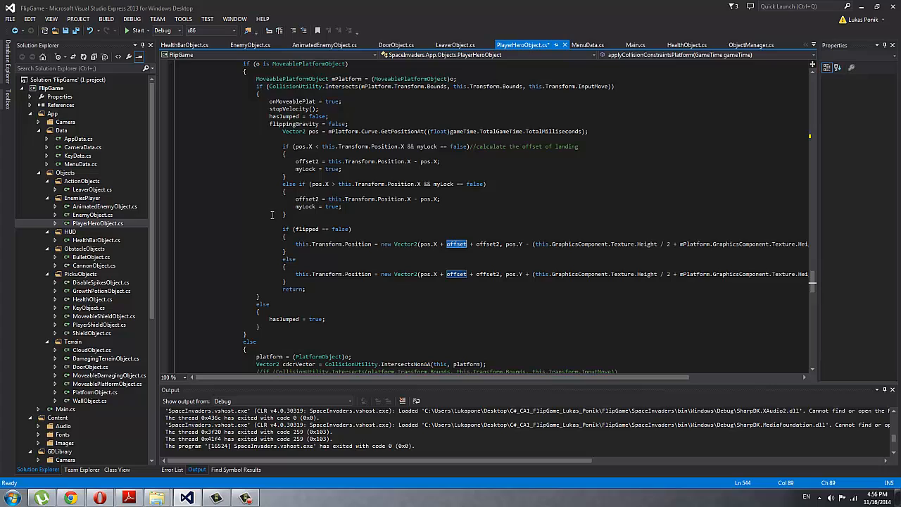
pyautogui.moveTo(407, 157)
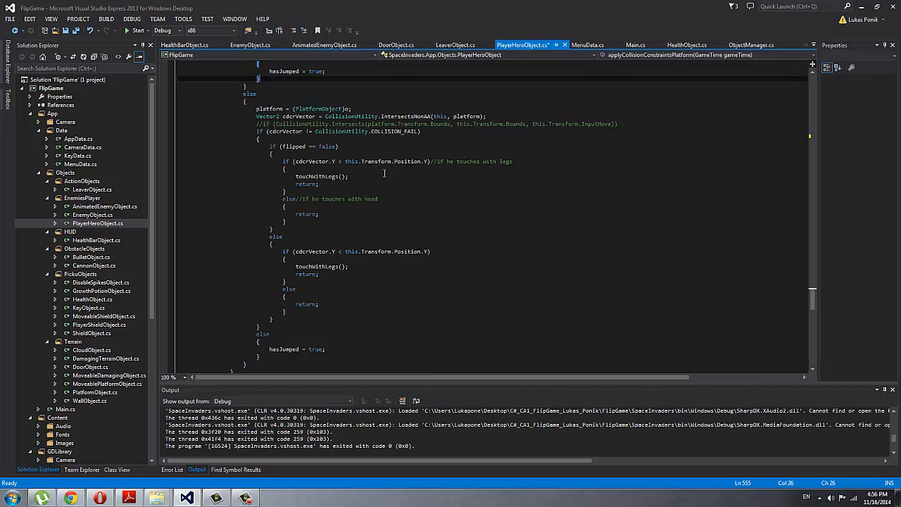
# - Highlight touchWithLegs and its onMoveablePlat reset, then read the static-platform leg and head checks
pyautogui.doubleClick(317, 176)
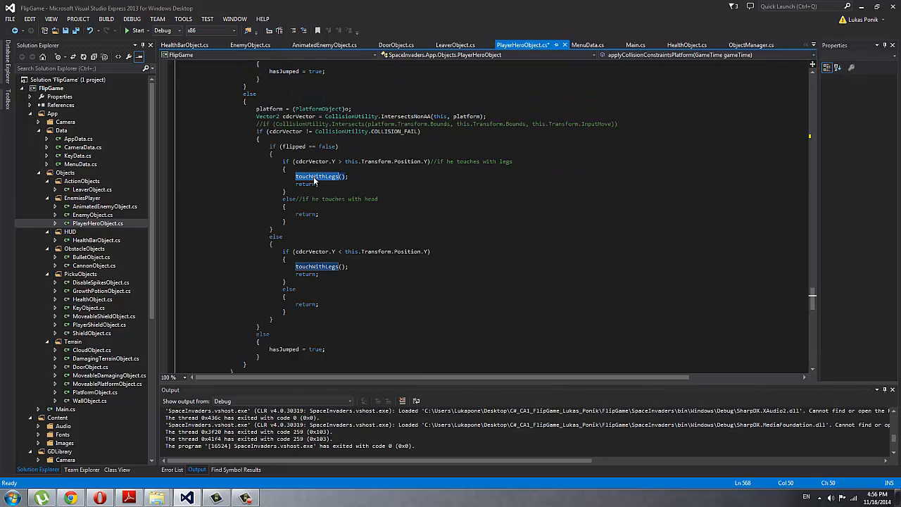
pyautogui.scroll(-3)
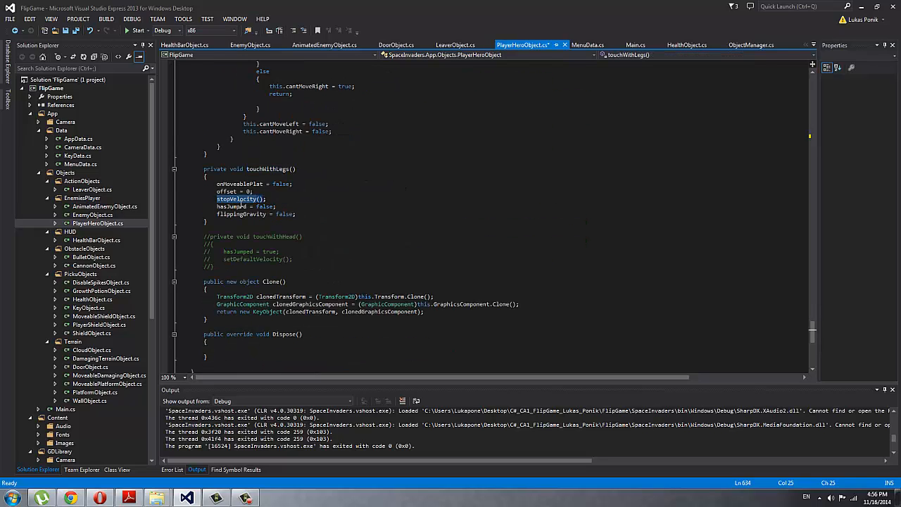
pyautogui.doubleClick(239, 214)
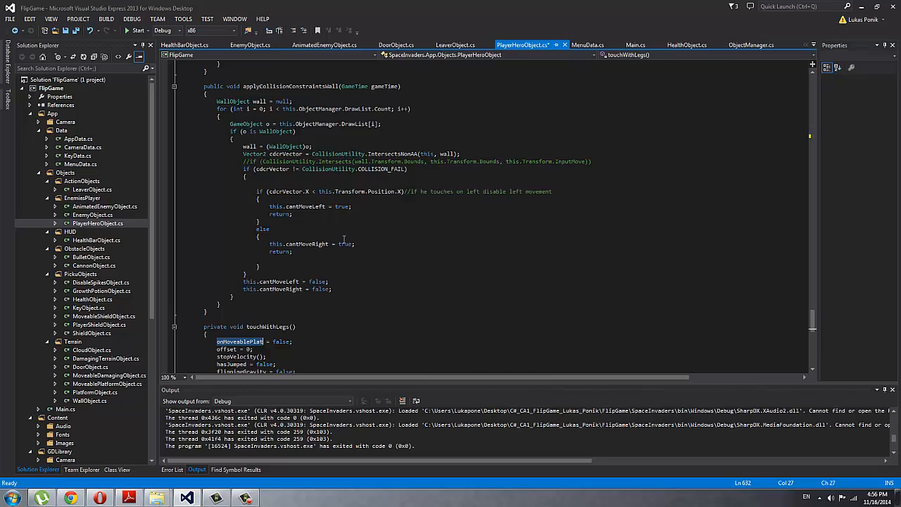
pyautogui.scroll(-3)
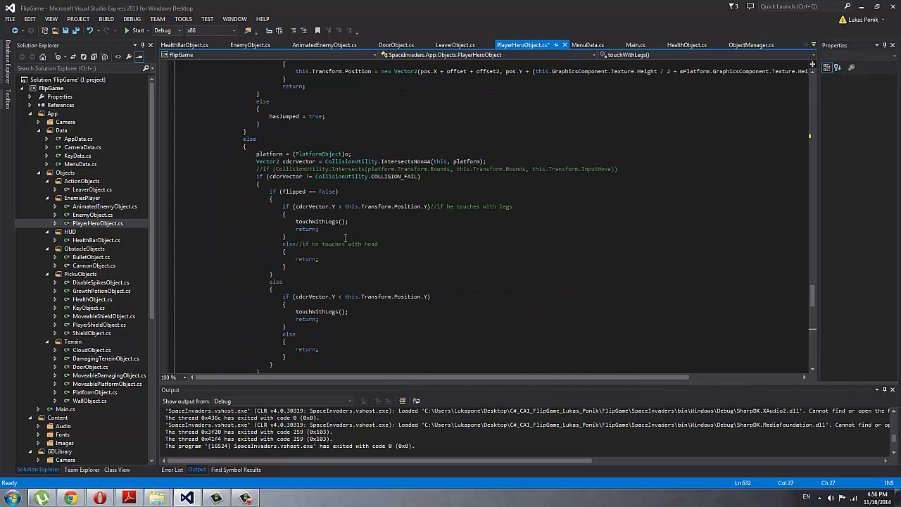
pyautogui.scroll(-3)
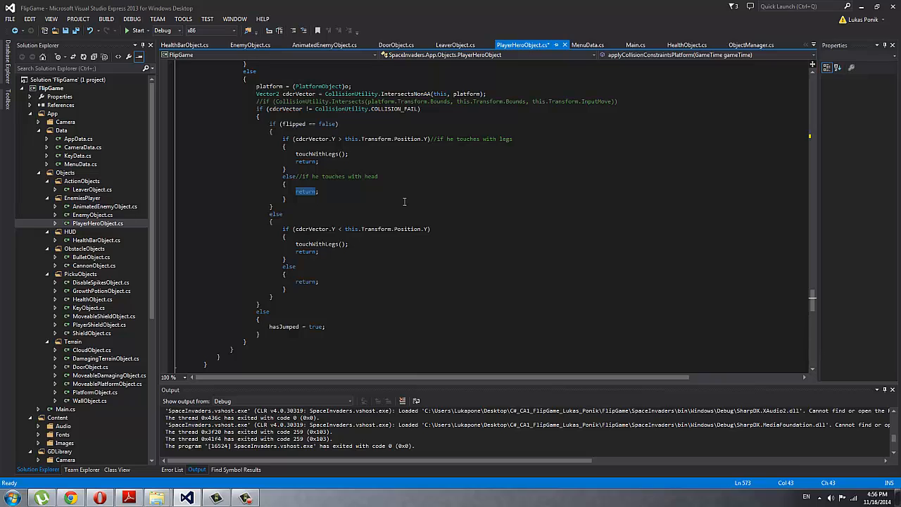
pyautogui.moveTo(404, 198)
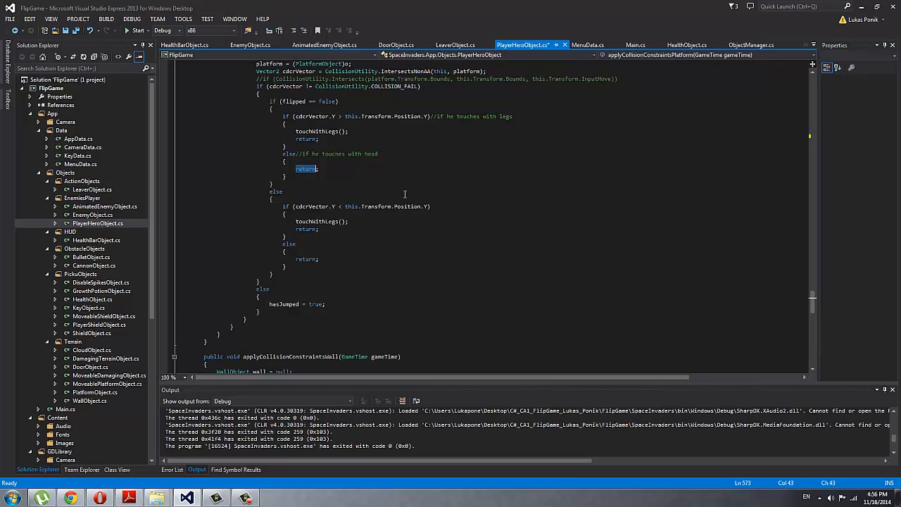
pyautogui.scroll(-3)
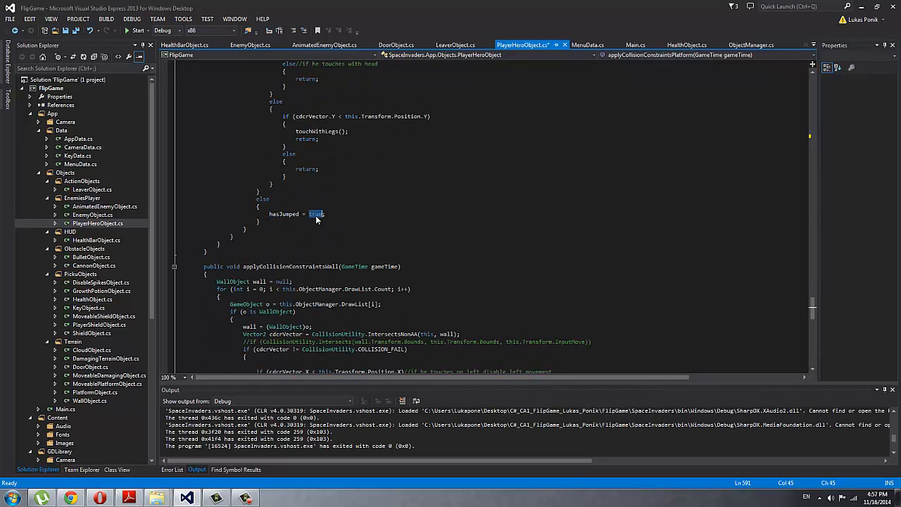
pyautogui.moveTo(435, 221)
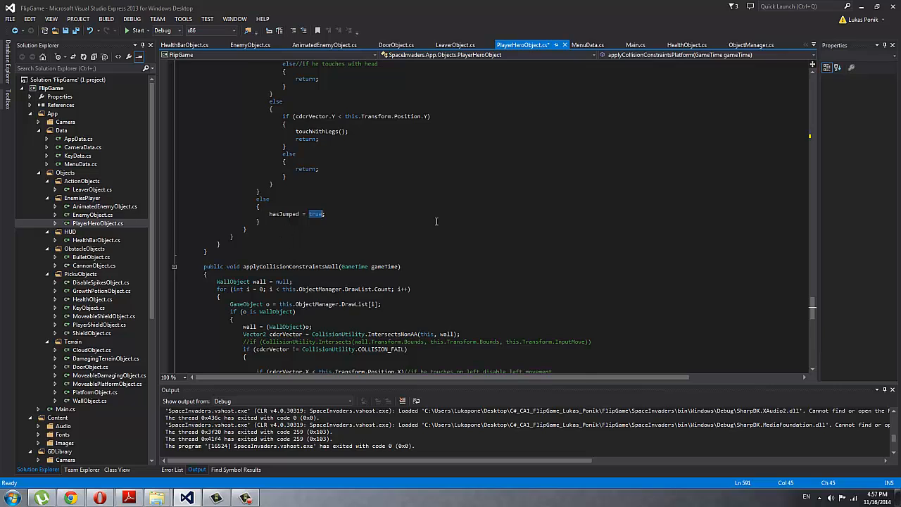
pyautogui.scroll(-3)
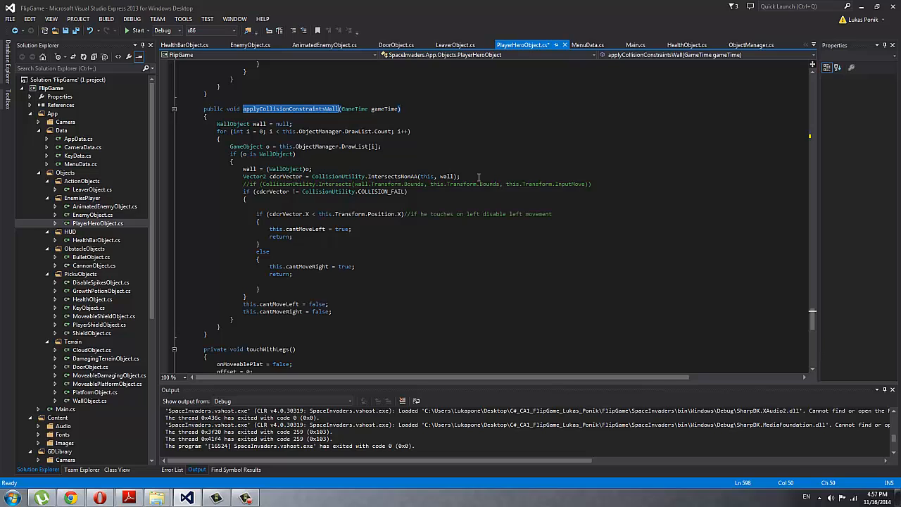
# - Read applyCollisionConstraintsWall's cantMoveRight blocking to the file's end, then switch to EnemyObject.cs
pyautogui.scroll(-3)
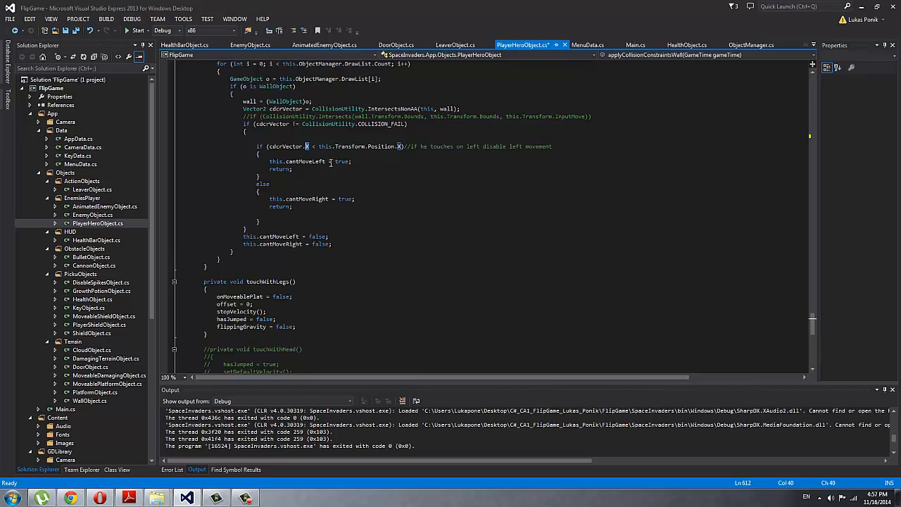
pyautogui.doubleClick(306, 199)
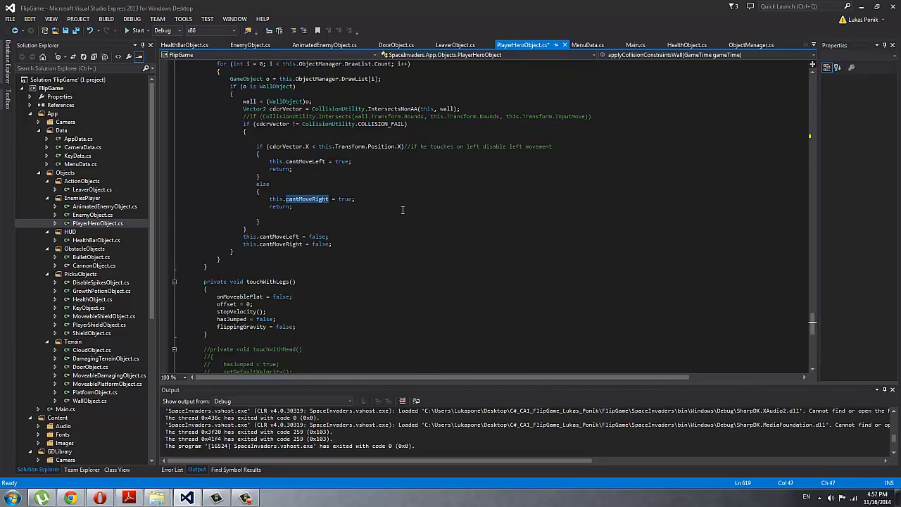
pyautogui.scroll(-3)
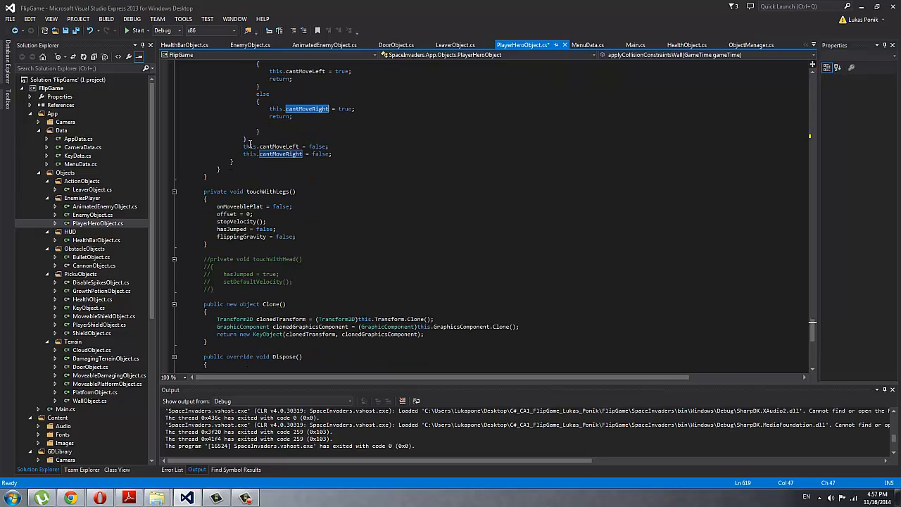
pyautogui.scroll(-3)
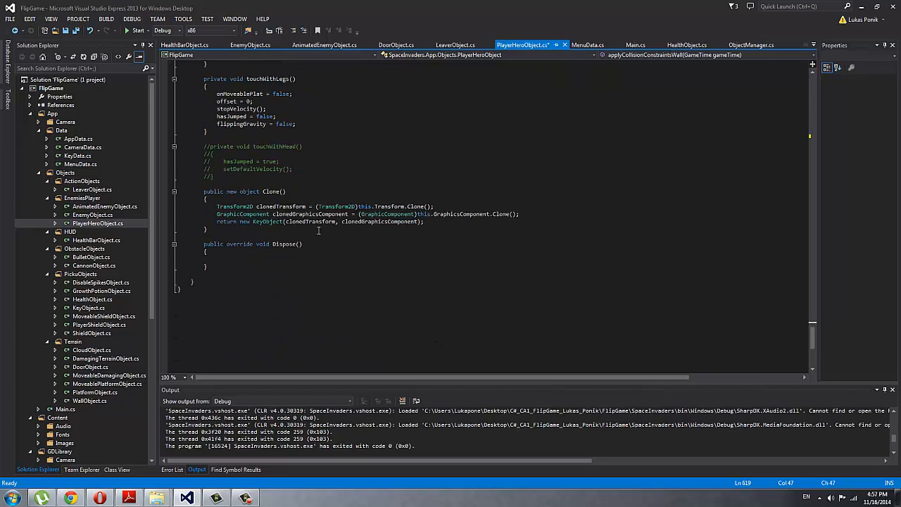
pyautogui.click(103, 206)
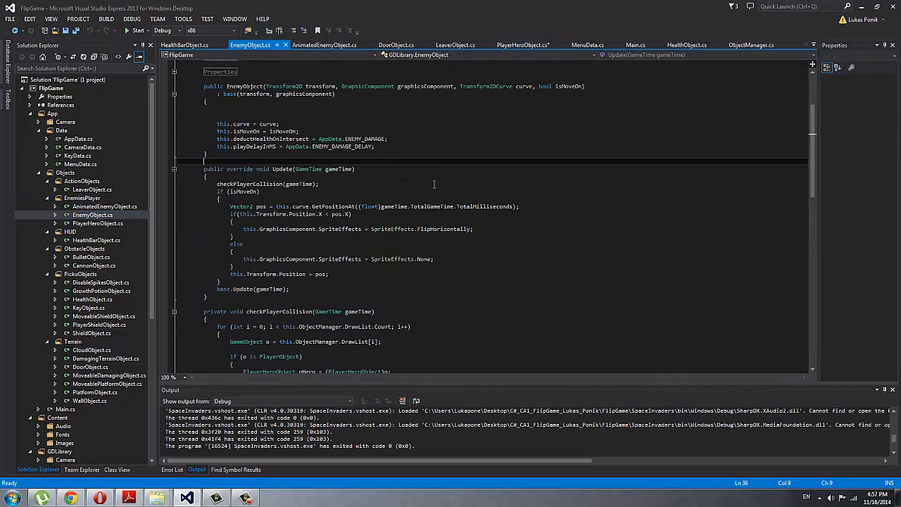
# - Scroll through EnemyObject.cs, highlighting the Remove call for a stomped enemy
pyautogui.scroll(-3)
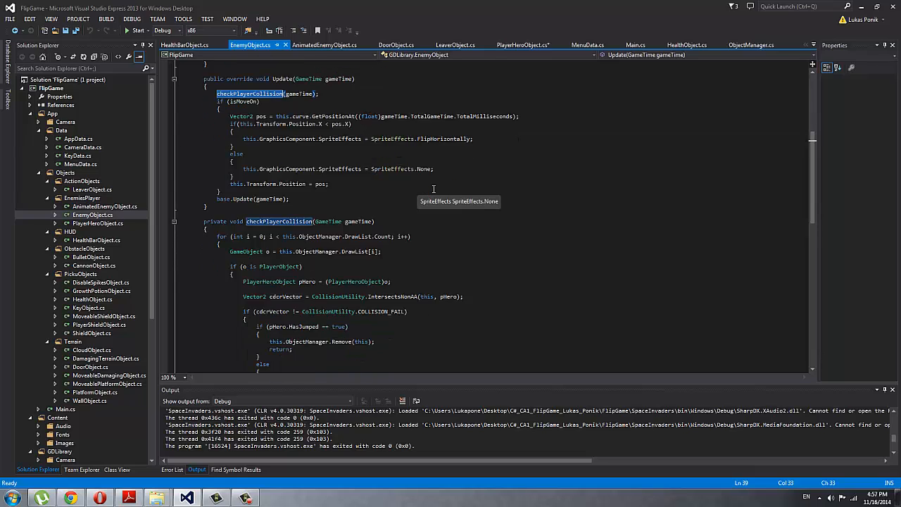
pyautogui.scroll(-3)
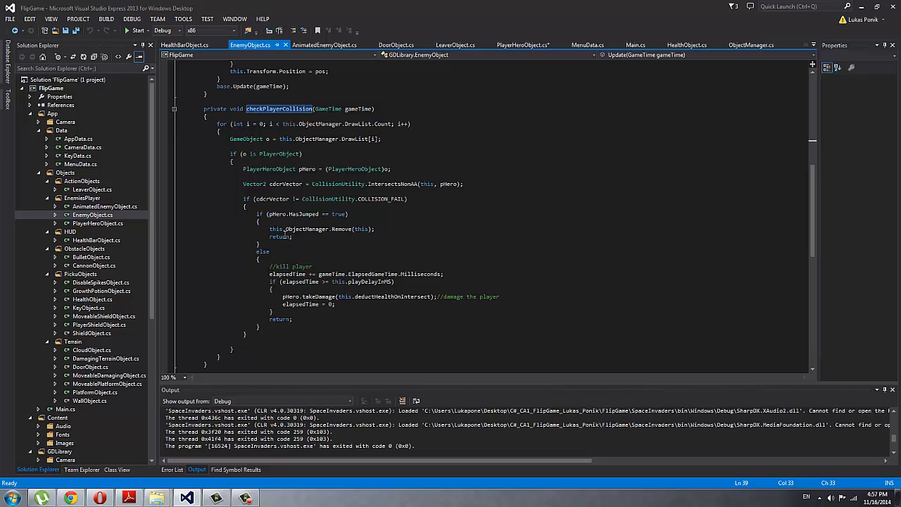
pyautogui.doubleClick(342, 229)
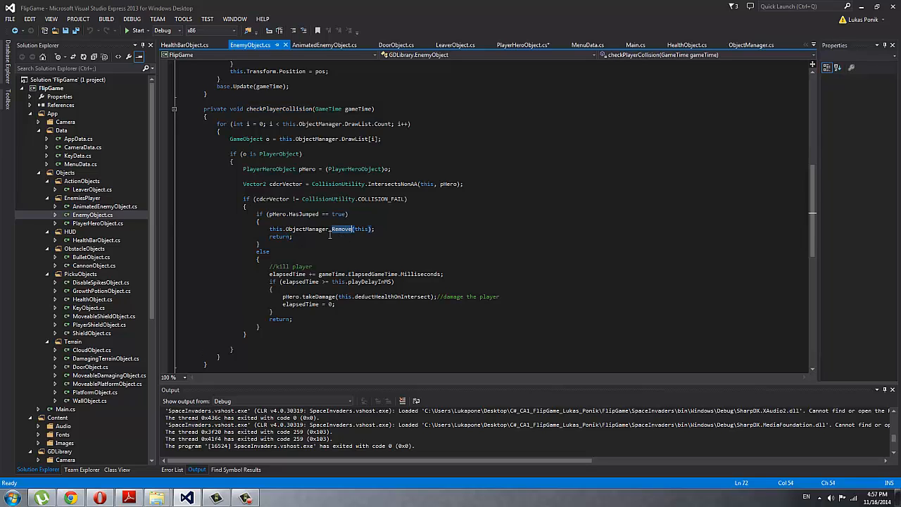
pyautogui.scroll(-3)
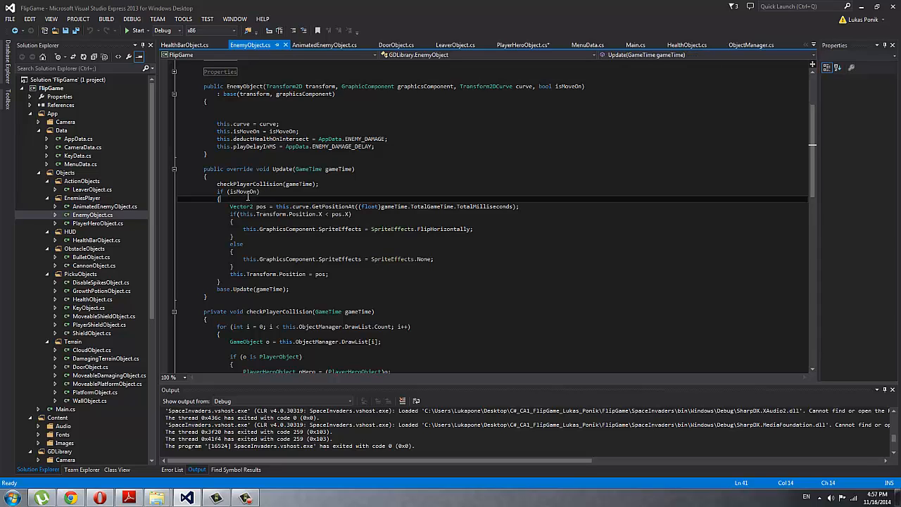
# - Highlight the curve driving enemy movement, then open AnimatedEnemyObject.cs
pyautogui.doubleClick(245, 191)
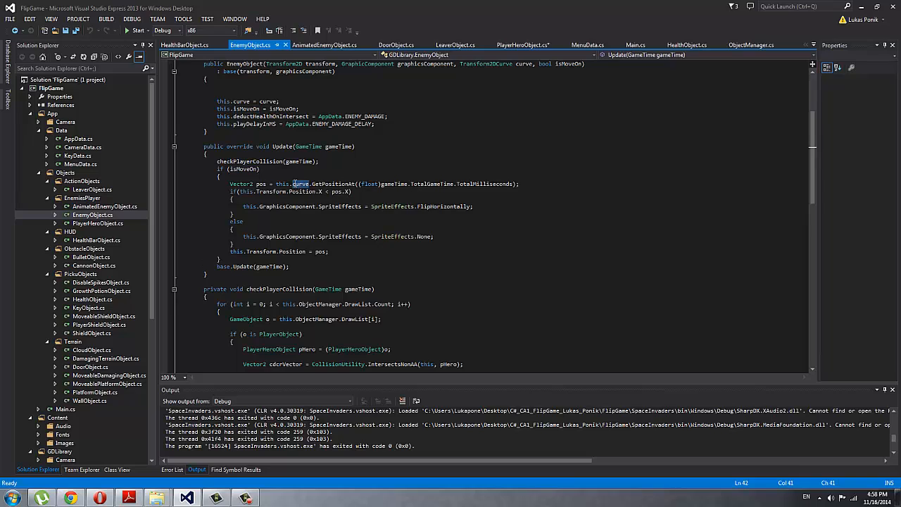
pyautogui.doubleClick(301, 183)
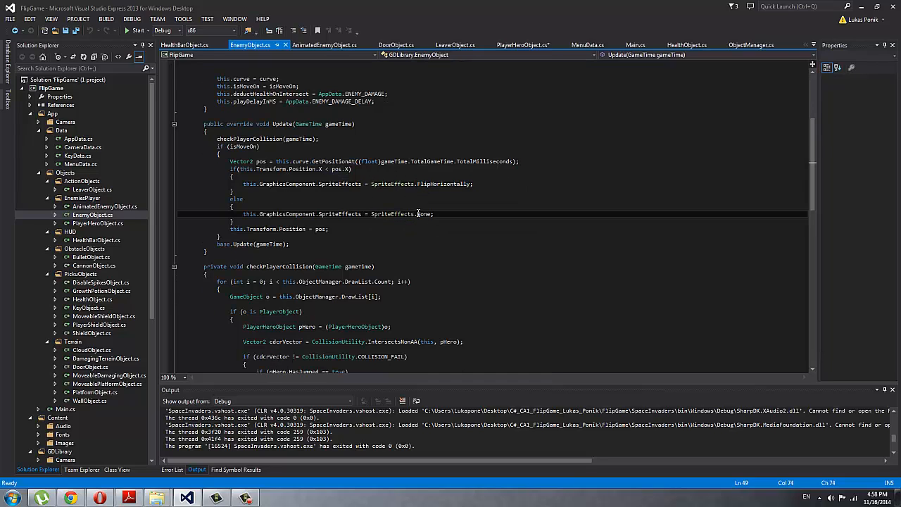
pyautogui.doubleClick(423, 214)
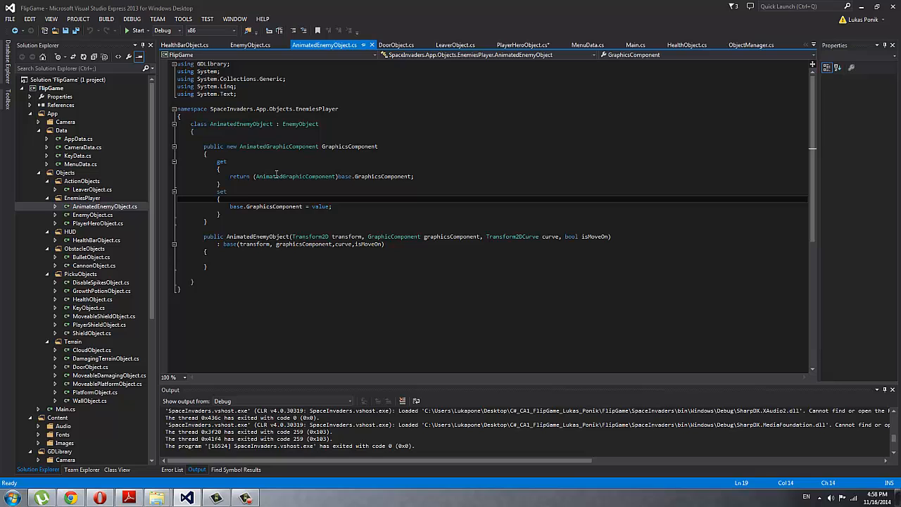
pyautogui.moveTo(376, 211)
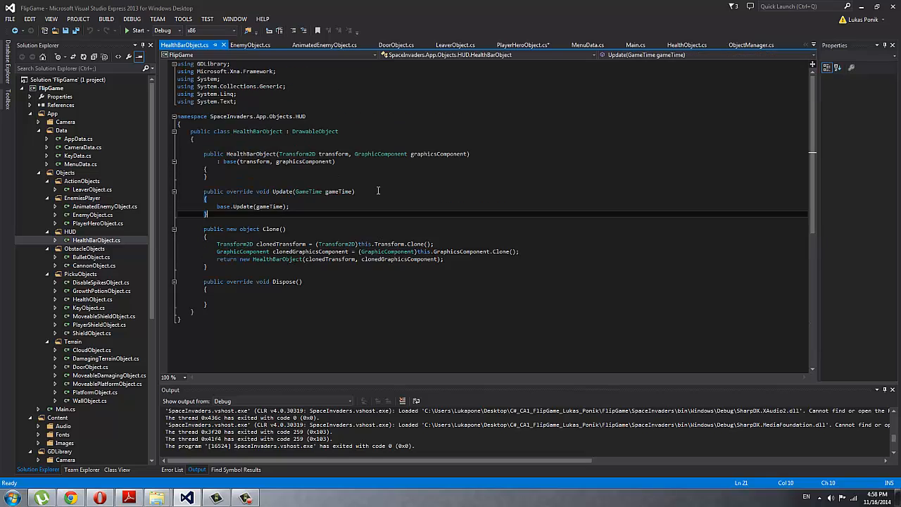
pyautogui.moveTo(119, 267)
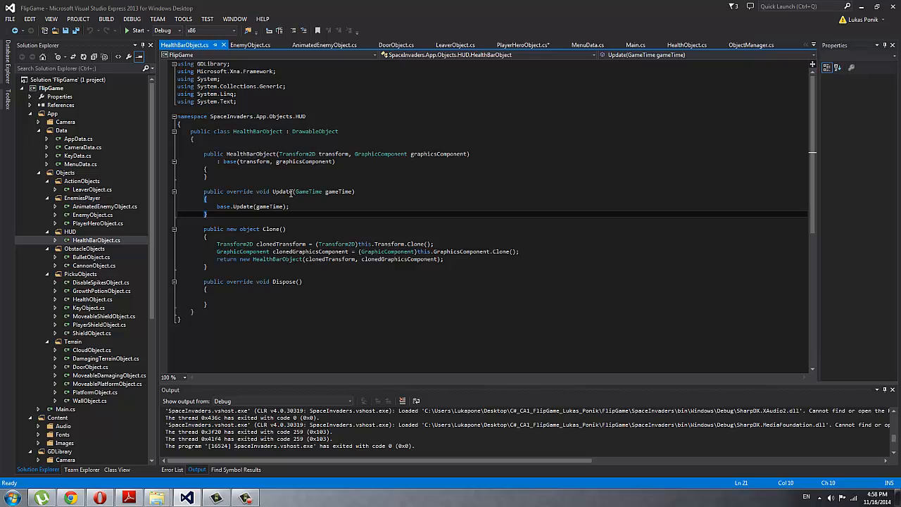
pyautogui.moveTo(308, 191)
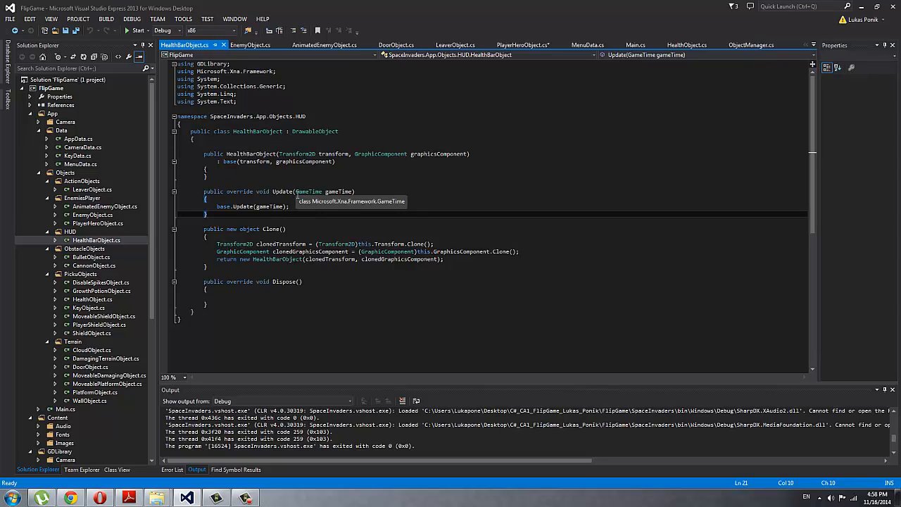
pyautogui.moveTo(367, 243)
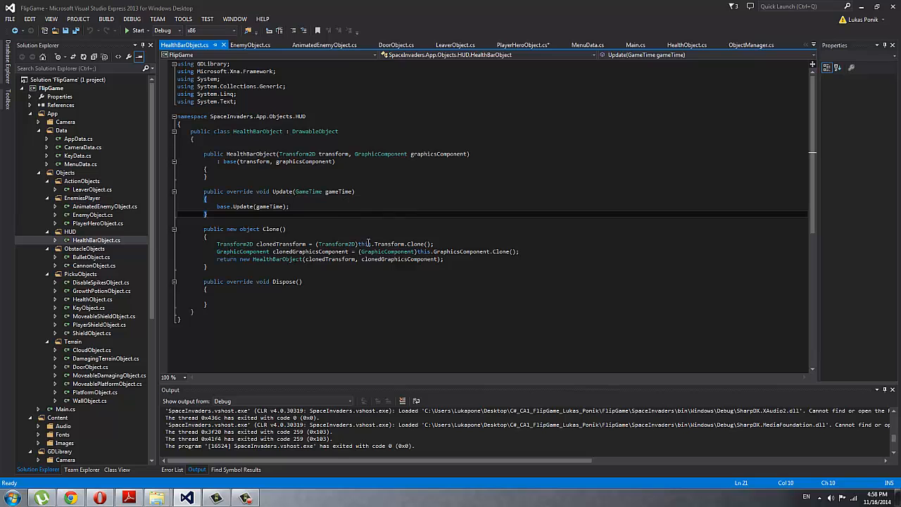
# - Open BulletObject.cs from the ObstacleObjects folder
pyautogui.doubleClick(90, 258)
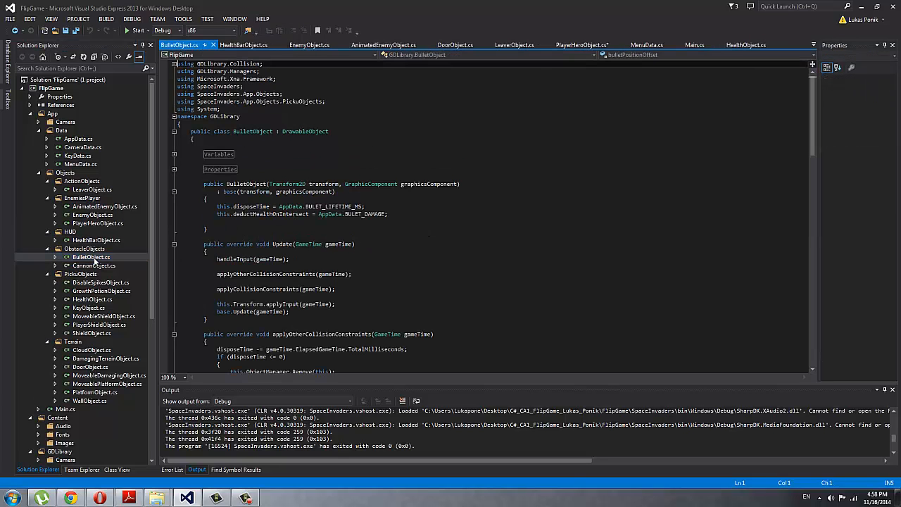
# - Review BulletObject.cs's collision code, highlighting SHIELD_BLOCK_AMOUNT, then open CannonObject.cs
pyautogui.scroll(-3)
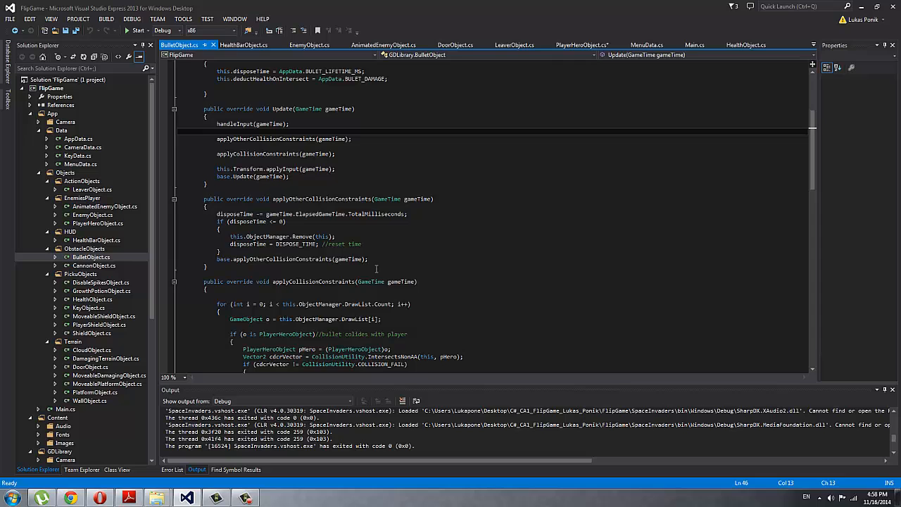
pyautogui.scroll(-3)
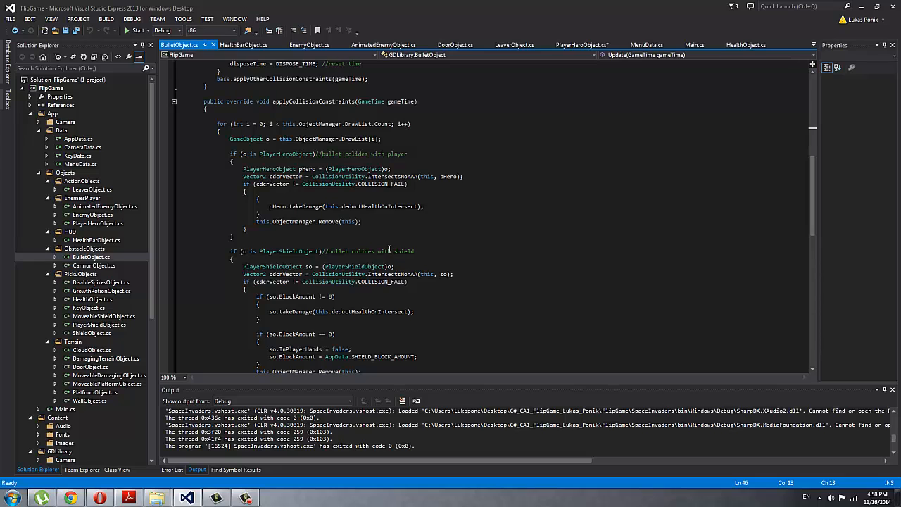
pyautogui.scroll(-3)
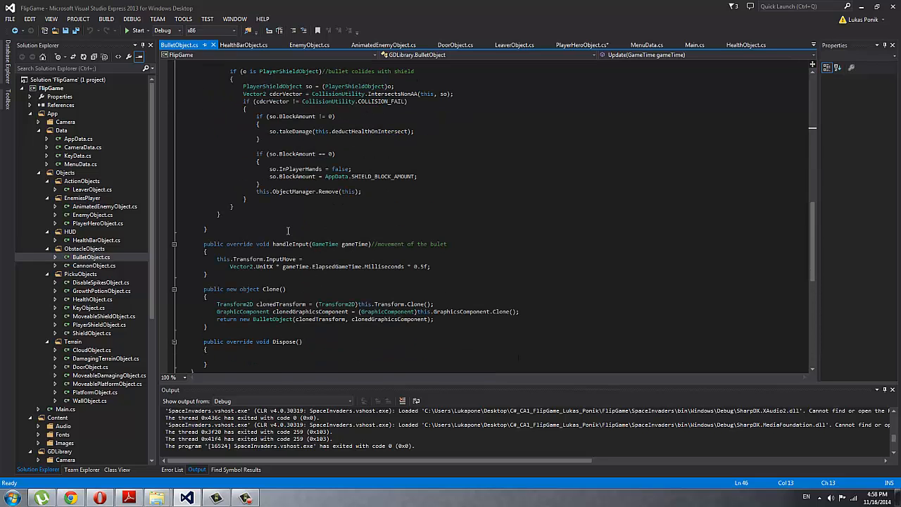
pyautogui.scroll(-3)
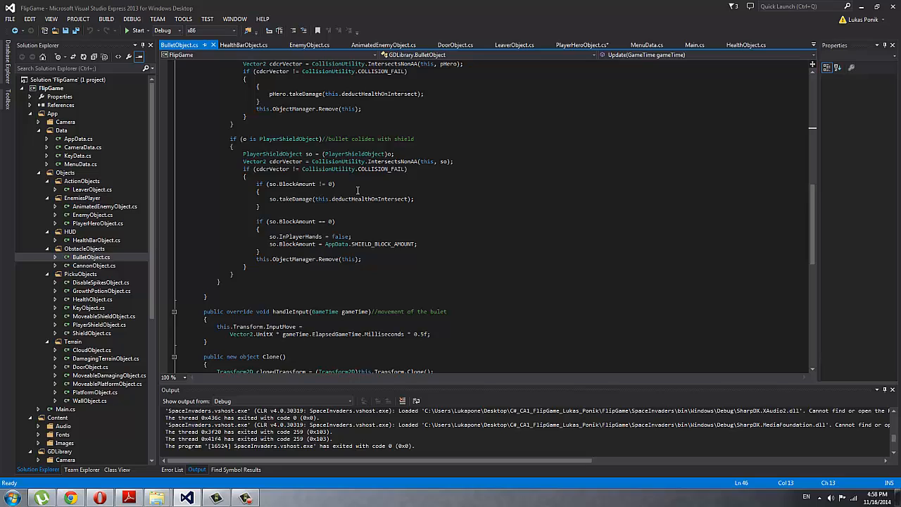
pyautogui.doubleClick(368, 198)
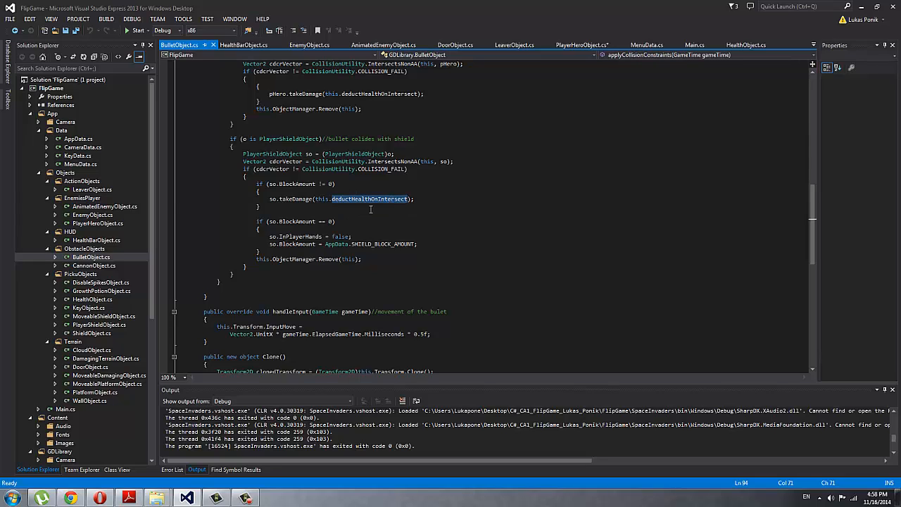
pyautogui.moveTo(386, 244)
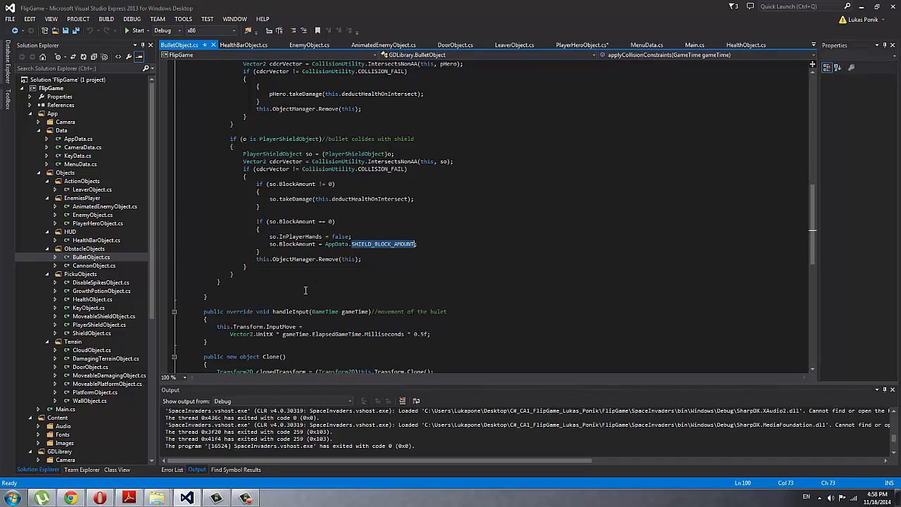
pyautogui.doubleClick(382, 244)
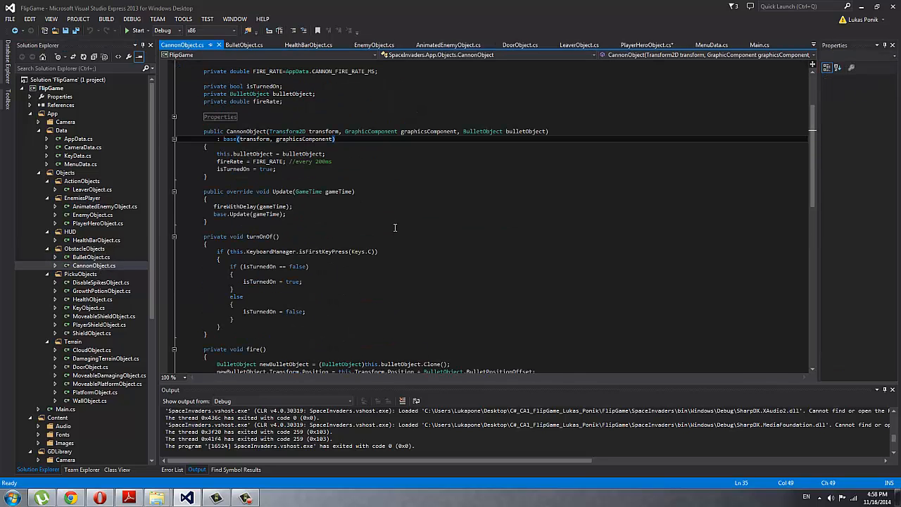
pyautogui.moveTo(384, 228)
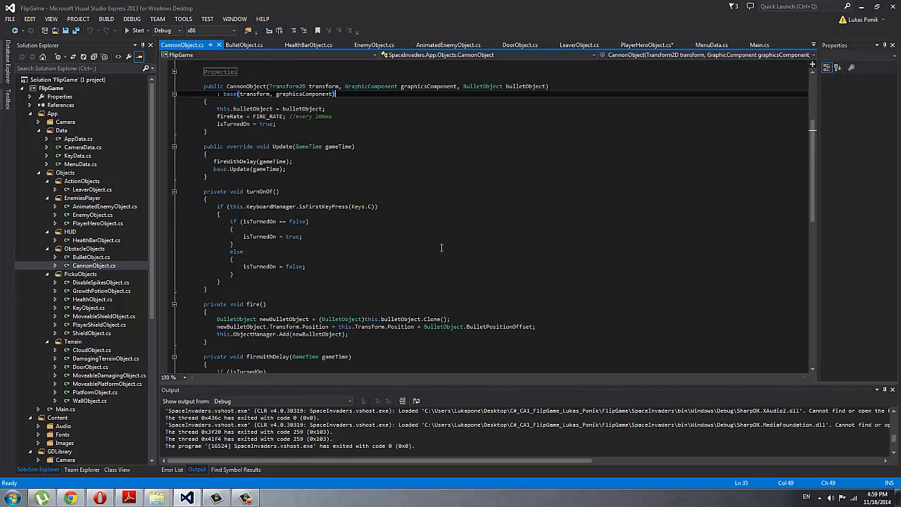
# - Scroll CannonObject.cs and highlight where fire() is defined and called
pyautogui.scroll(-3)
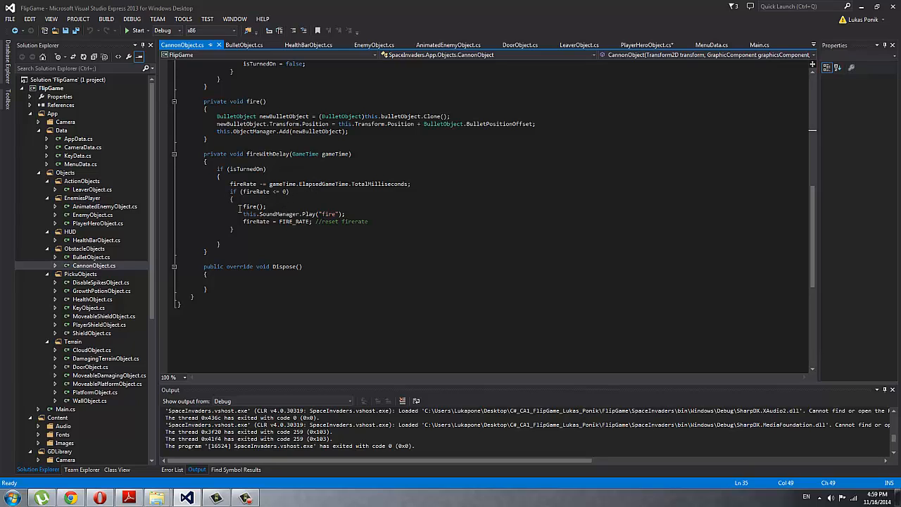
pyautogui.click(258, 207)
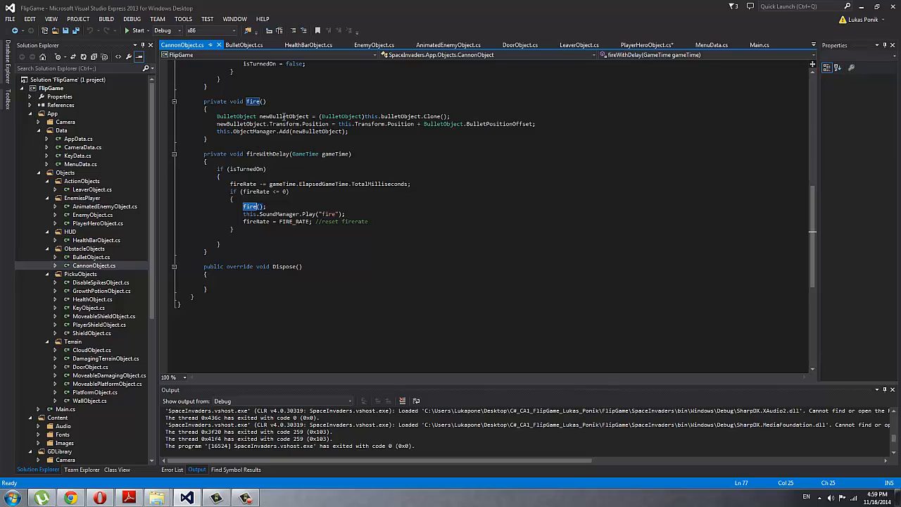
pyautogui.moveTo(292, 248)
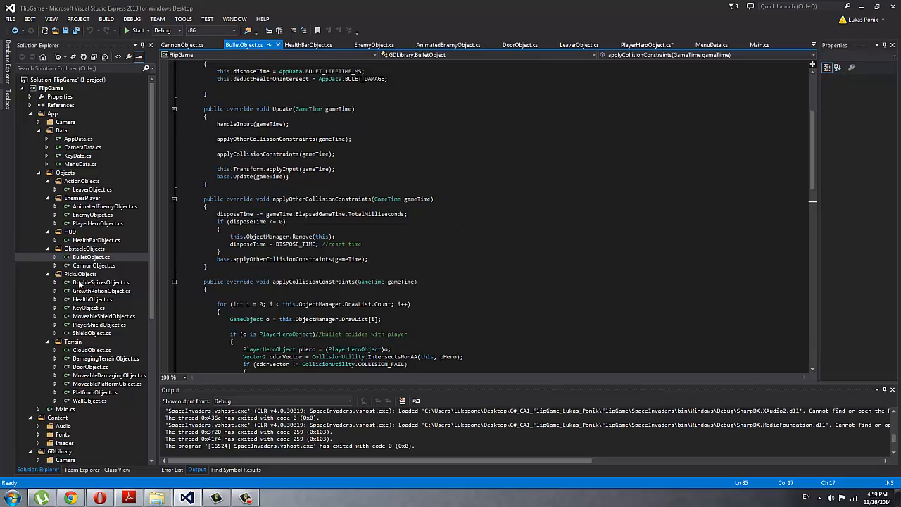
pyautogui.doubleClick(100, 283)
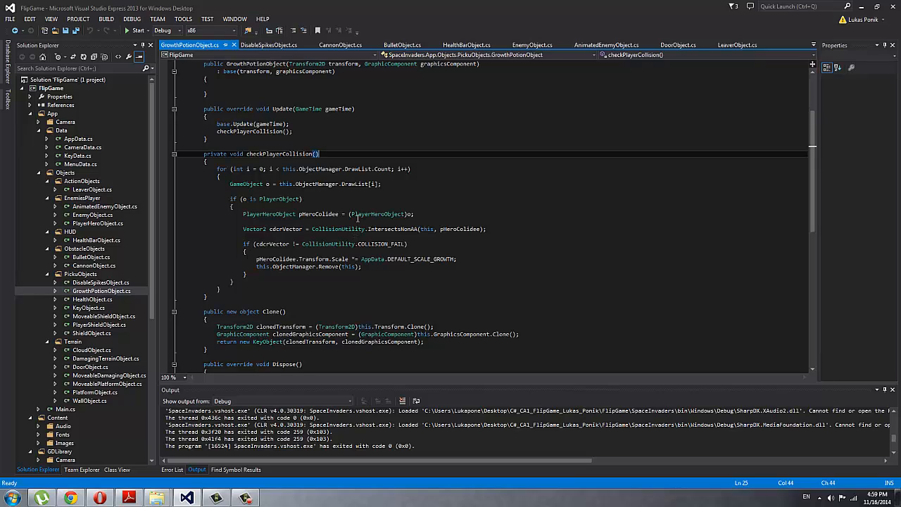
pyautogui.moveTo(451, 212)
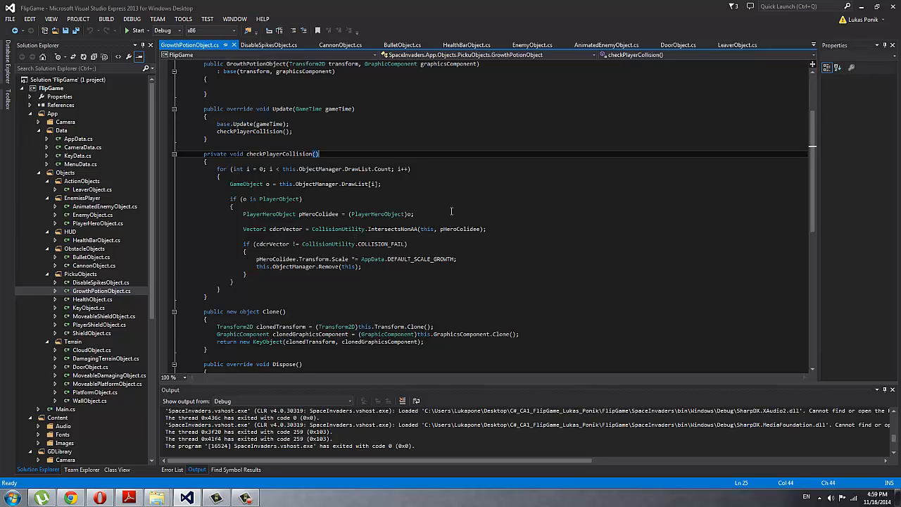
pyautogui.moveTo(398, 229)
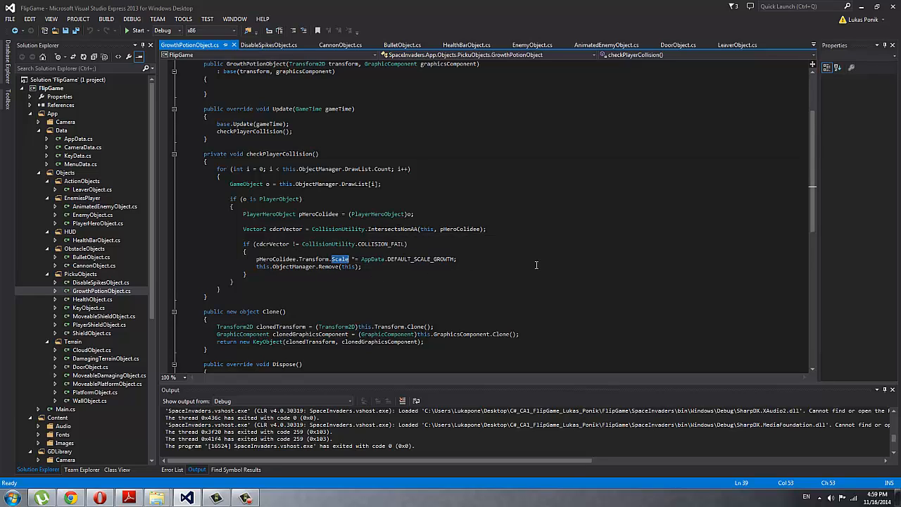
pyautogui.moveTo(197, 272)
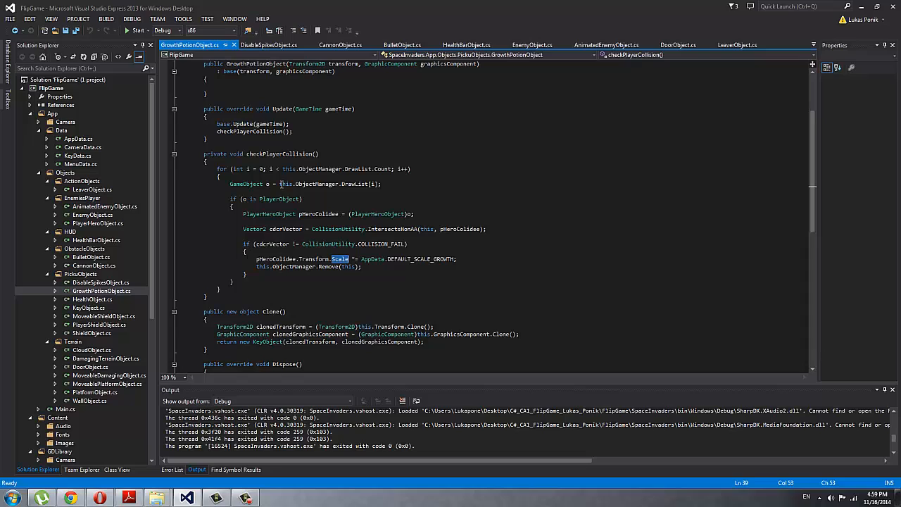
pyautogui.click(92, 300)
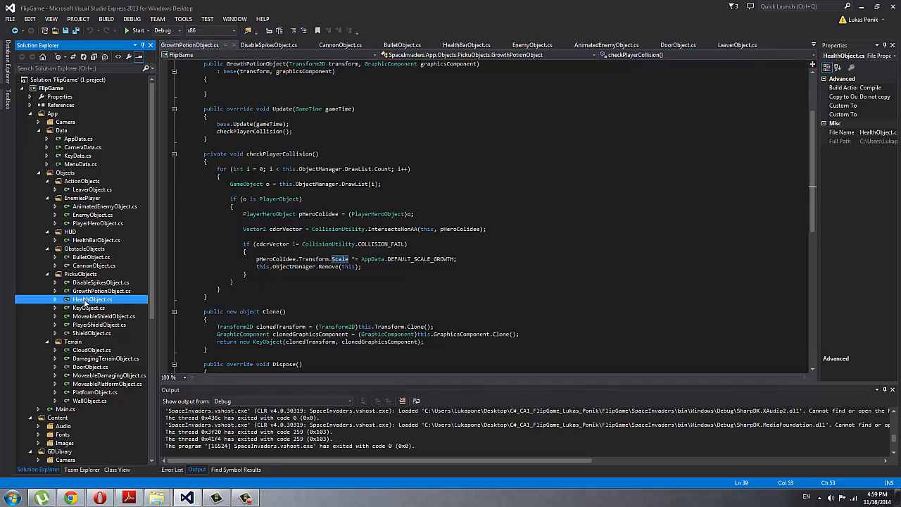
# - Open HealthObject.cs and highlight the leaver-pickup branch and its IsLeaverH flag
pyautogui.doubleClick(93, 299)
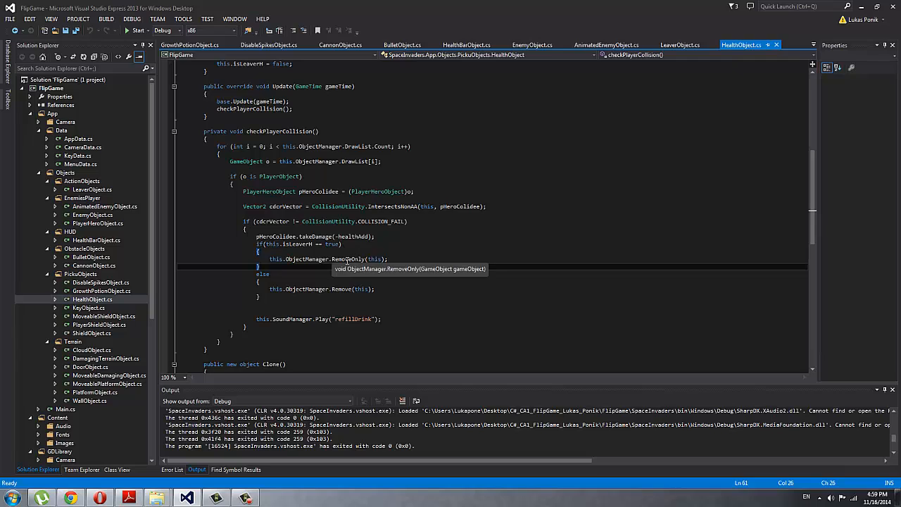
pyautogui.doubleClick(349, 259)
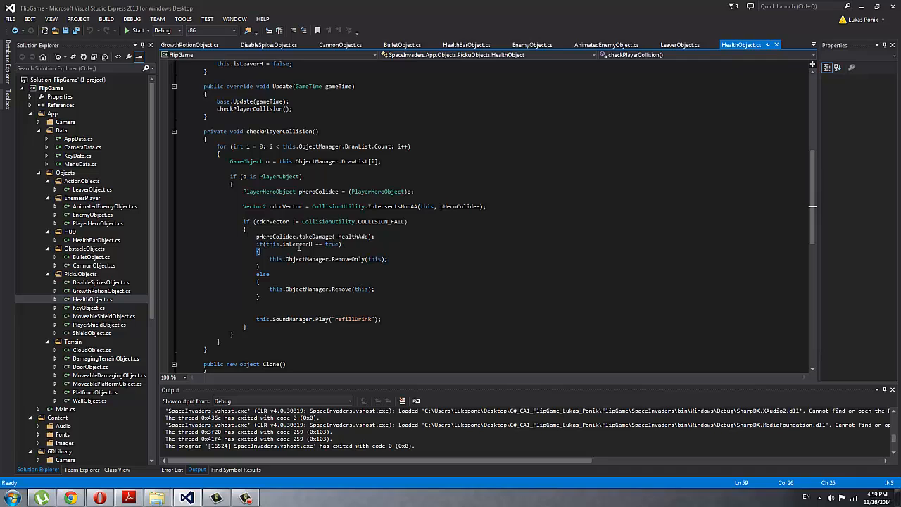
pyautogui.doubleClick(296, 245)
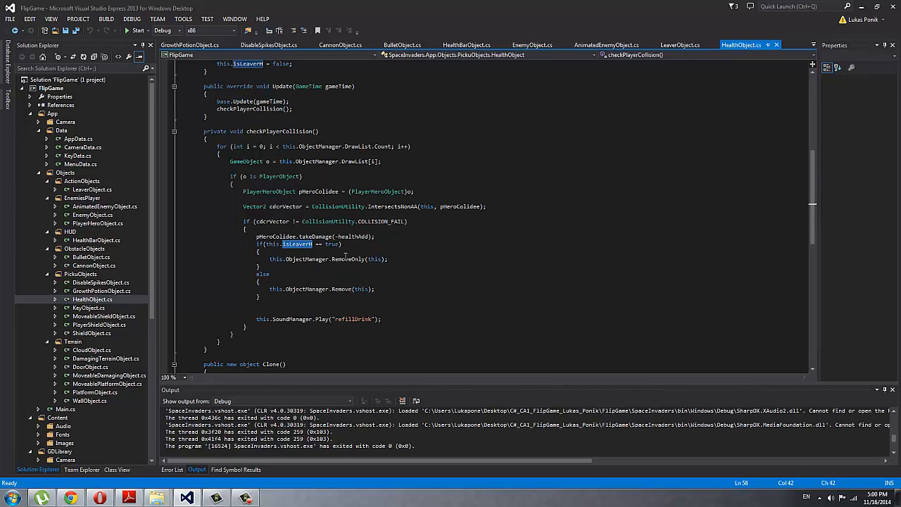
pyautogui.moveTo(342, 259)
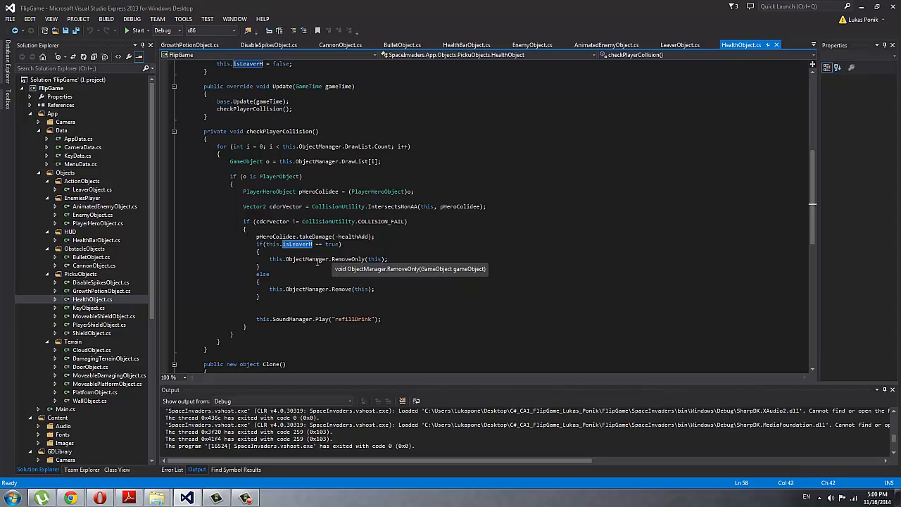
pyautogui.moveTo(446, 273)
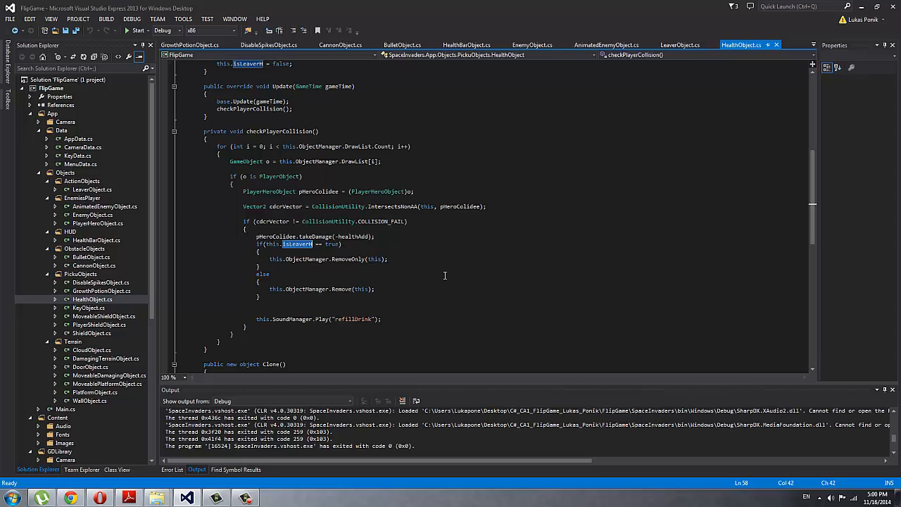
pyautogui.moveTo(306, 258)
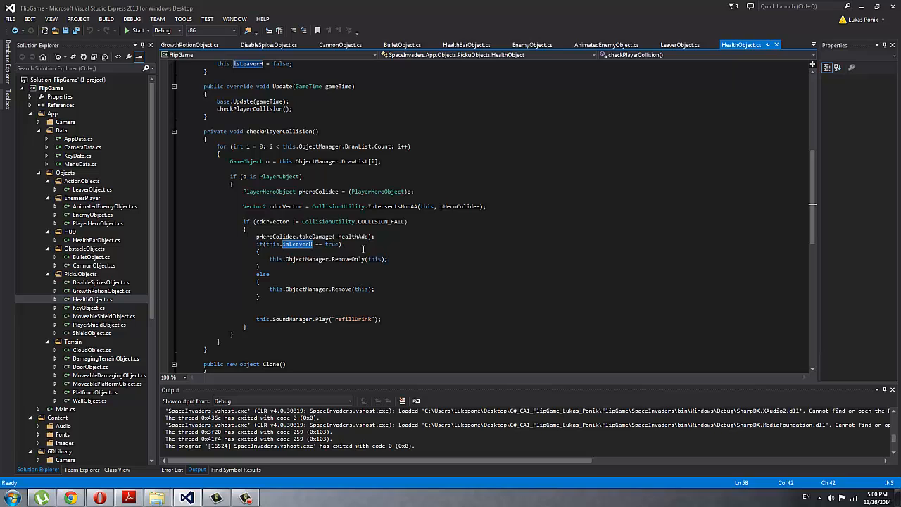
# - Inspect ObjectManager's Remove method declaration and navigate back to HealthObject.cs
pyautogui.doubleClick(349, 259)
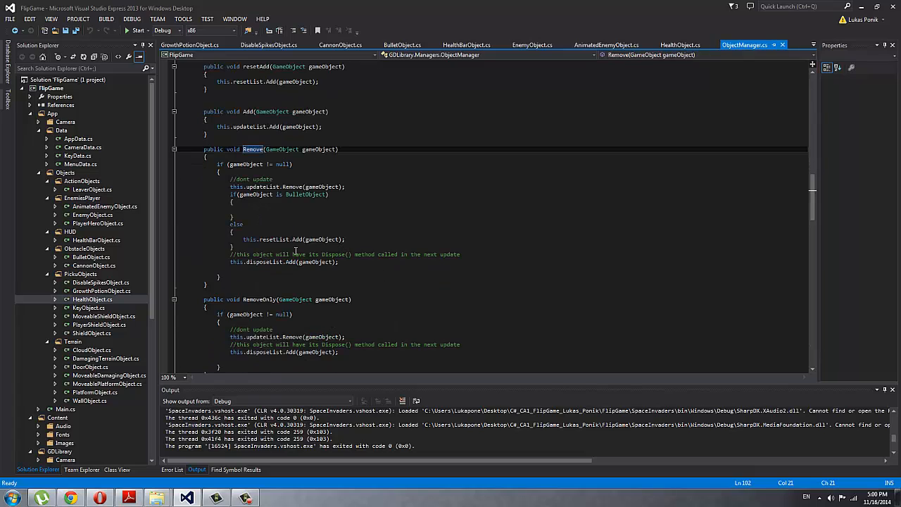
pyautogui.tripleClick(294, 239)
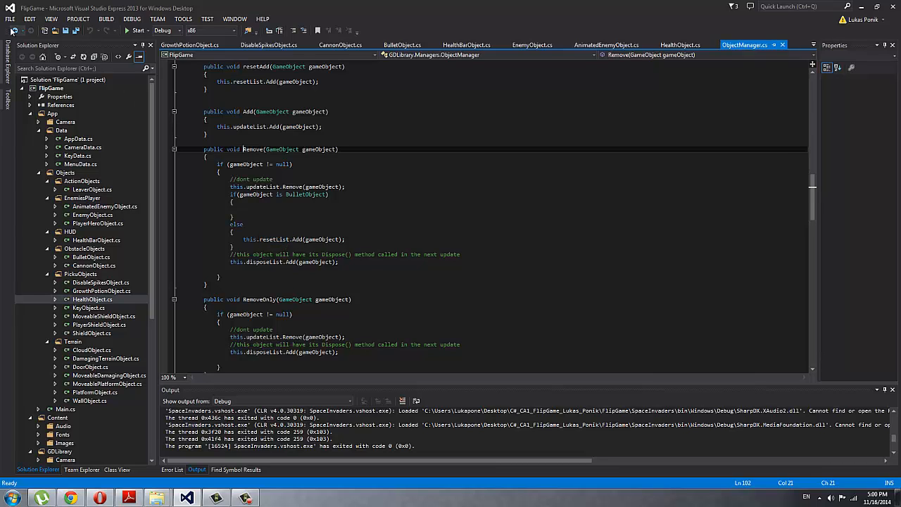
pyautogui.click(680, 45)
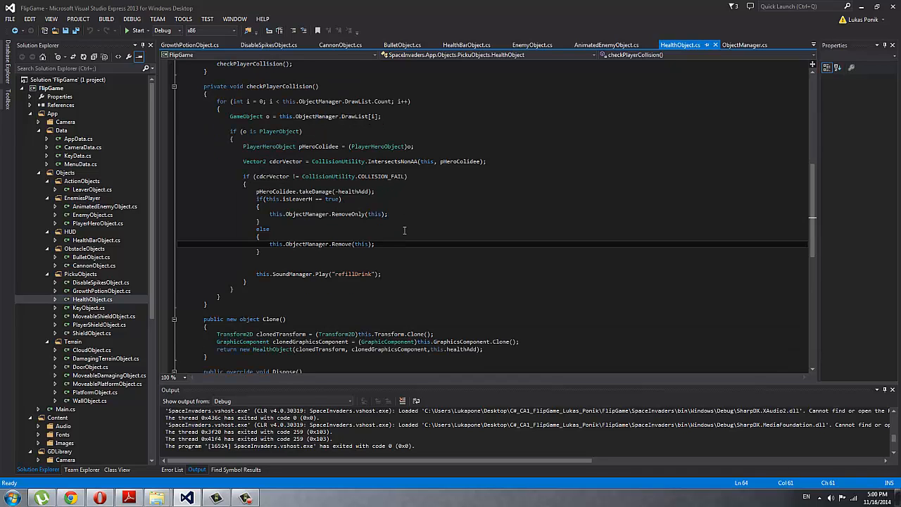
# - Highlight the Play sound call, then open KeyObject.cs
pyautogui.scroll(-3)
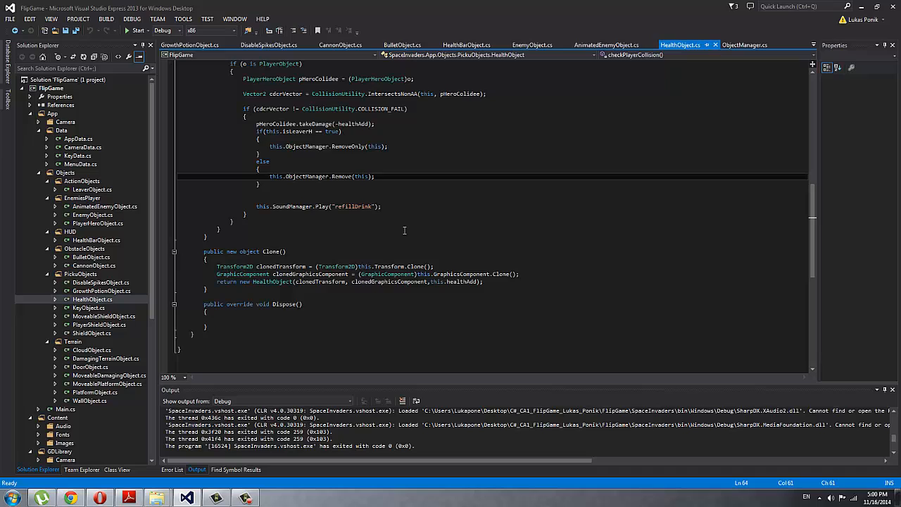
pyautogui.doubleClick(322, 206)
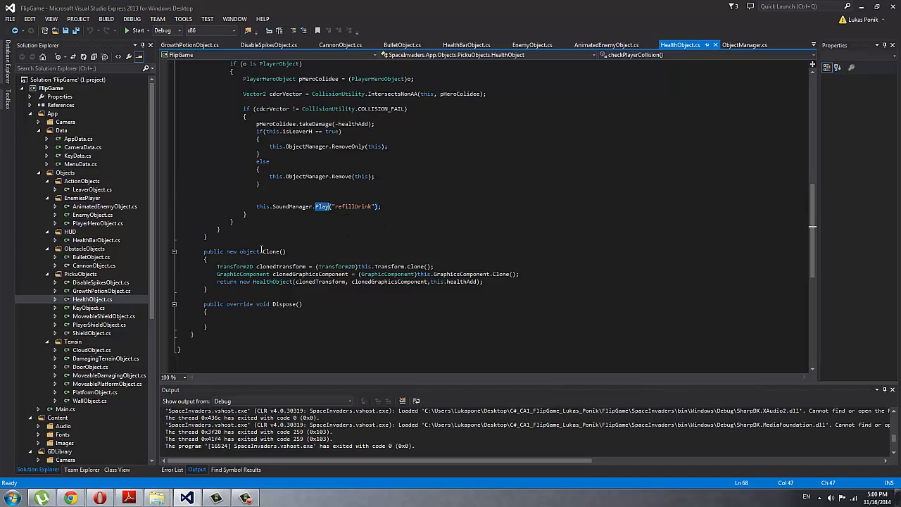
pyautogui.doubleClick(88, 308)
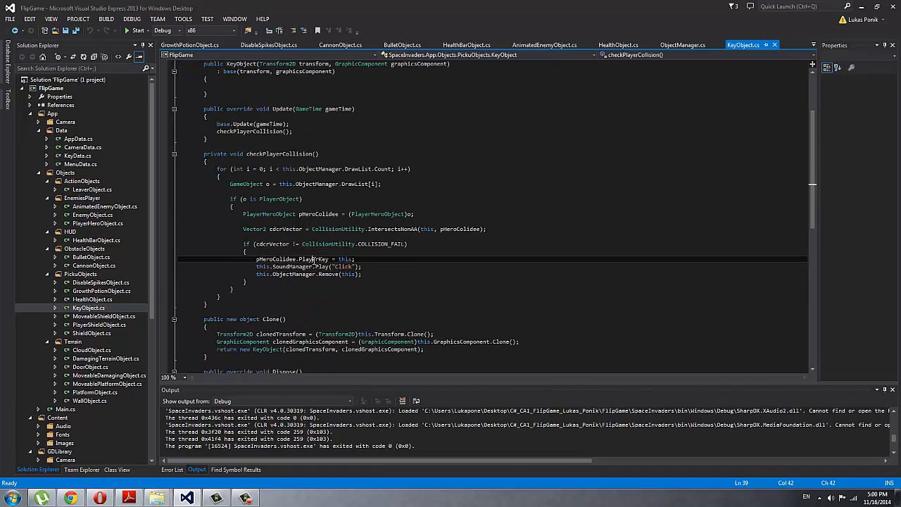
# - Highlight the PlayerKey assignment in KeyObject.cs, then open MoveableShieldObject.cs
pyautogui.doubleClick(313, 258)
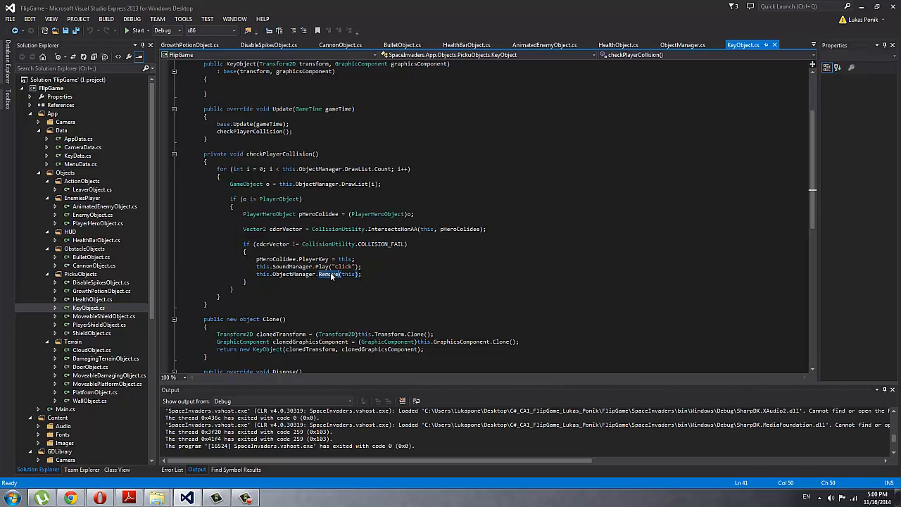
pyautogui.click(104, 317)
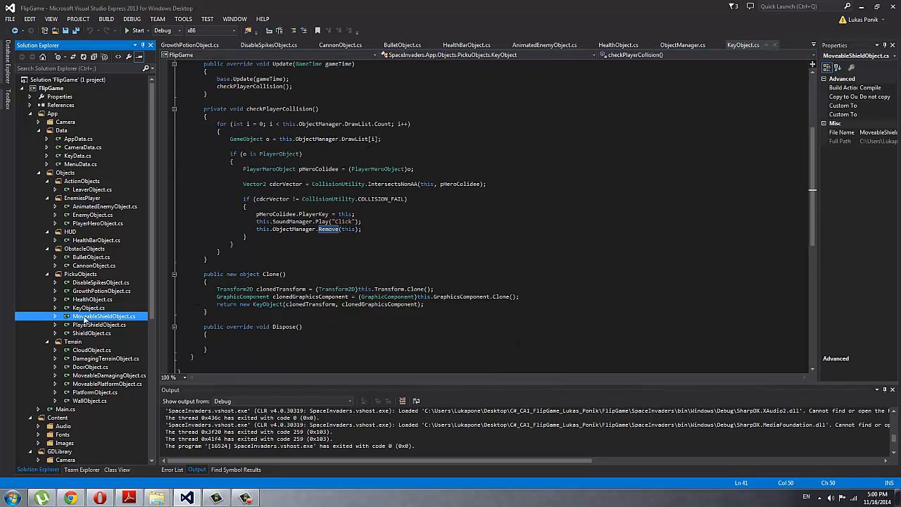
pyautogui.doubleClick(104, 316)
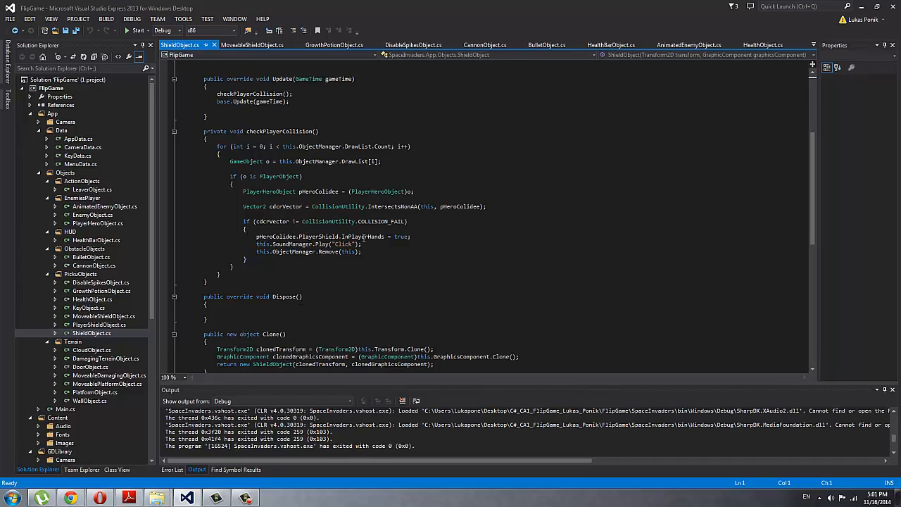
# - Highlight ShieldObject.cs setting InPlayerHands to true
pyautogui.doubleClick(317, 236)
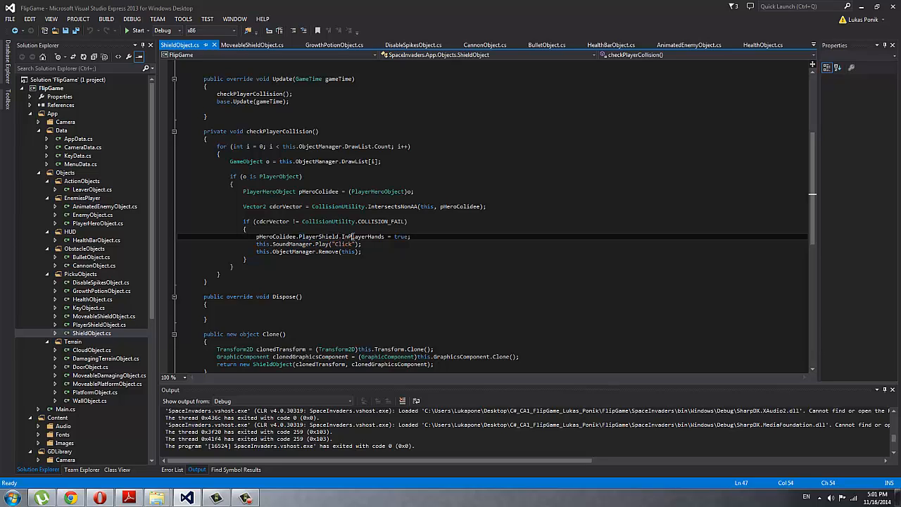
pyautogui.doubleClick(362, 236)
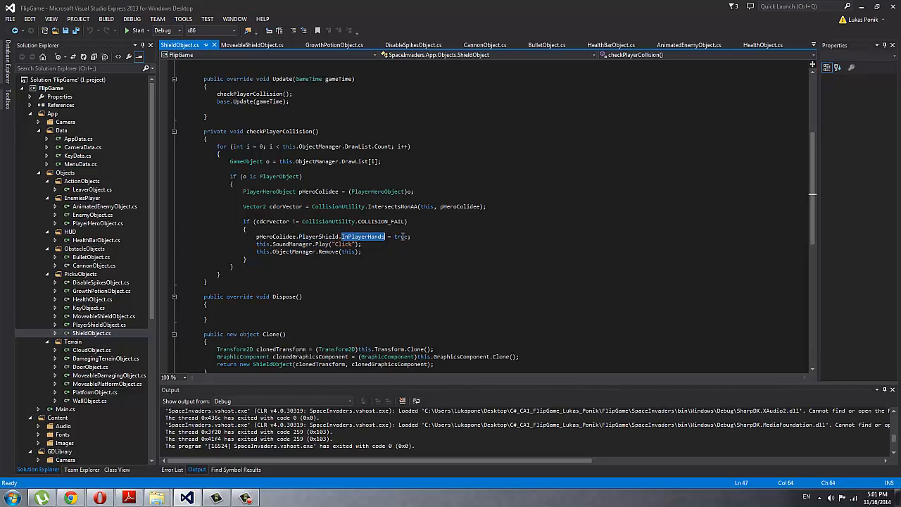
pyautogui.doubleClick(400, 236)
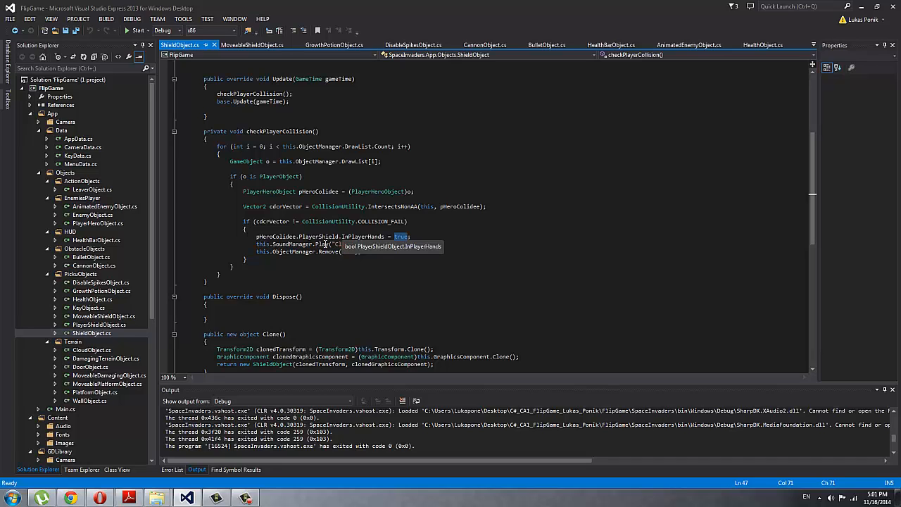
# - Open PlayerShieldObject.cs, then CloudObject.cs from the Terrain classes
pyautogui.click(99, 325)
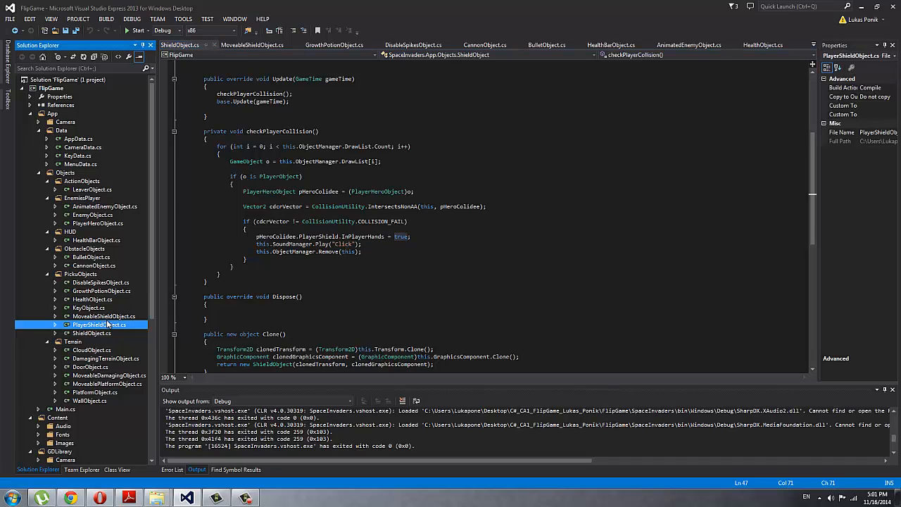
pyautogui.doubleClick(99, 325)
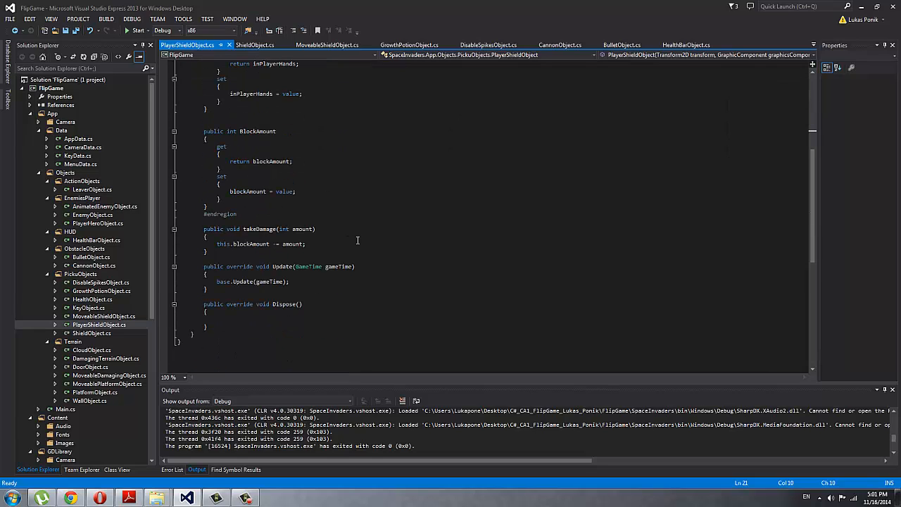
pyautogui.moveTo(343, 243)
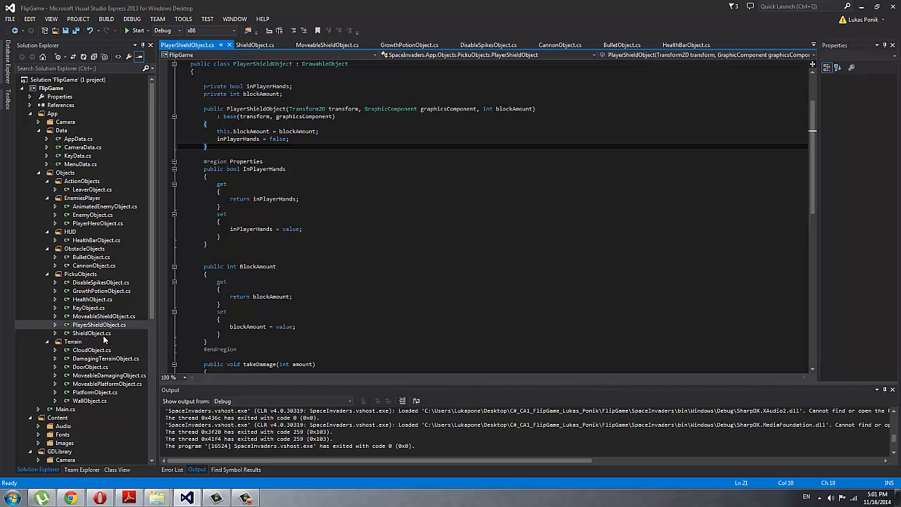
pyautogui.doubleClick(92, 350)
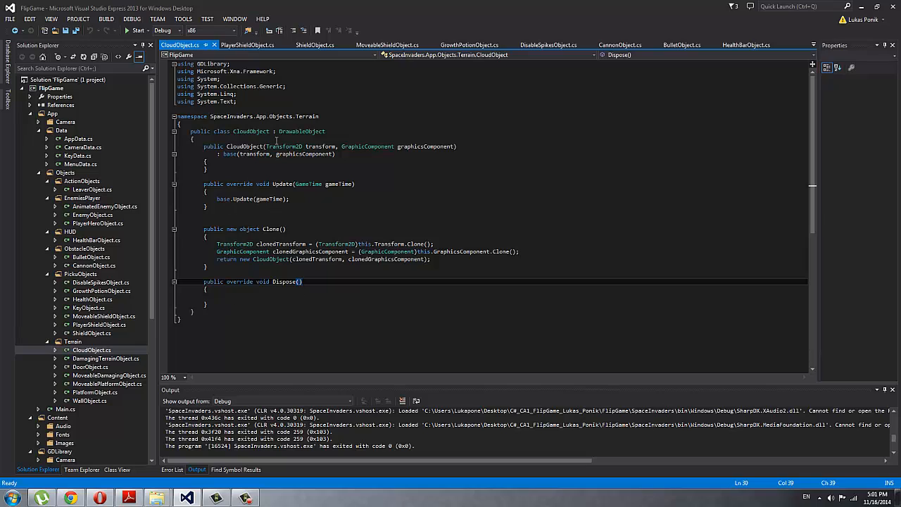
# - Open DamagingTerrainObject.cs, then scroll to where DoorObject raises PlayerMapLevelChanged
pyautogui.click(317, 282)
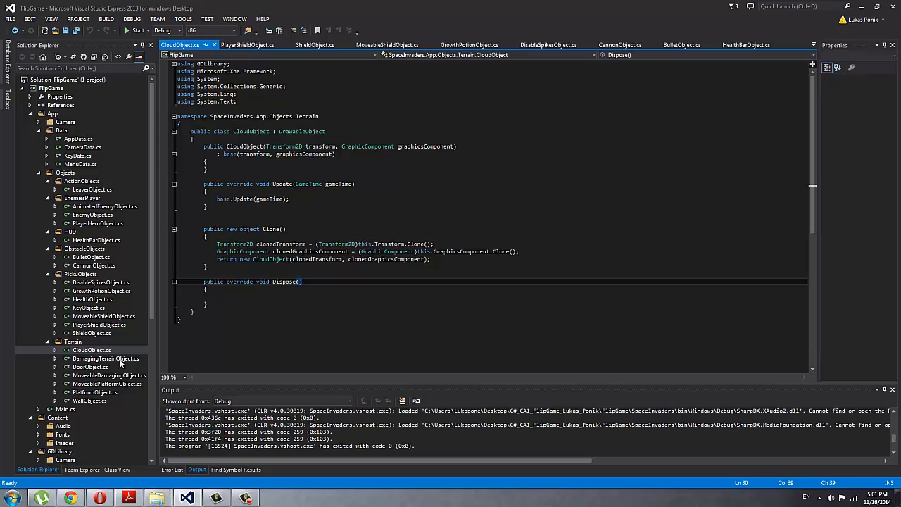
pyautogui.doubleClick(106, 359)
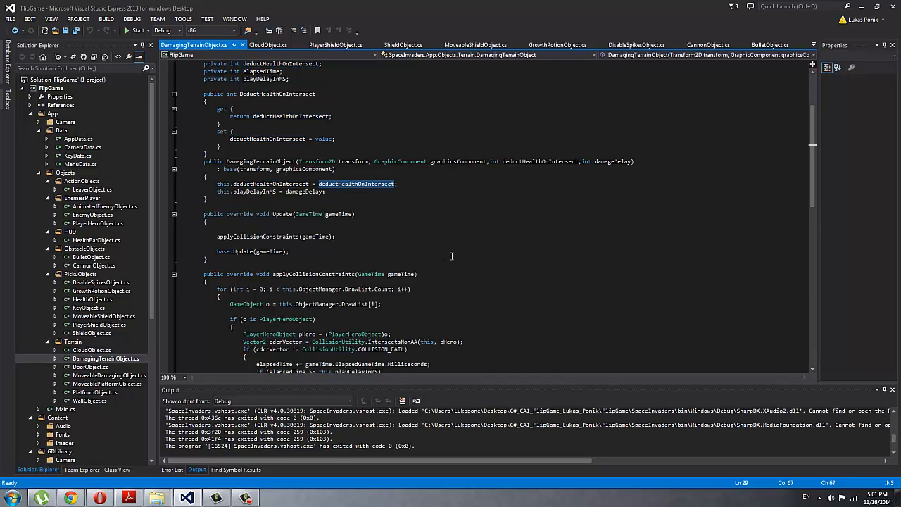
pyautogui.scroll(-3)
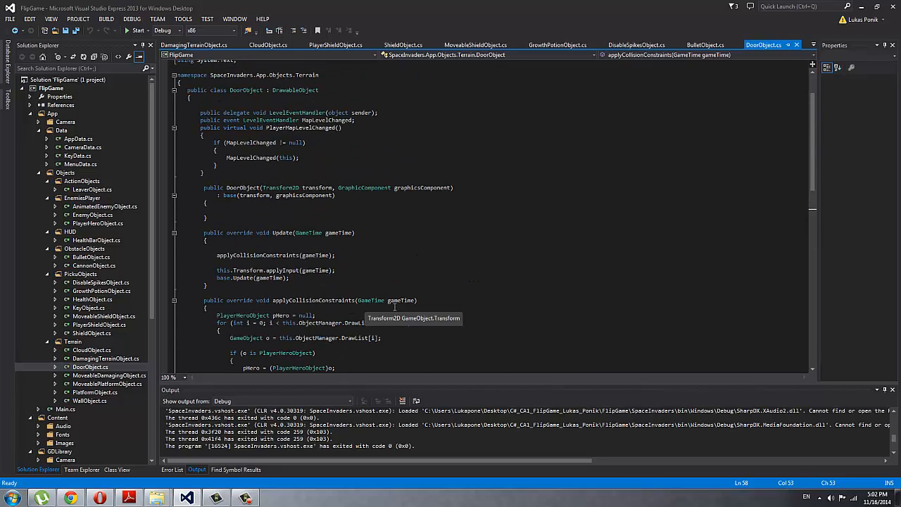
pyautogui.scroll(-3)
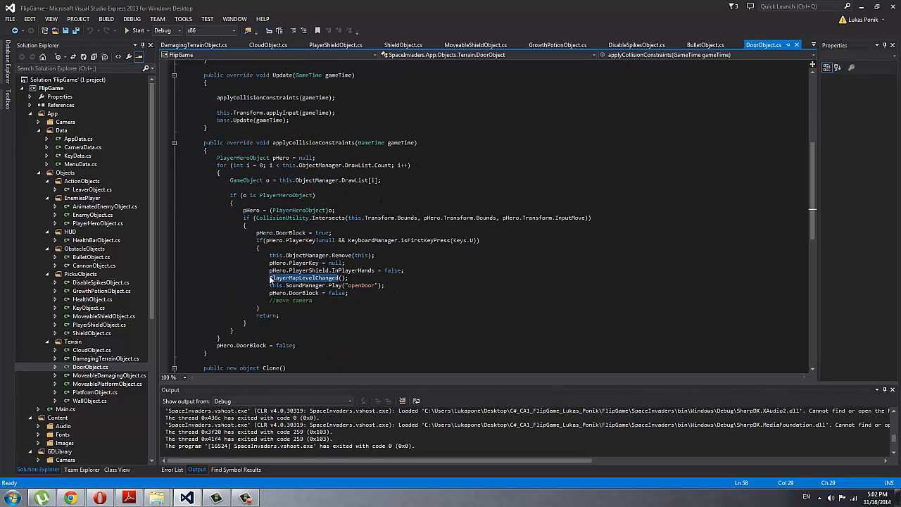
pyautogui.doubleClick(302, 278)
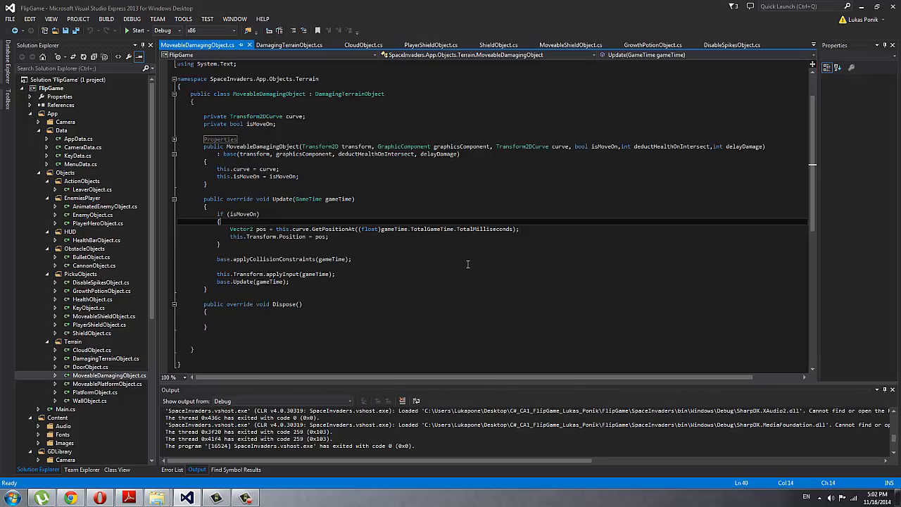
pyautogui.moveTo(469, 262)
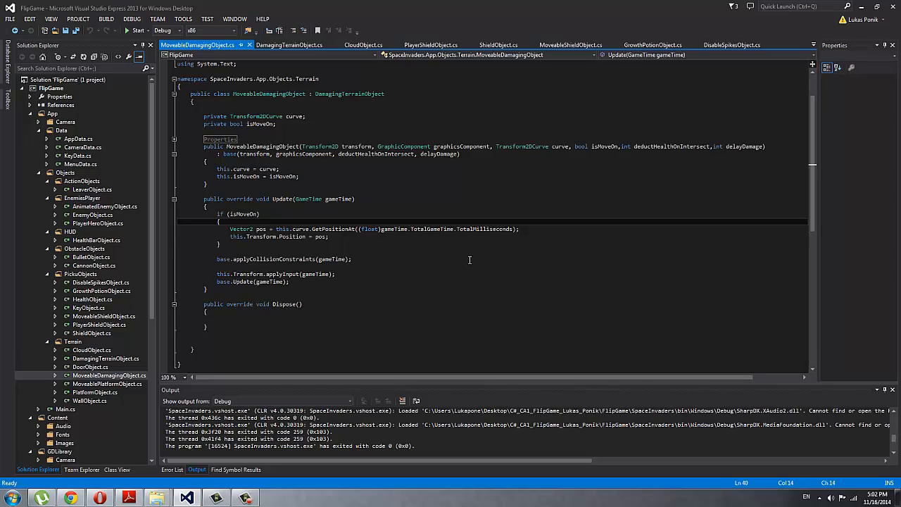
pyautogui.moveTo(311, 247)
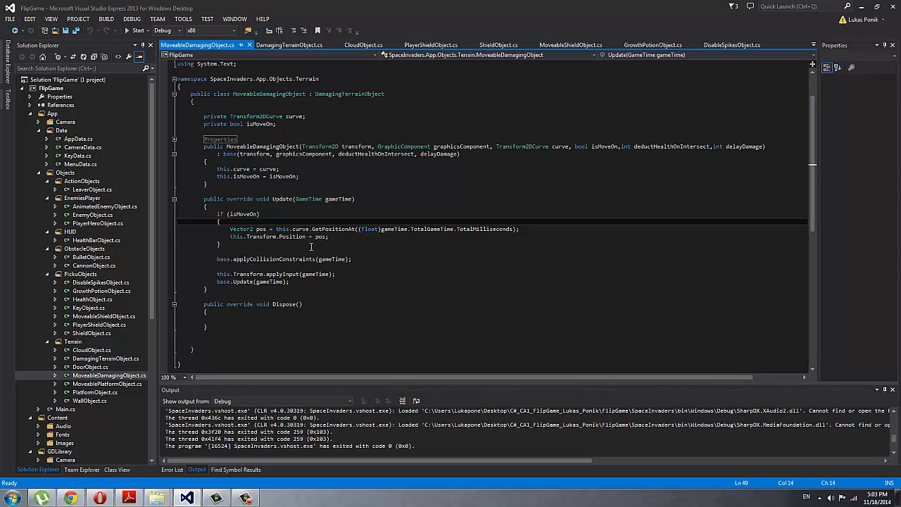
# - Compare MoveablePlatformObject.cs with its PlatformObject base class
pyautogui.click(107, 384)
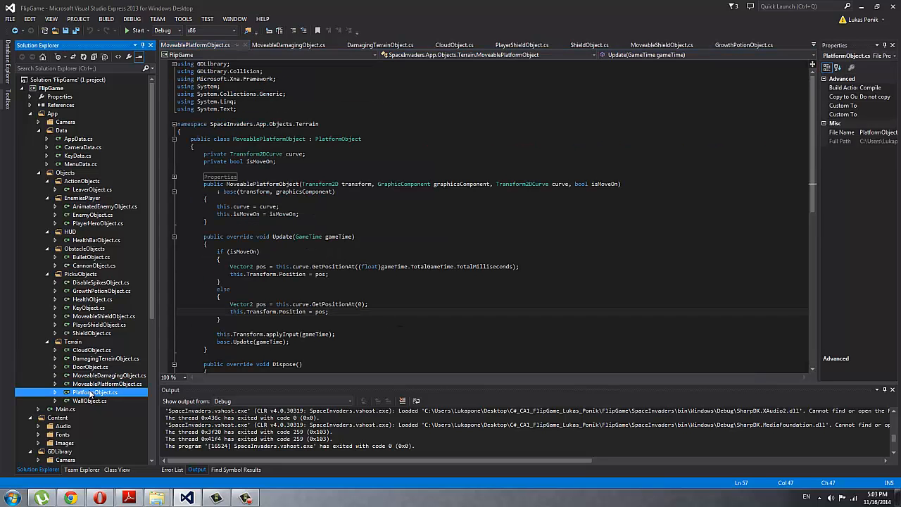
pyautogui.doubleClick(95, 392)
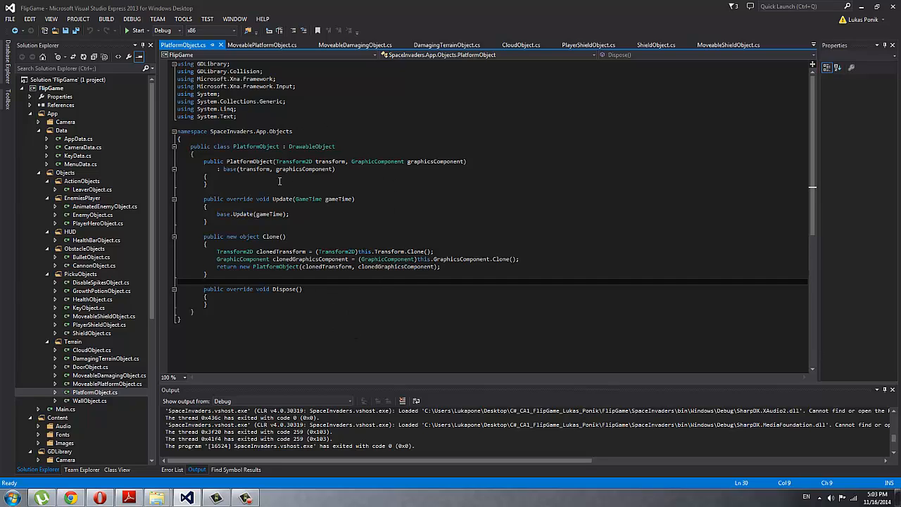
pyautogui.doubleClick(312, 146)
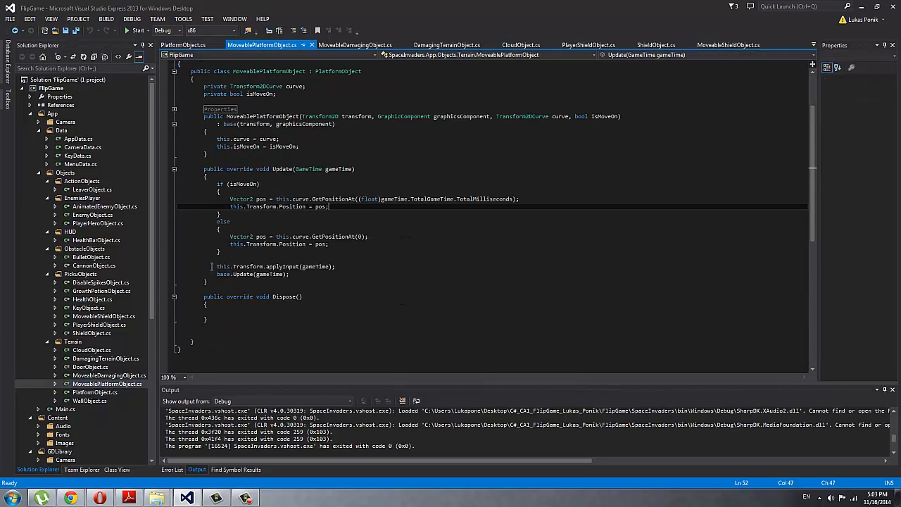
# - Show every use of the isMoveOn flag, then open Main.cs
pyautogui.doubleClick(243, 184)
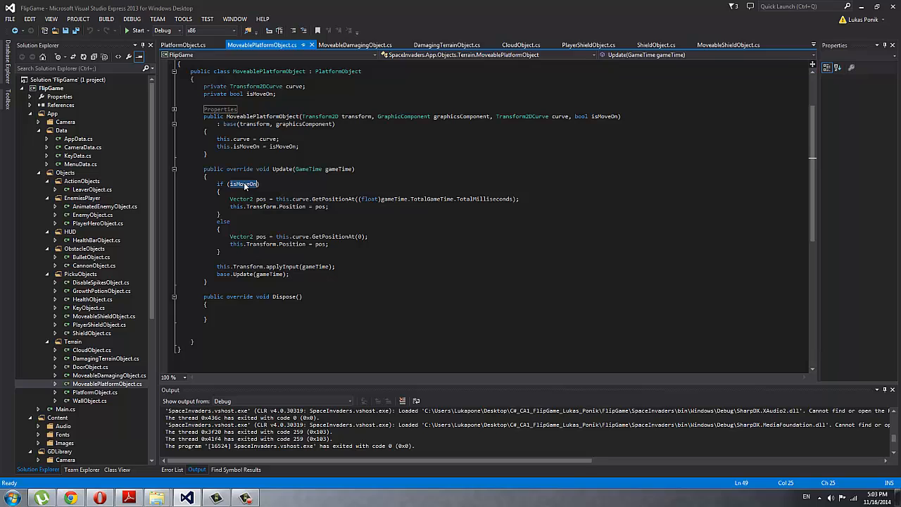
pyautogui.doubleClick(243, 184)
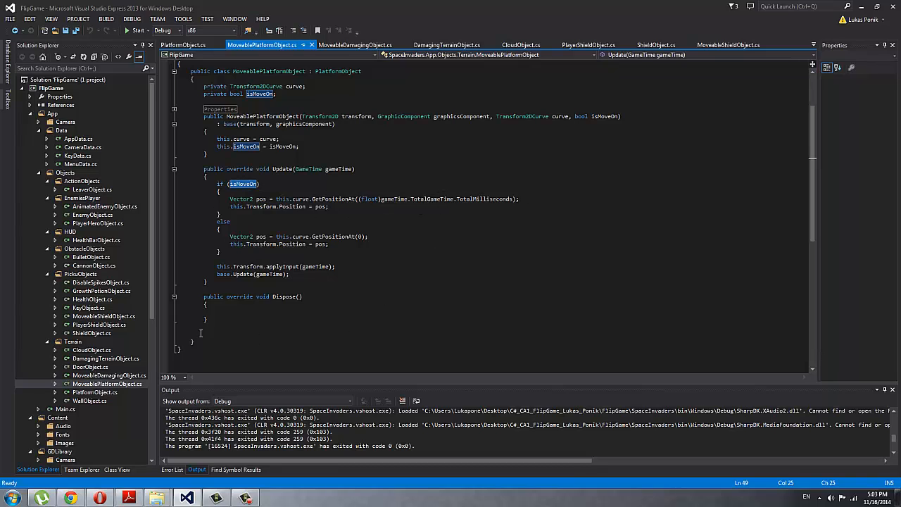
pyautogui.doubleClick(89, 401)
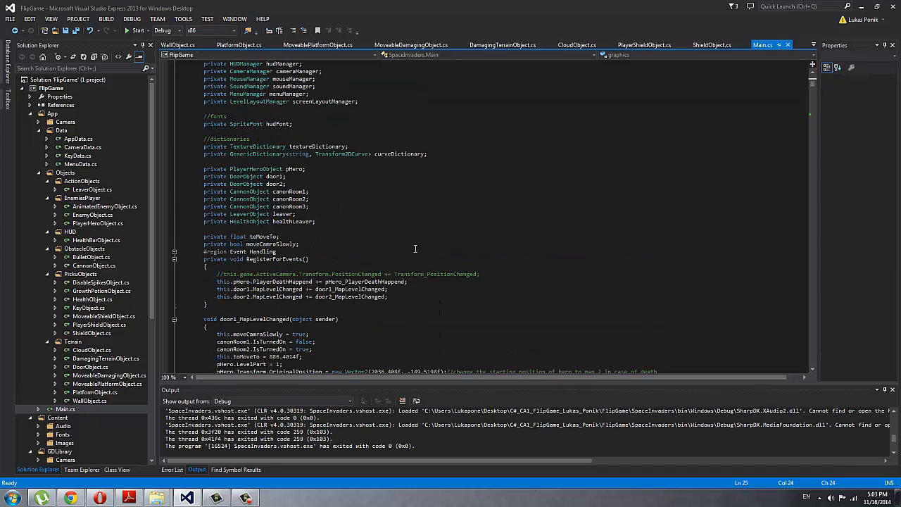
# - Highlight IsTurnedOn and canonRoom2 uses in Main.cs's first door handler
pyautogui.scroll(-3)
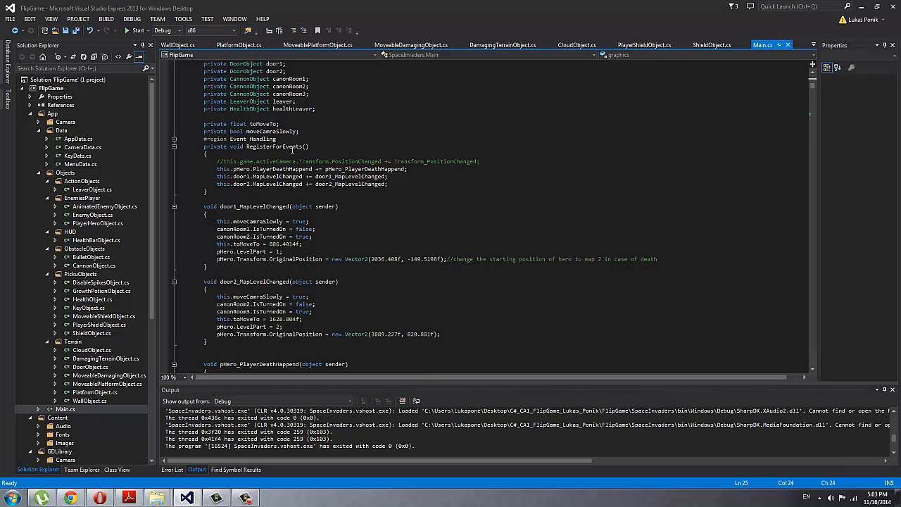
pyautogui.doubleClick(274, 147)
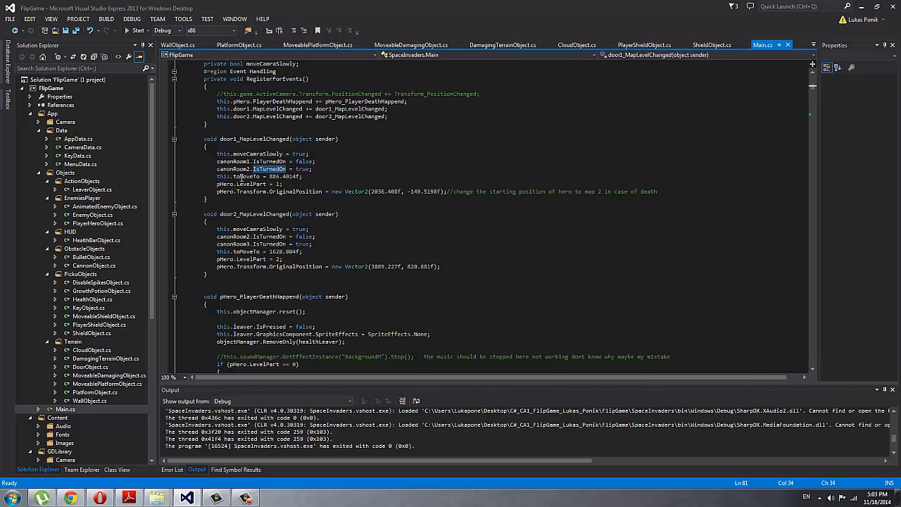
pyautogui.doubleClick(234, 169)
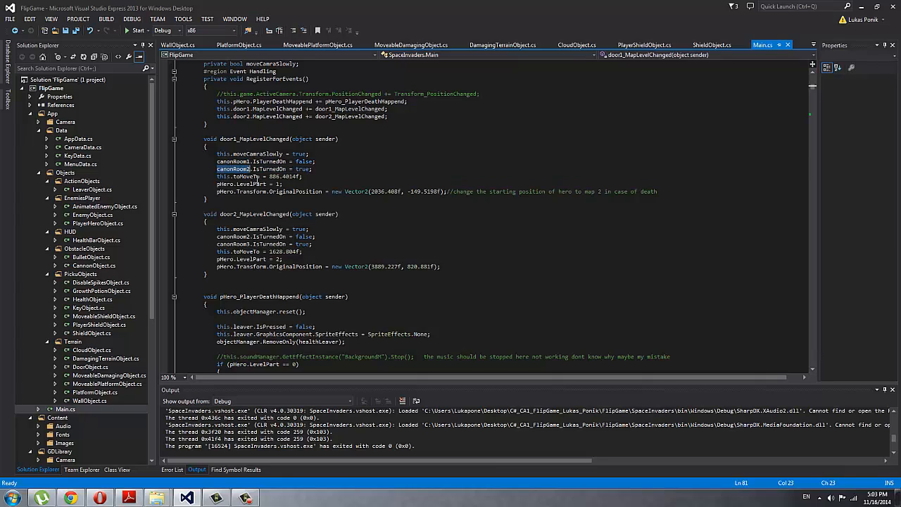
pyautogui.doubleClick(233, 169)
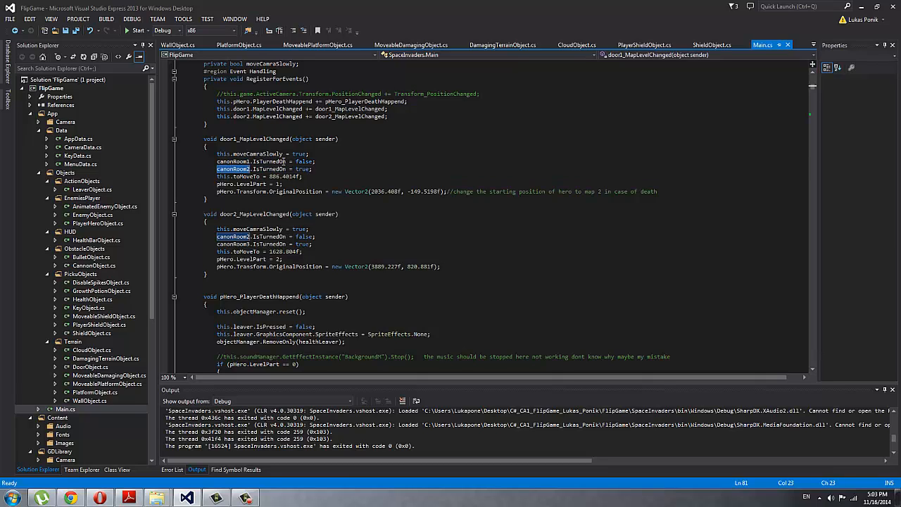
# - Review the player-death handler's LevelPart check and scale reset
pyautogui.scroll(-3)
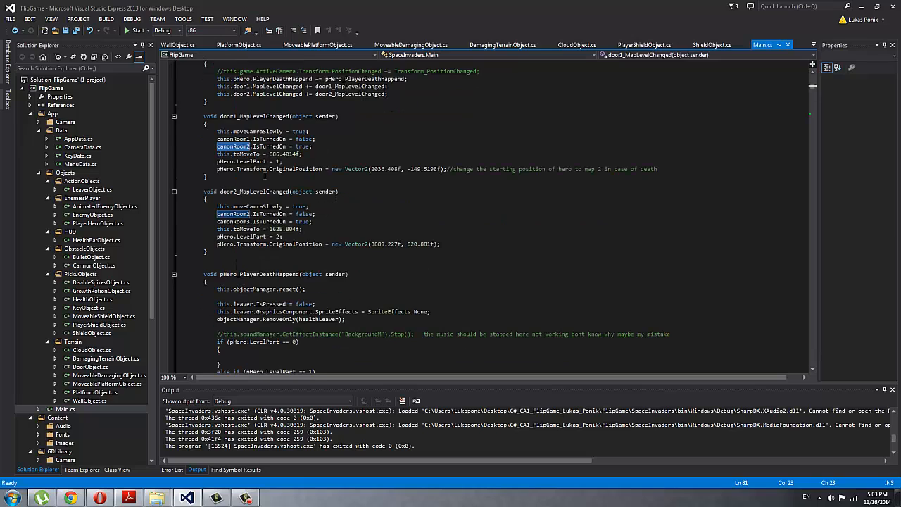
pyautogui.doubleClick(245, 153)
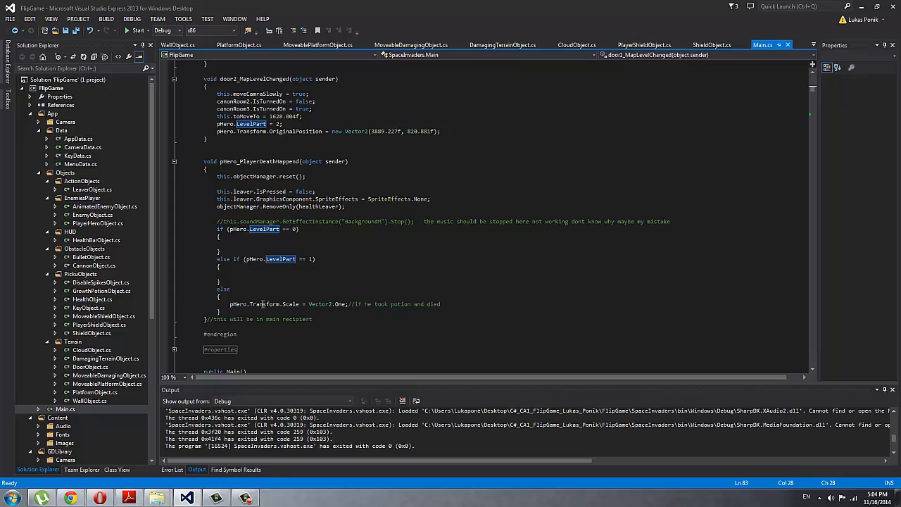
pyautogui.click(323, 304)
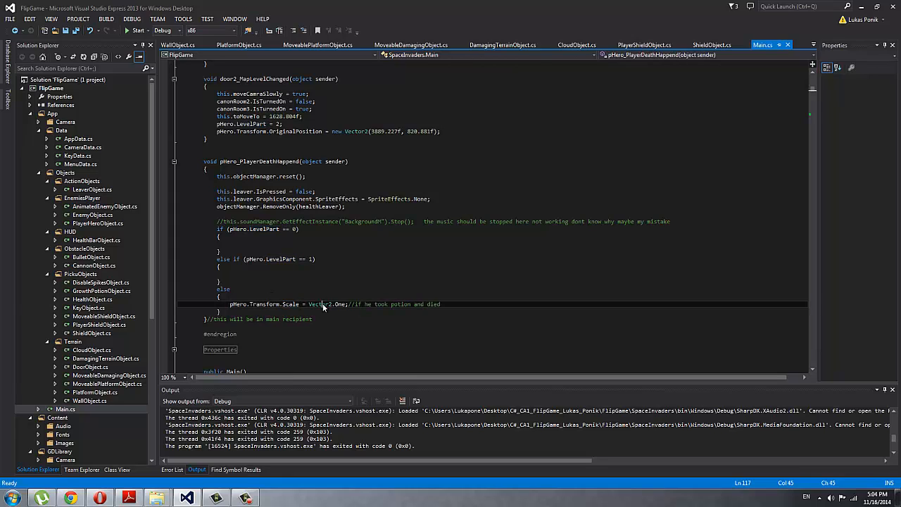
pyautogui.doubleClick(259, 161)
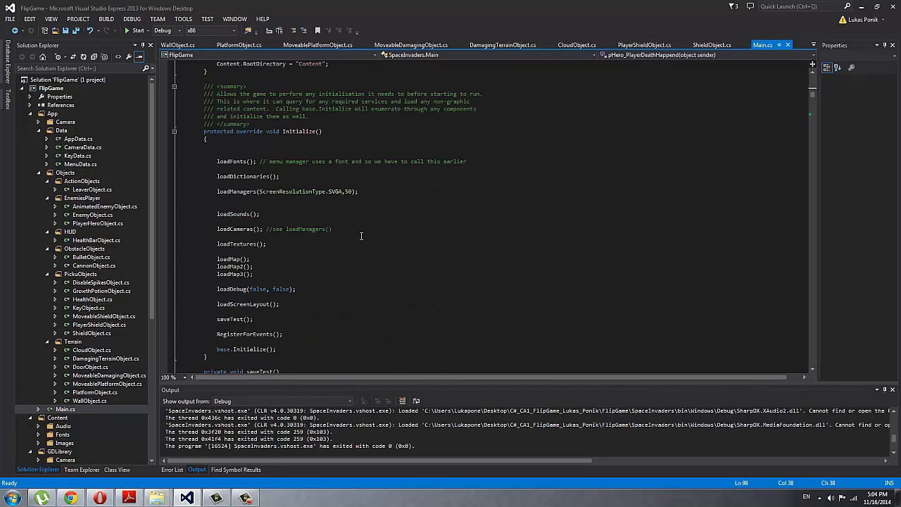
# - Scroll Main.cs down to loadMap and highlight the loadMap method name
pyautogui.scroll(-3)
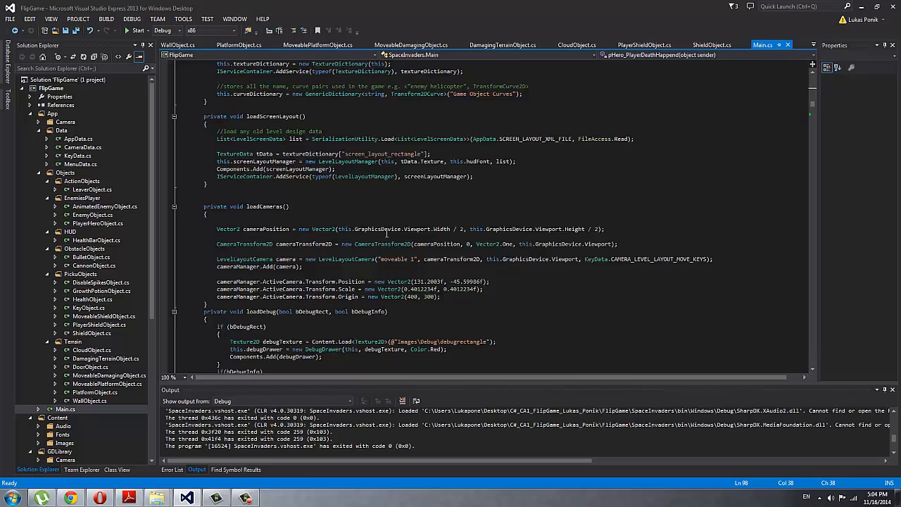
pyautogui.scroll(-3)
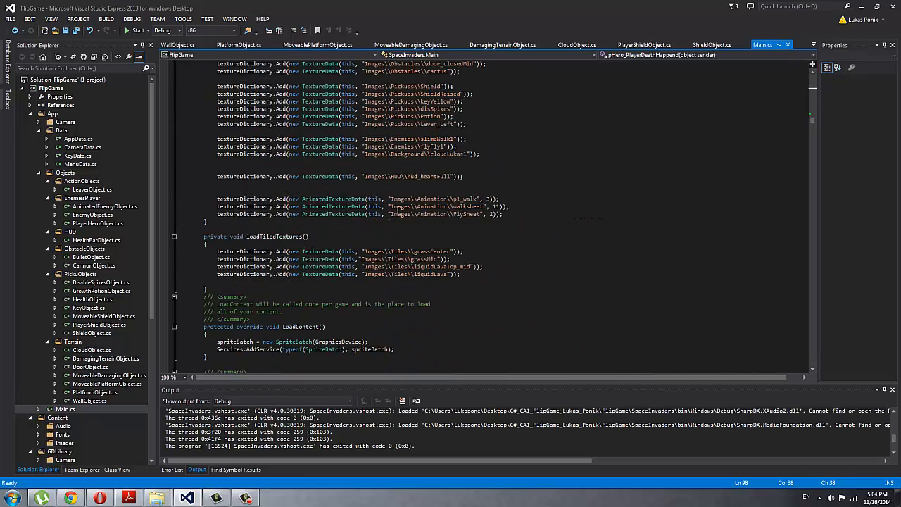
pyautogui.scroll(-3)
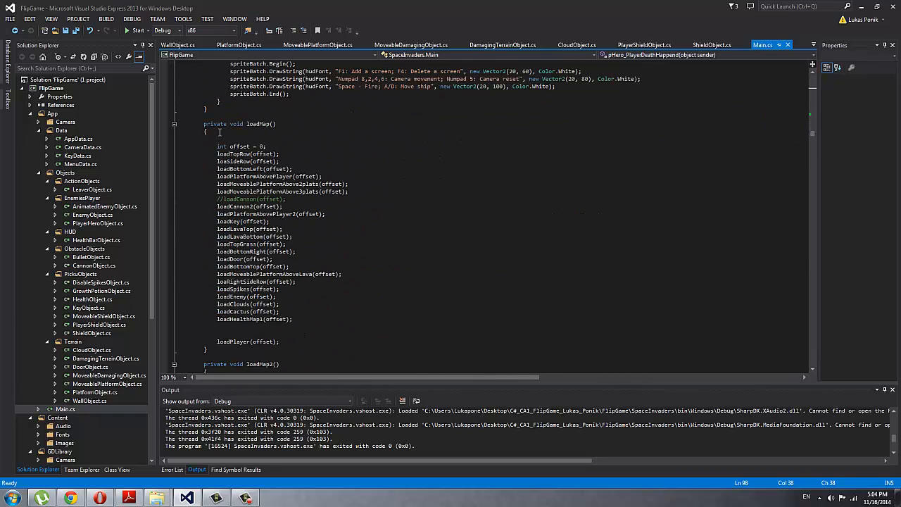
pyautogui.doubleClick(258, 123)
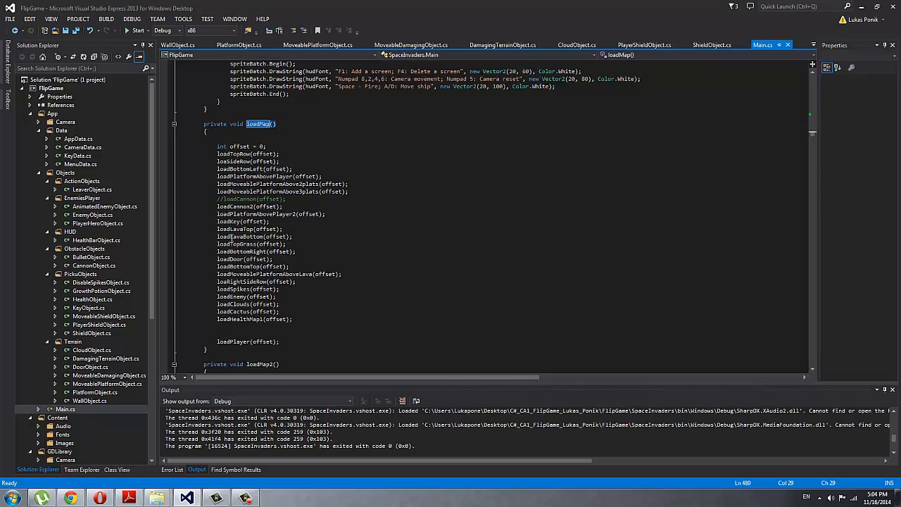
# - Inspect loadTopRow's cloned platform row, then scroll to loadTextures' texture dictionary entries
pyautogui.scroll(-3)
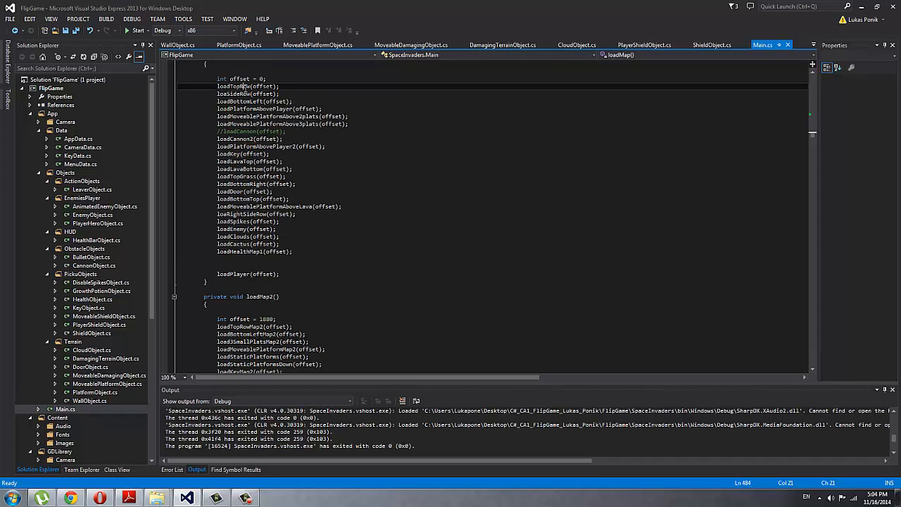
pyautogui.doubleClick(233, 86)
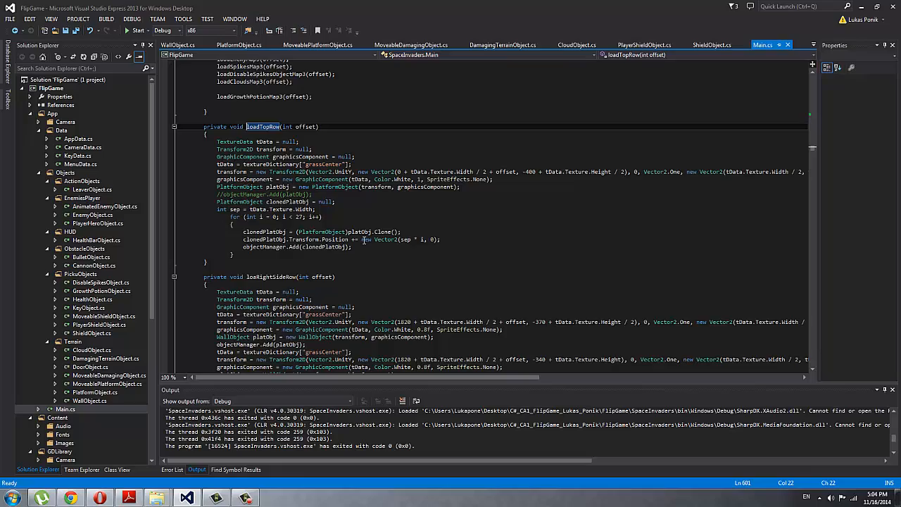
pyautogui.scroll(-3)
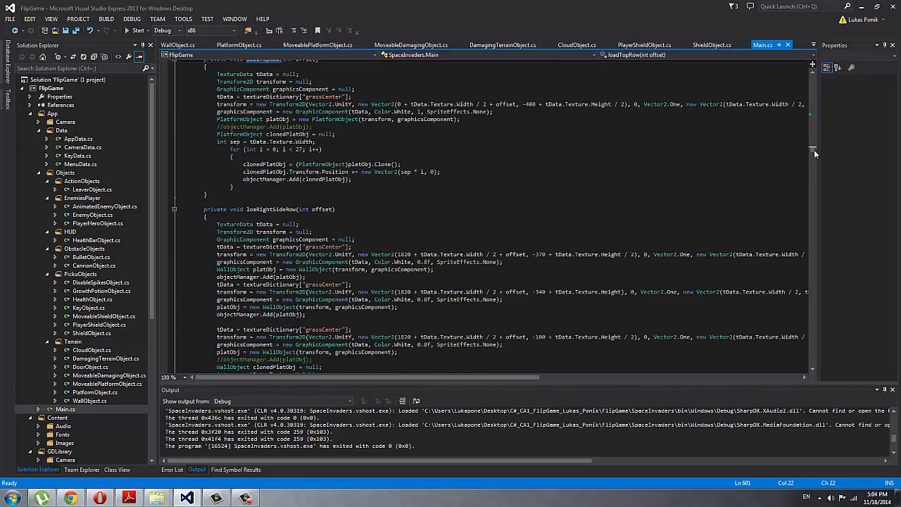
pyautogui.scroll(-3)
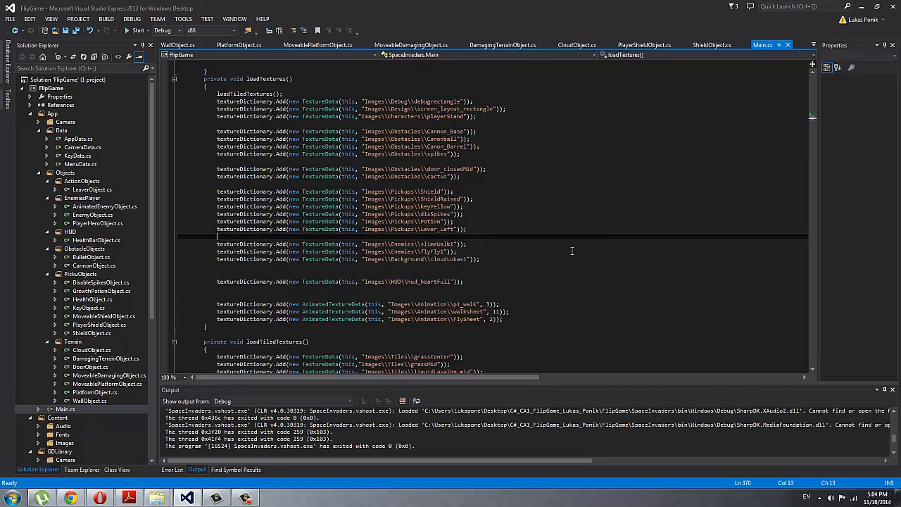
pyautogui.scroll(-3)
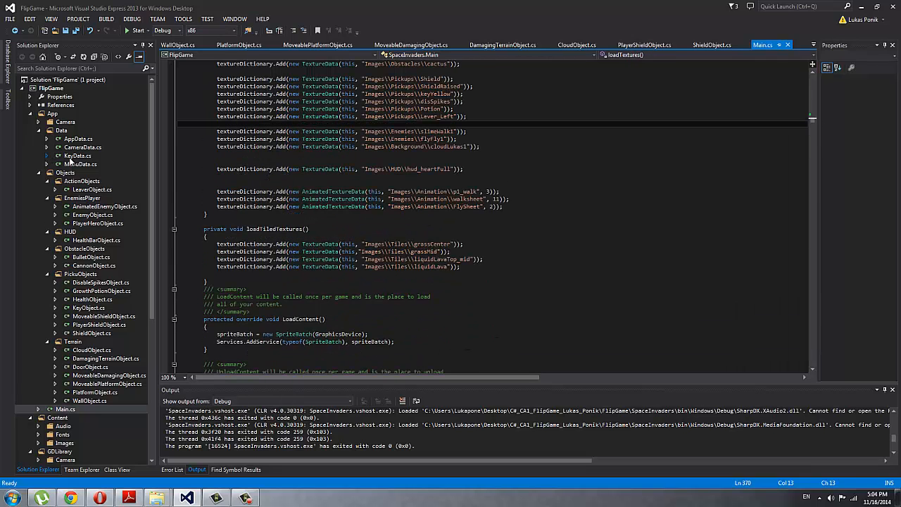